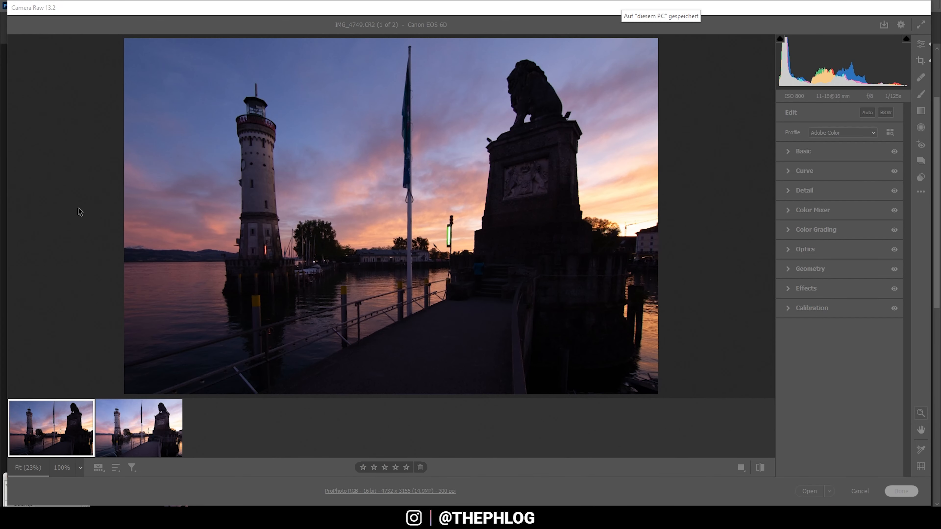
mouse_move(150, 398)
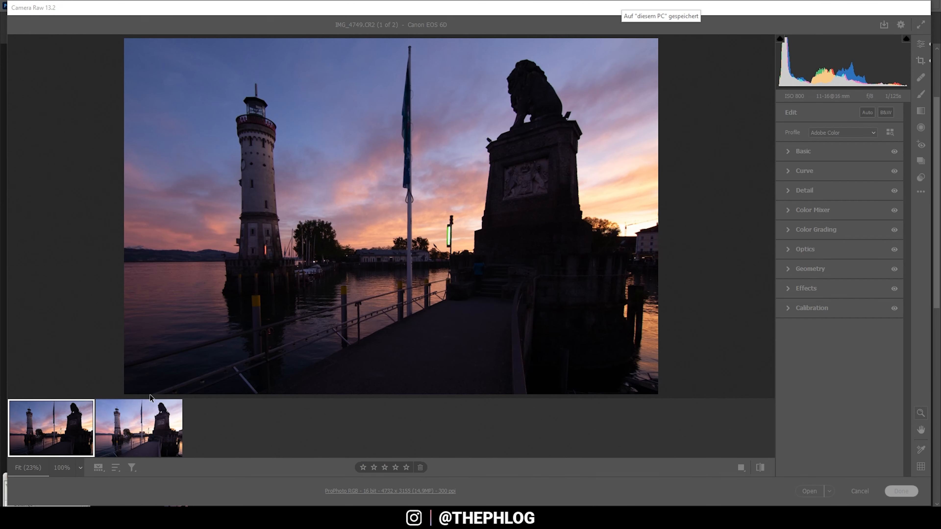
mouse_move(174, 104)
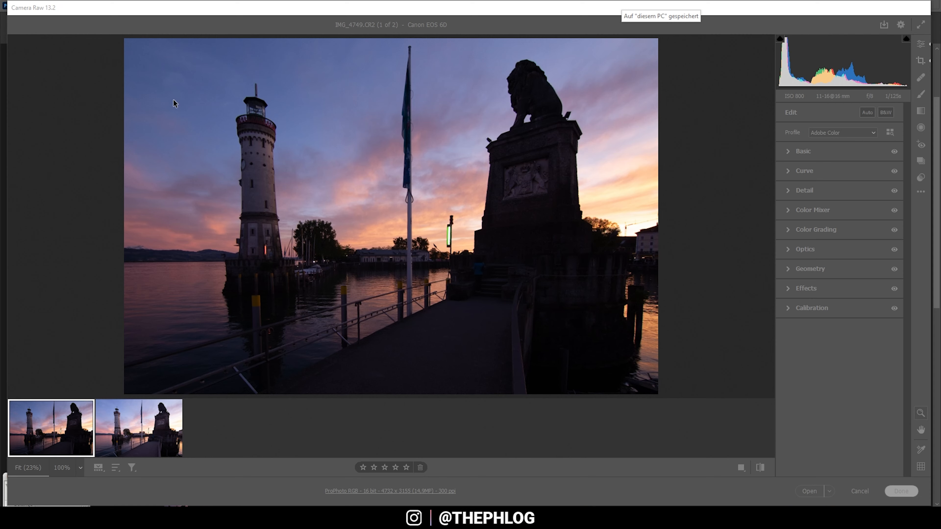
mouse_move(116, 447)
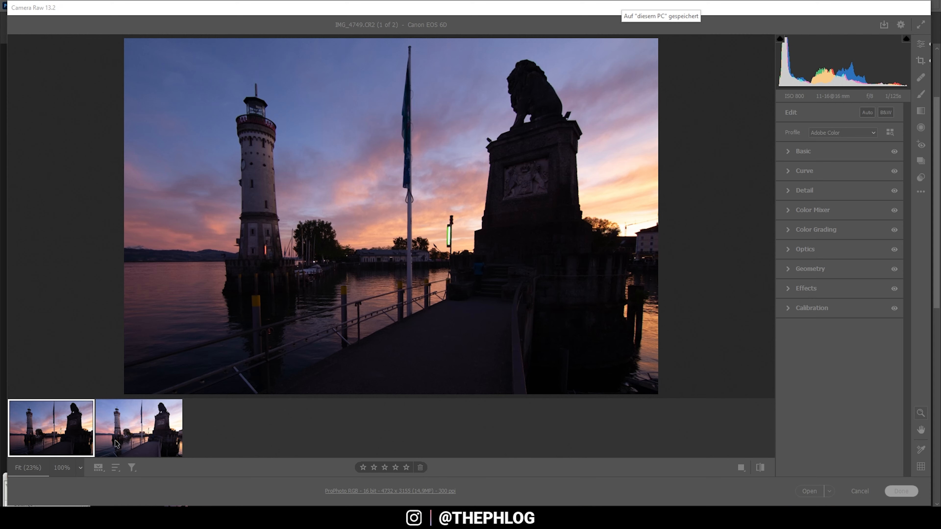
mouse_move(94, 203)
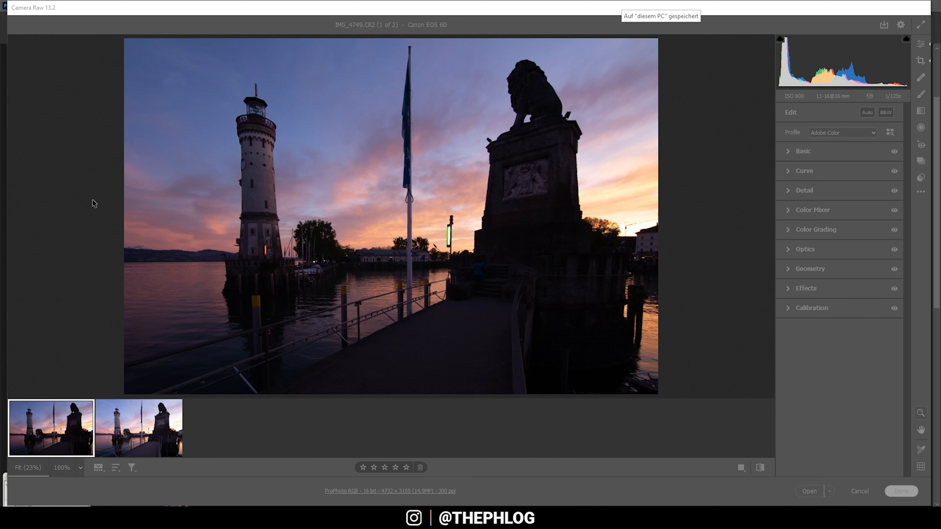
mouse_move(188, 249)
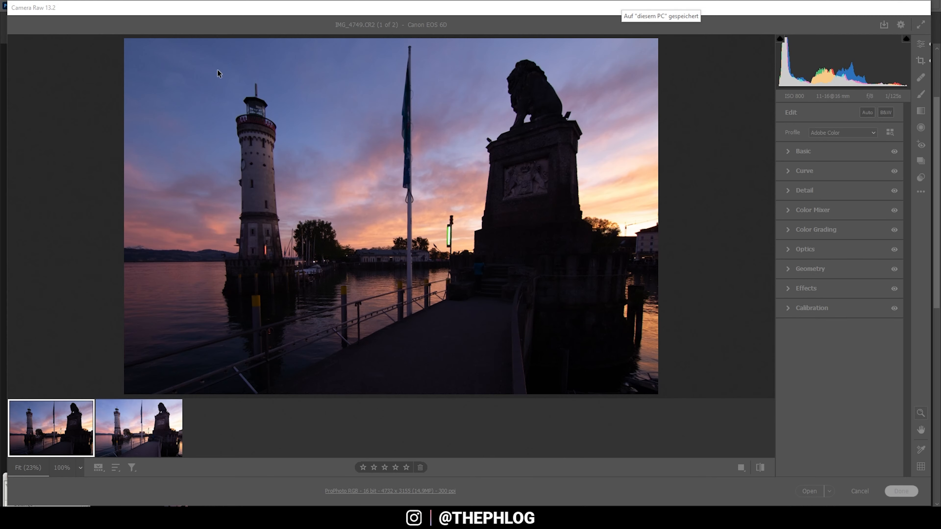
mouse_move(498, 255)
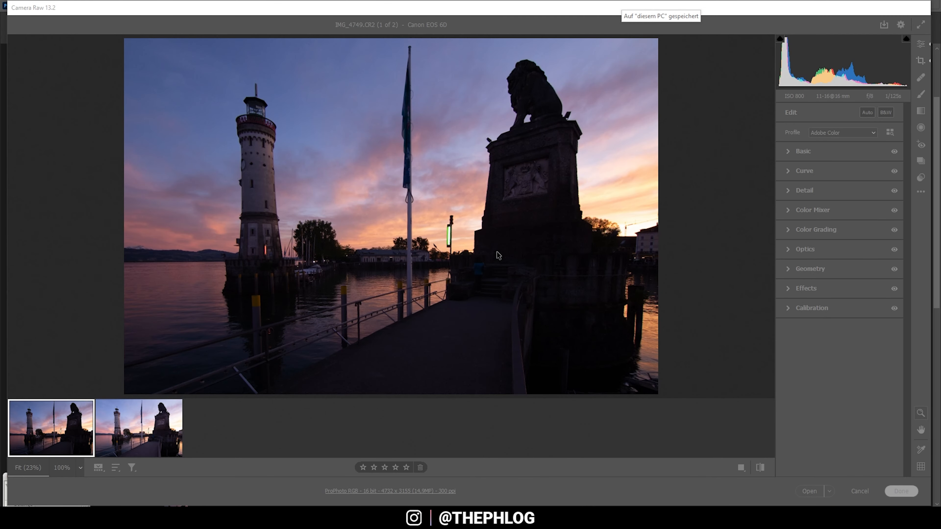
mouse_move(488, 339)
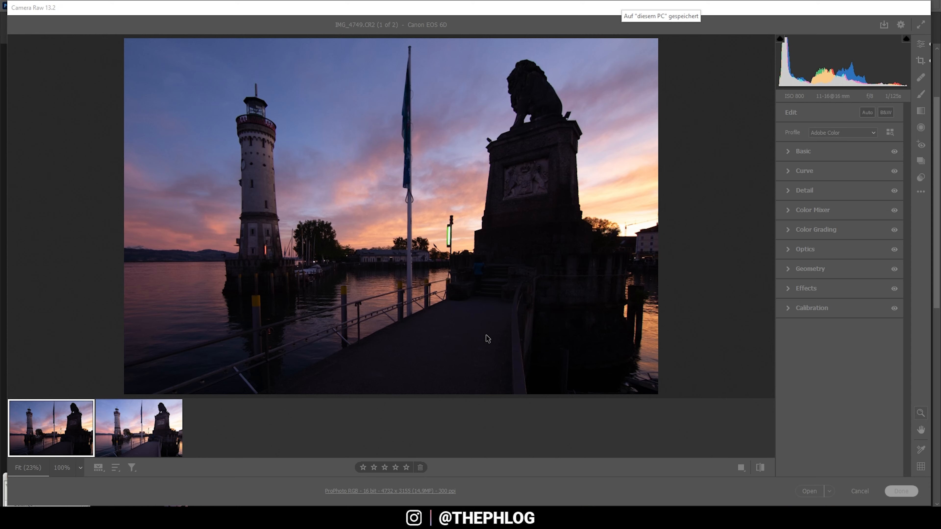
mouse_move(508, 253)
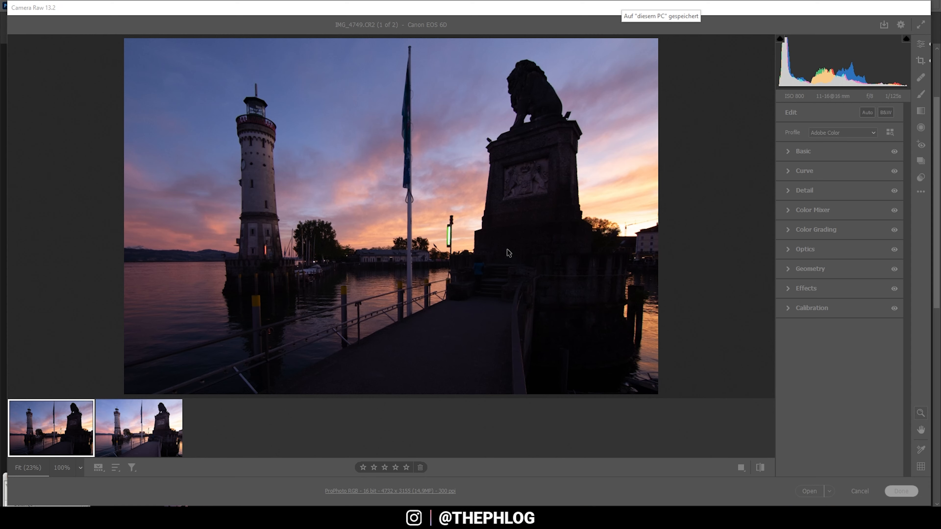
- Switch the filmstrip to the brighter second exposure IMG_4751
click(138, 427)
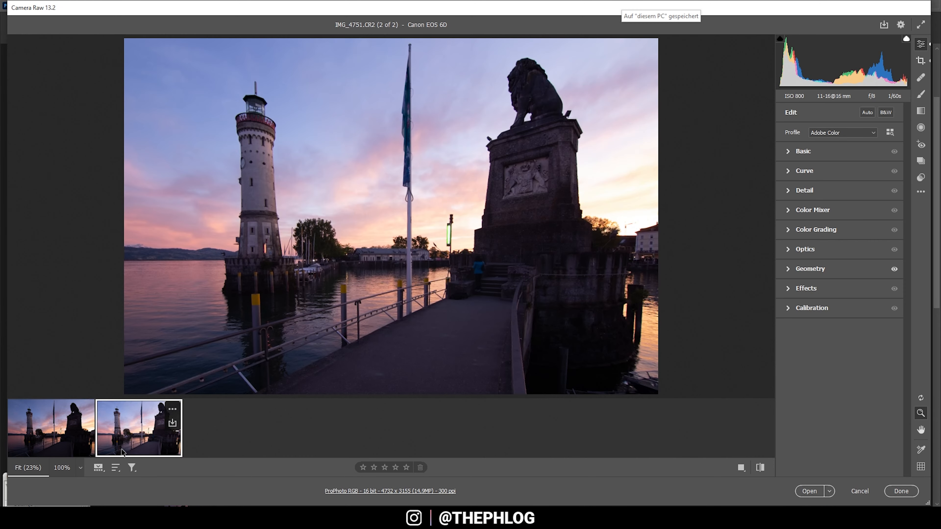
mouse_move(201, 198)
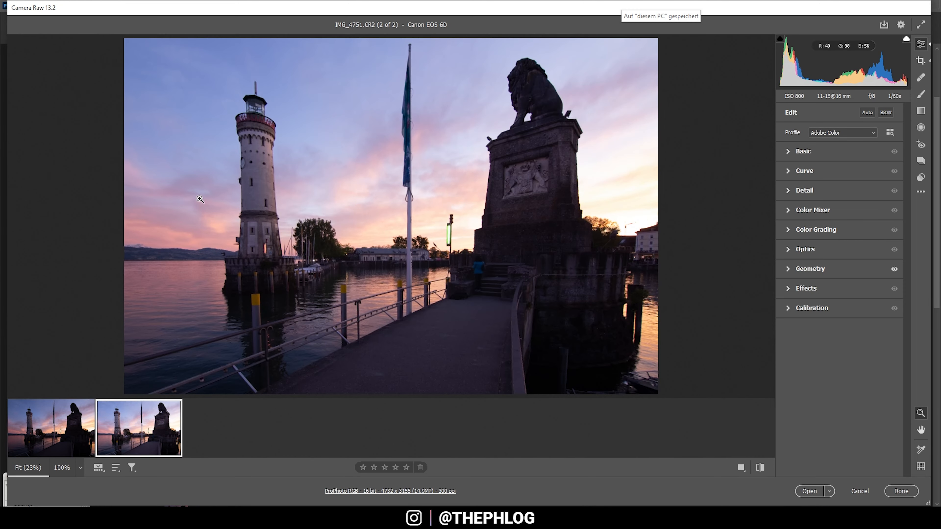
mouse_move(661, 224)
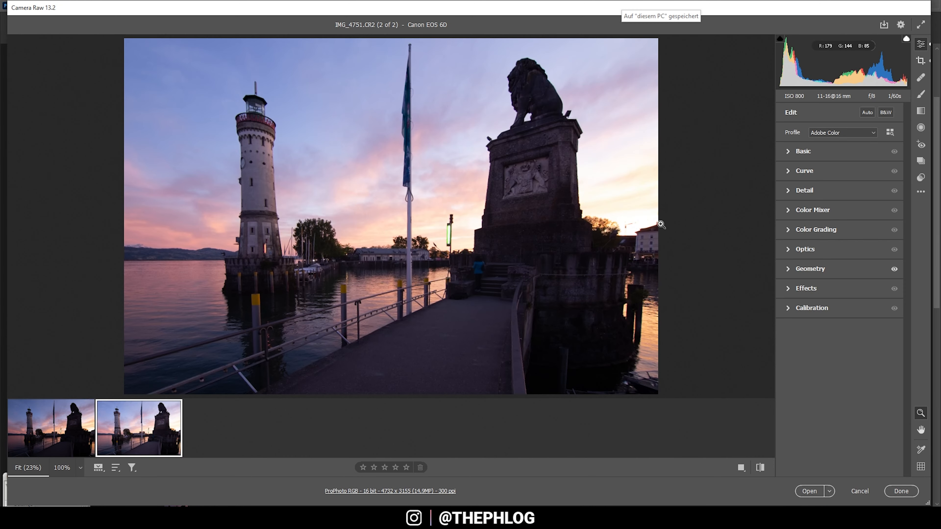
mouse_move(539, 441)
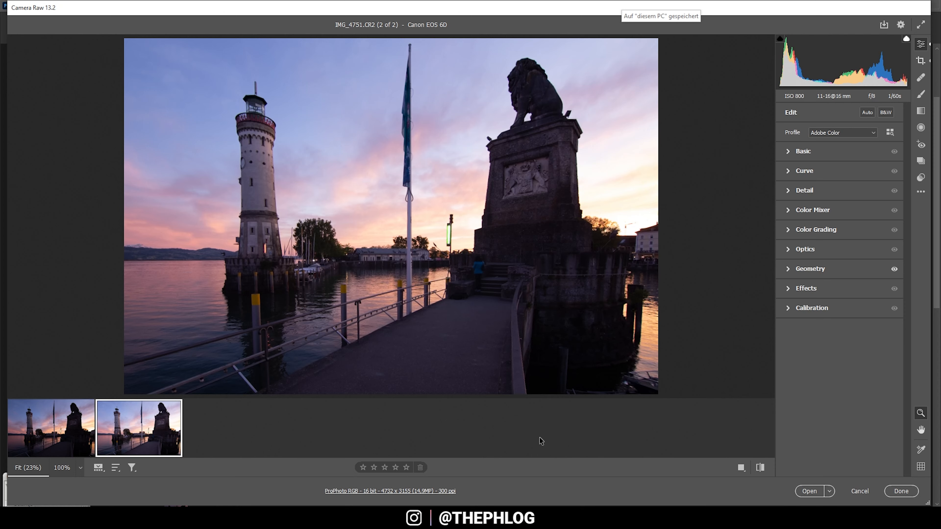
mouse_move(511, 285)
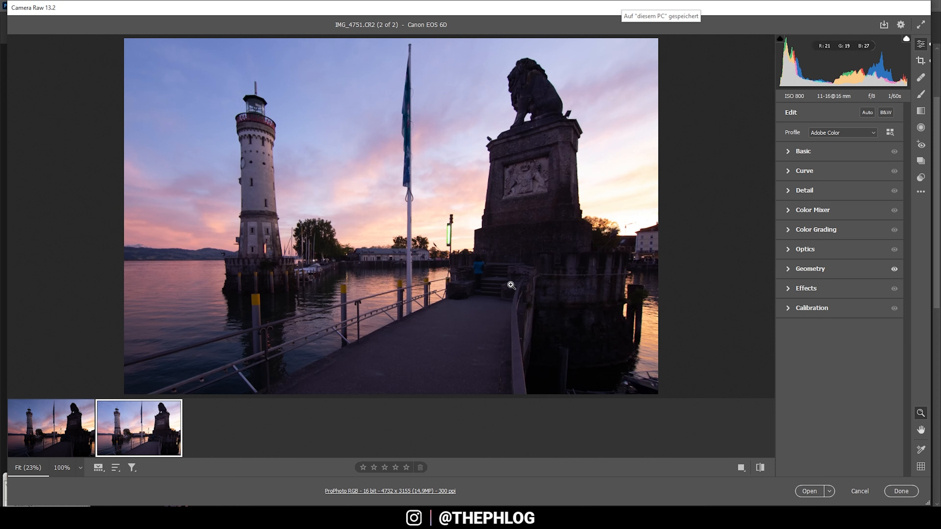
mouse_move(230, 136)
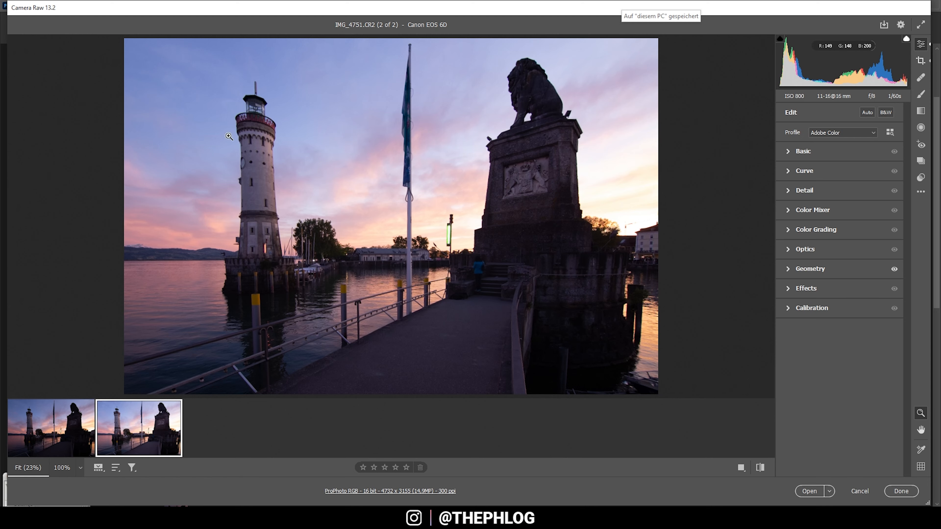
mouse_move(216, 149)
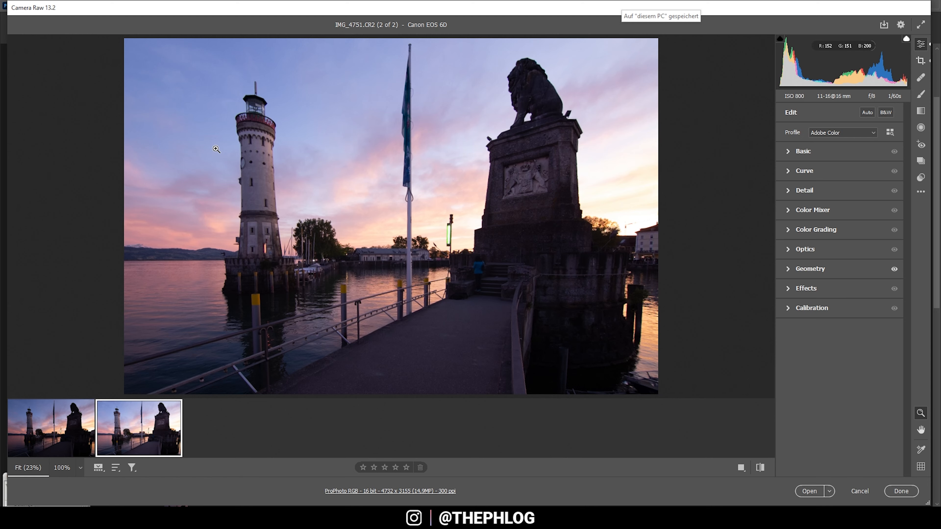
mouse_move(170, 452)
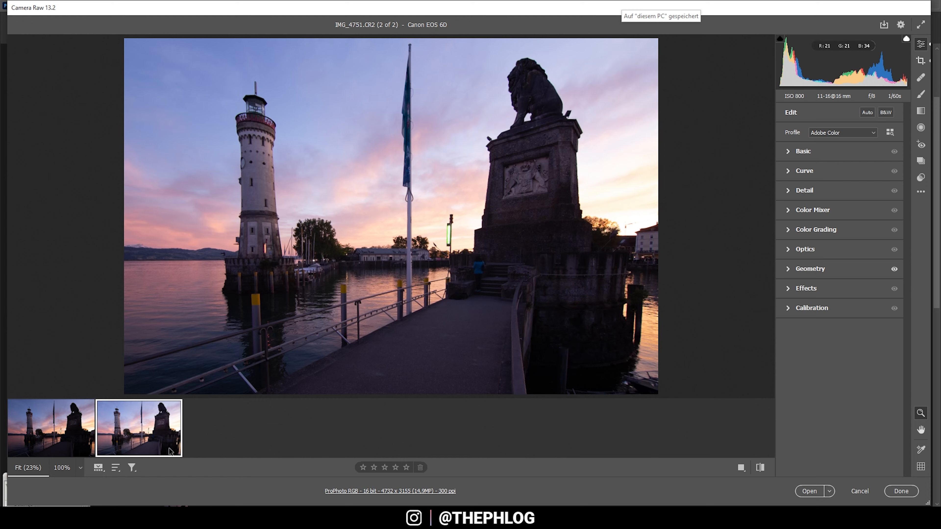
mouse_move(56, 447)
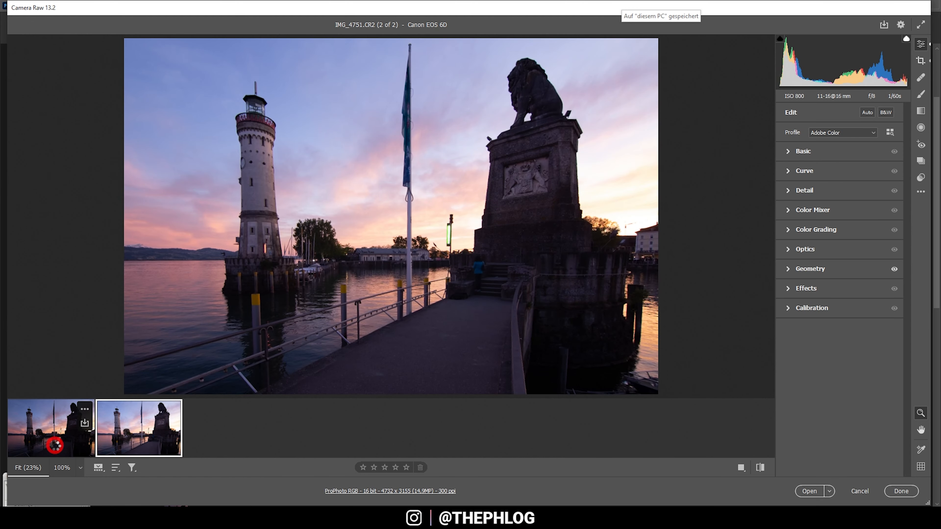
- Return to IMG_4749, remove chromatic aberration in Optics and apply the Adobe Landscape profile
click(50, 428)
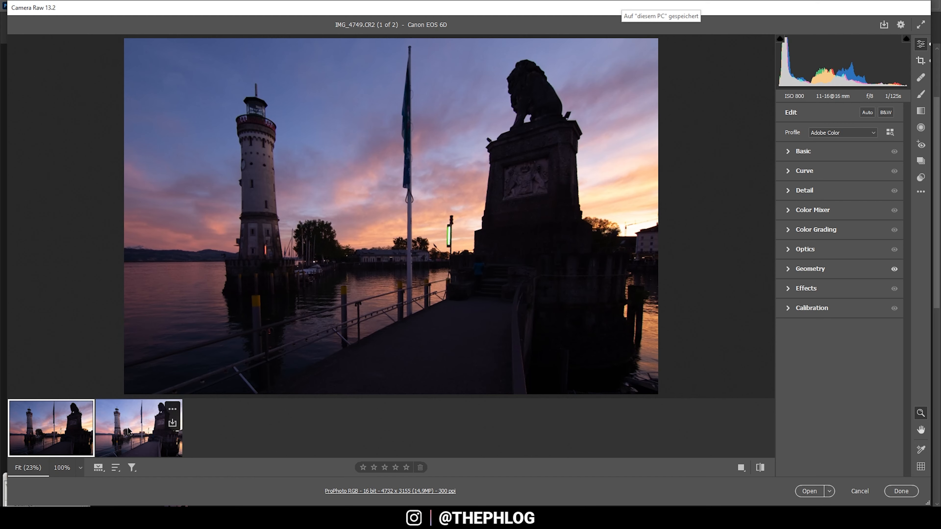
mouse_move(86, 356)
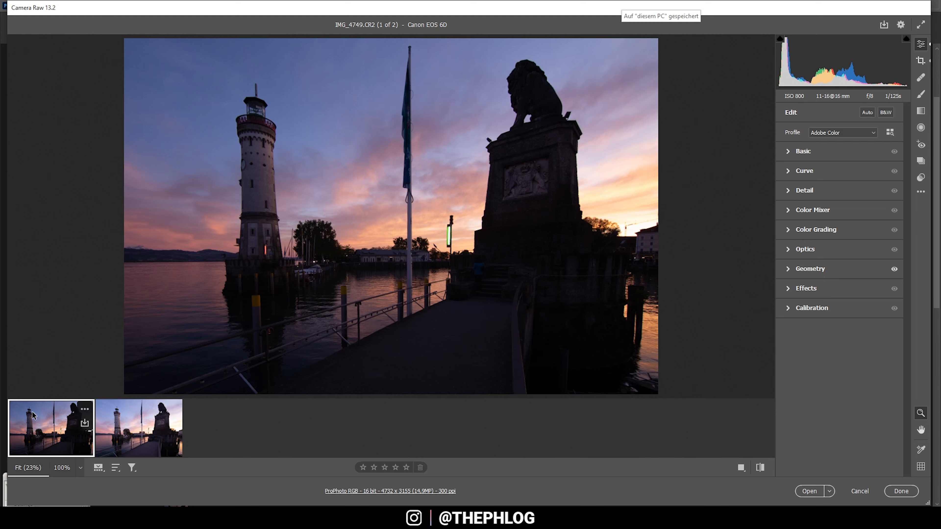
mouse_move(276, 394)
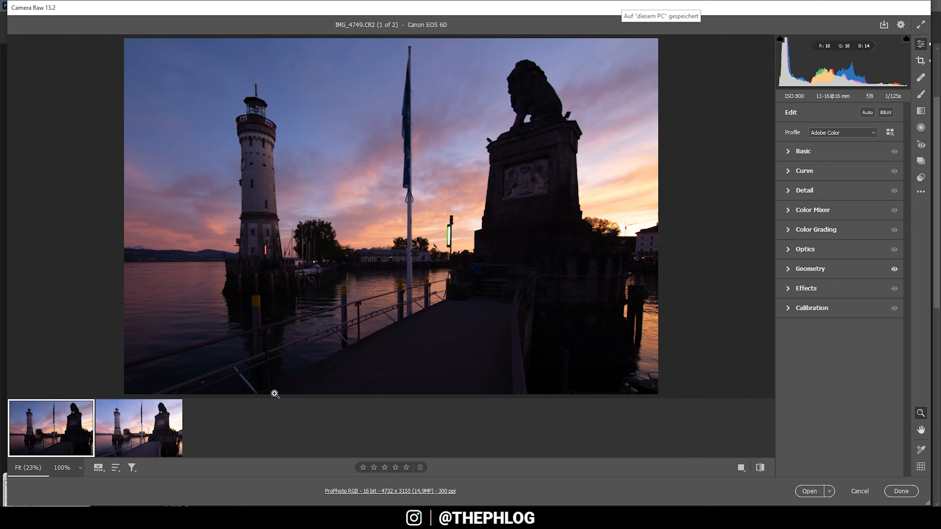
mouse_move(59, 447)
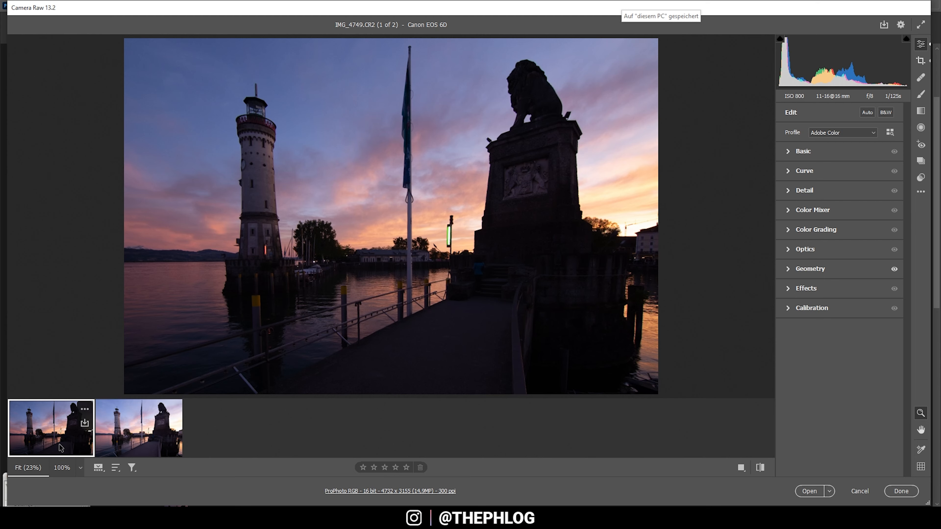
mouse_move(237, 67)
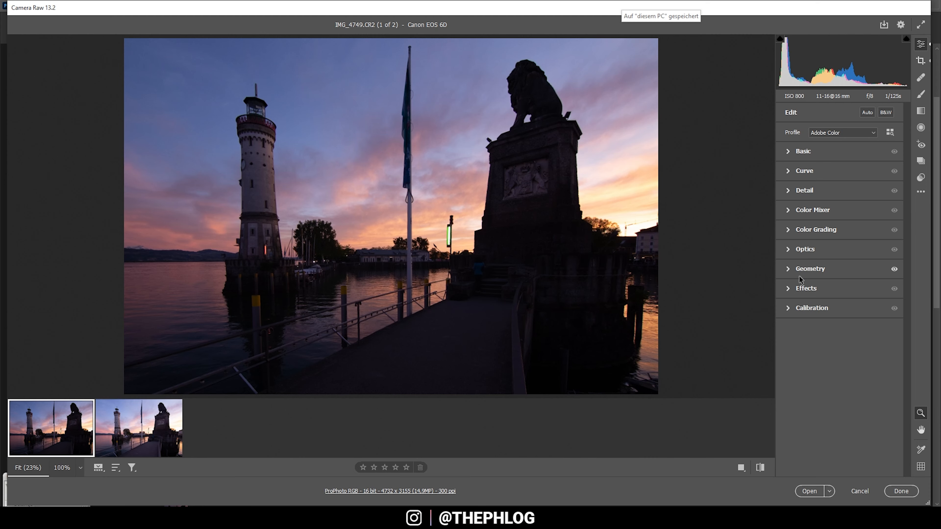
click(804, 248)
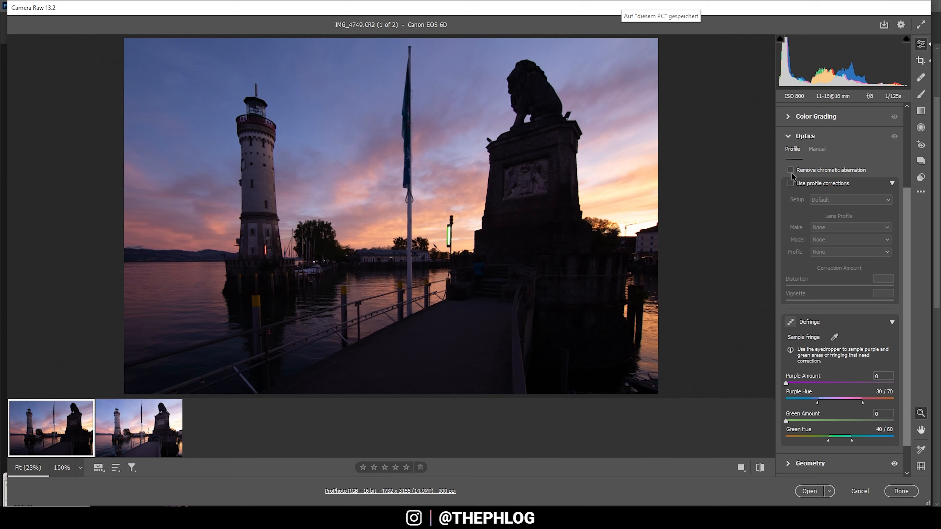
click(791, 170)
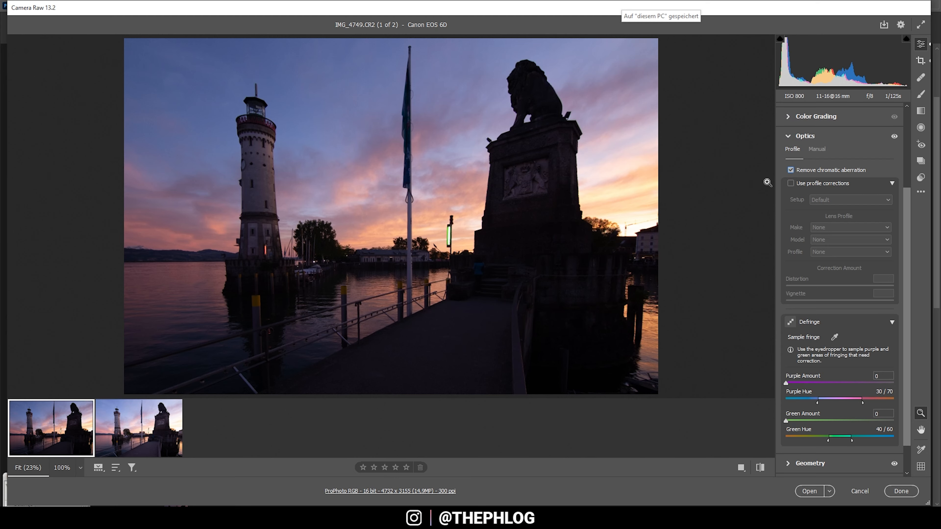
mouse_move(780, 136)
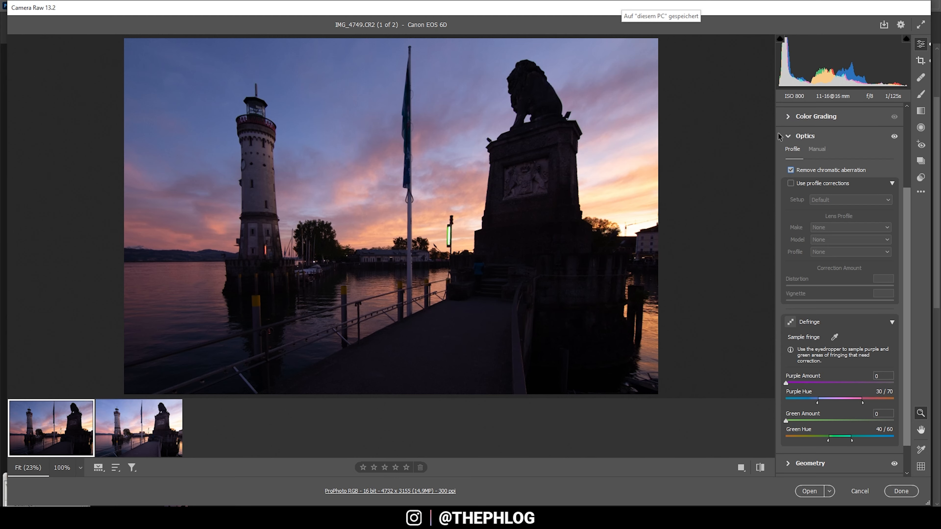
click(843, 133)
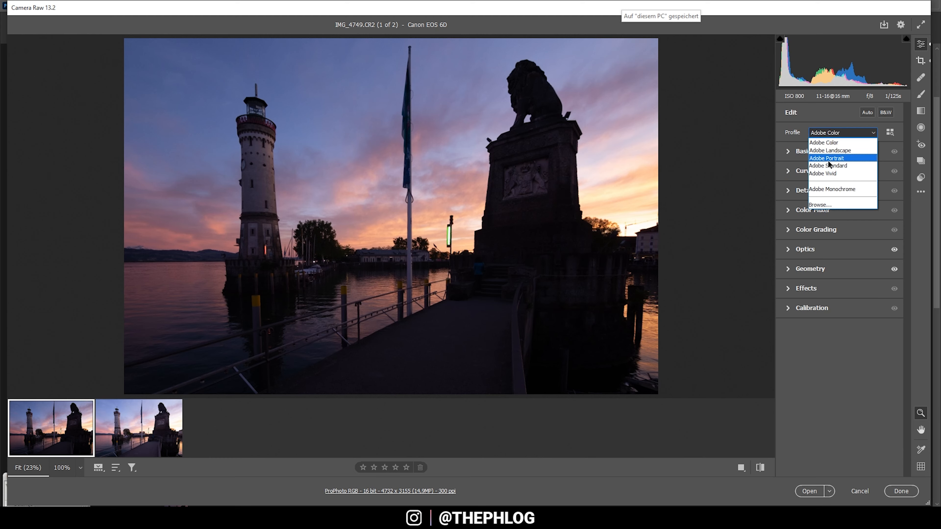
click(826, 150)
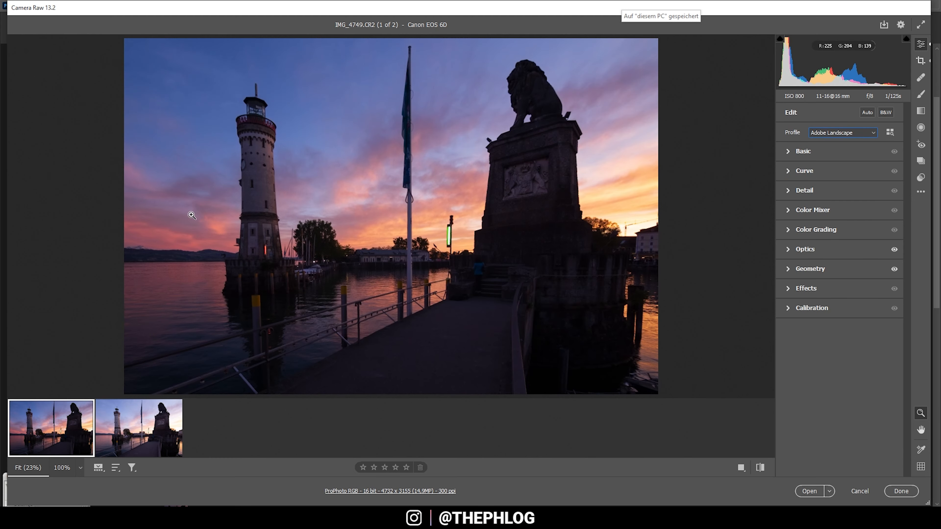
mouse_move(807, 160)
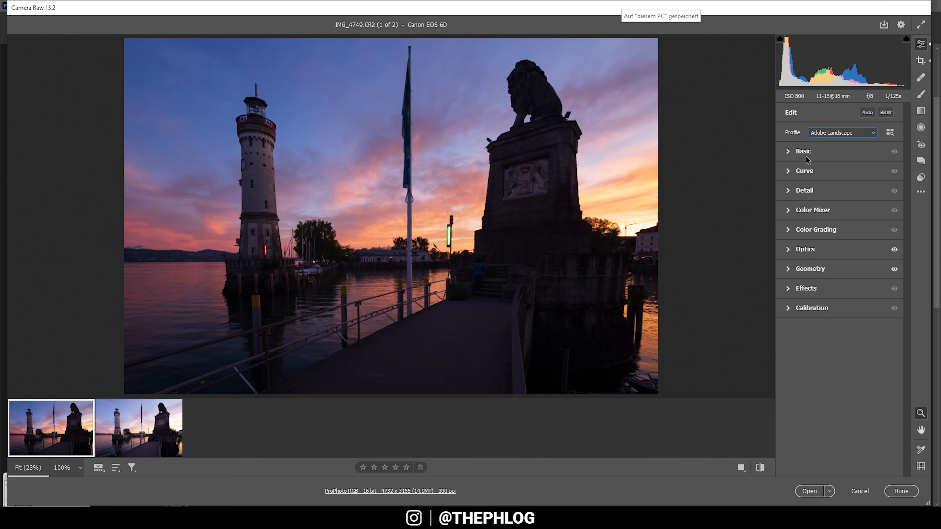
- Set white balance to the Cloudy preset in the Basic panel
click(803, 151)
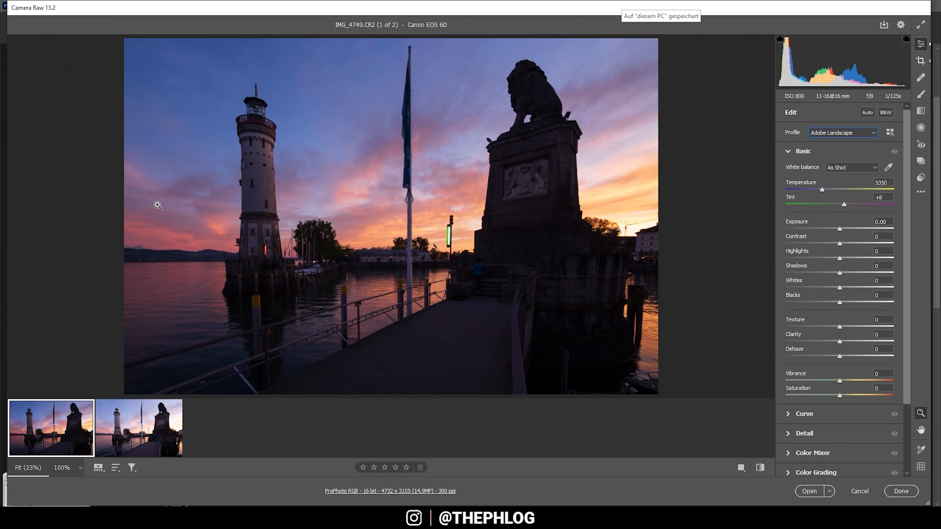
mouse_move(793, 191)
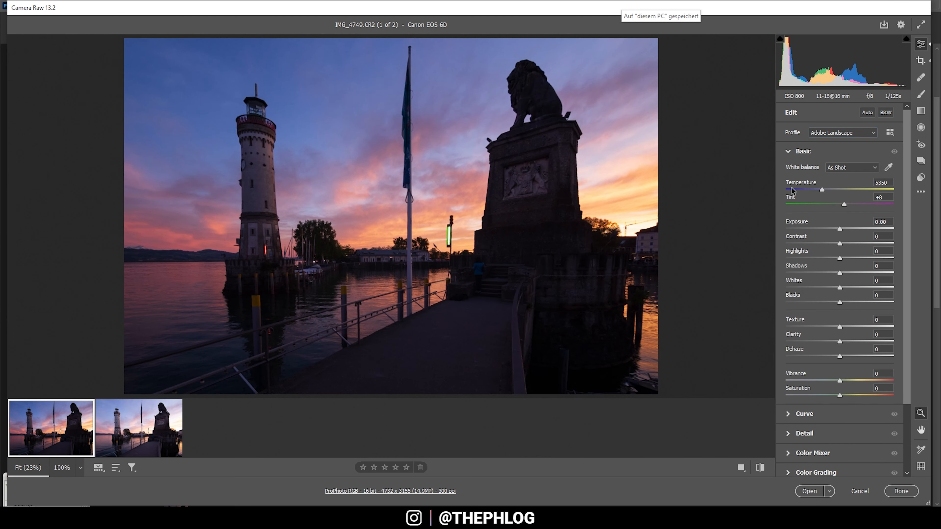
mouse_move(803, 139)
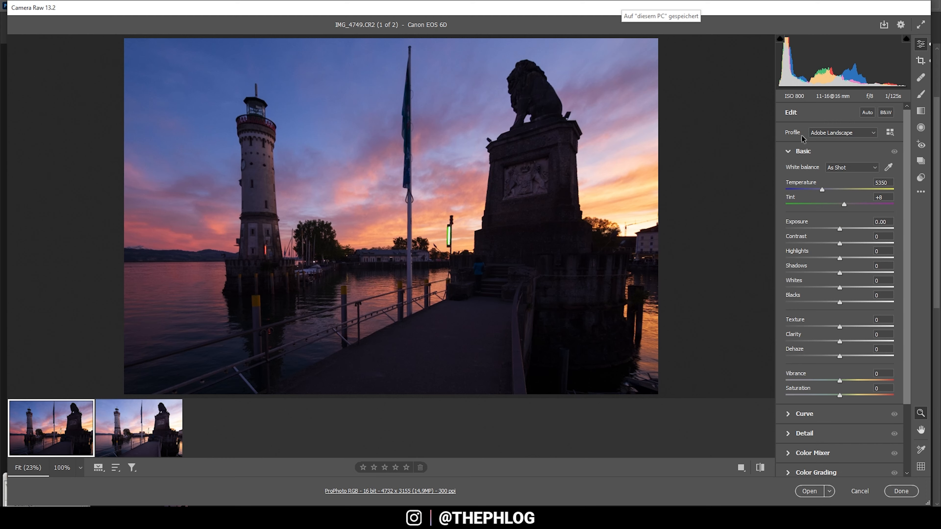
click(851, 168)
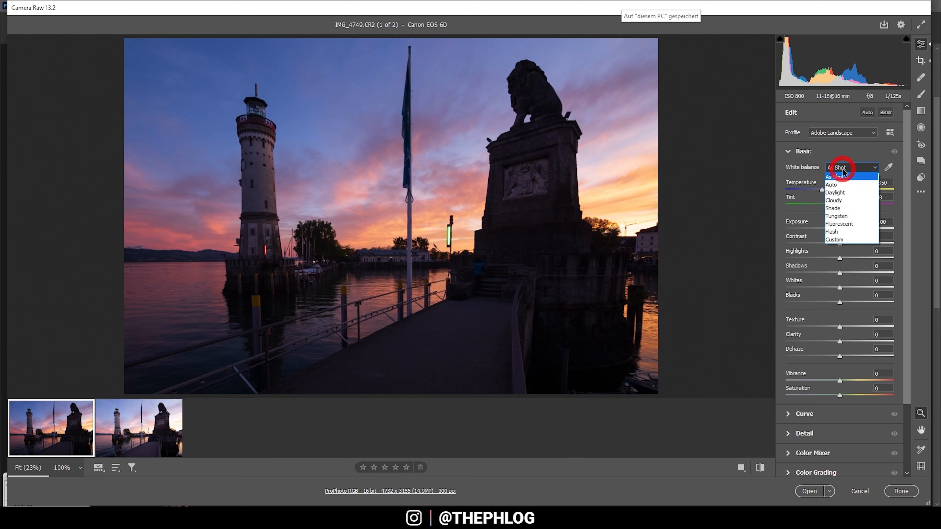
click(833, 200)
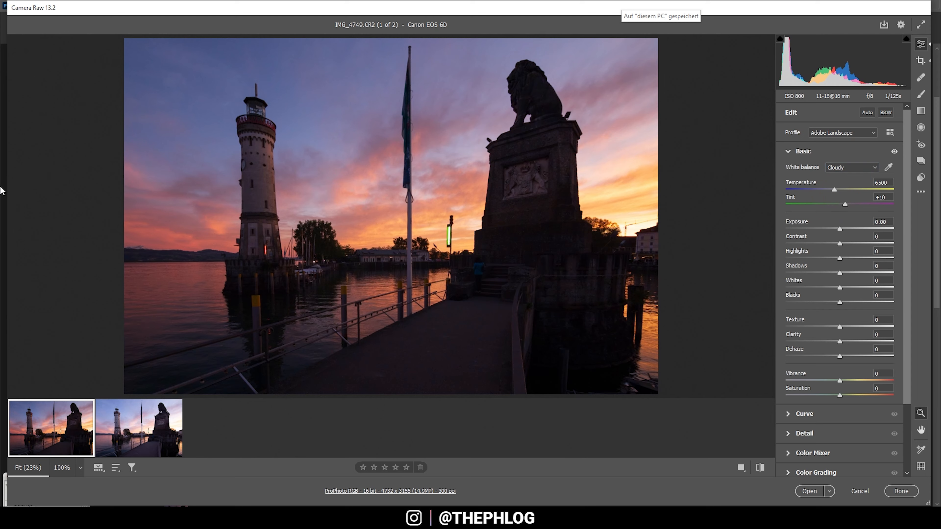
mouse_move(679, 189)
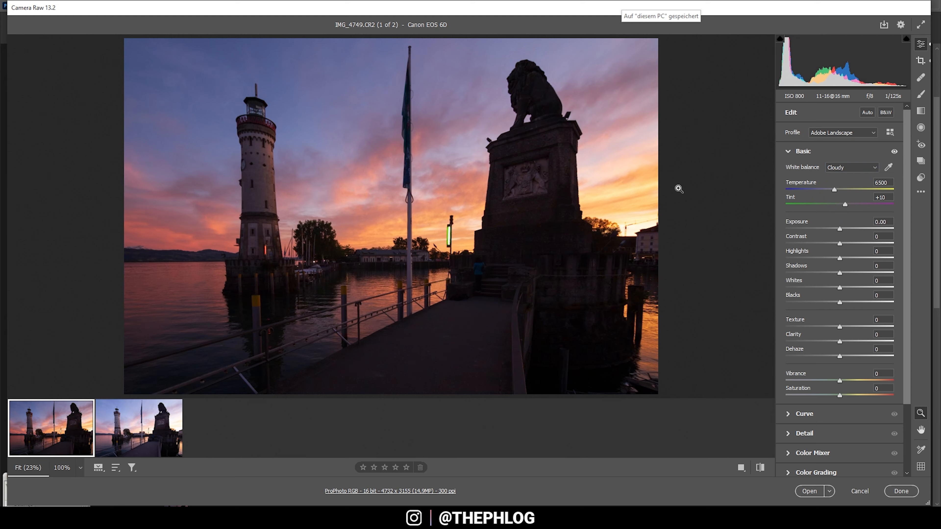
mouse_move(244, 264)
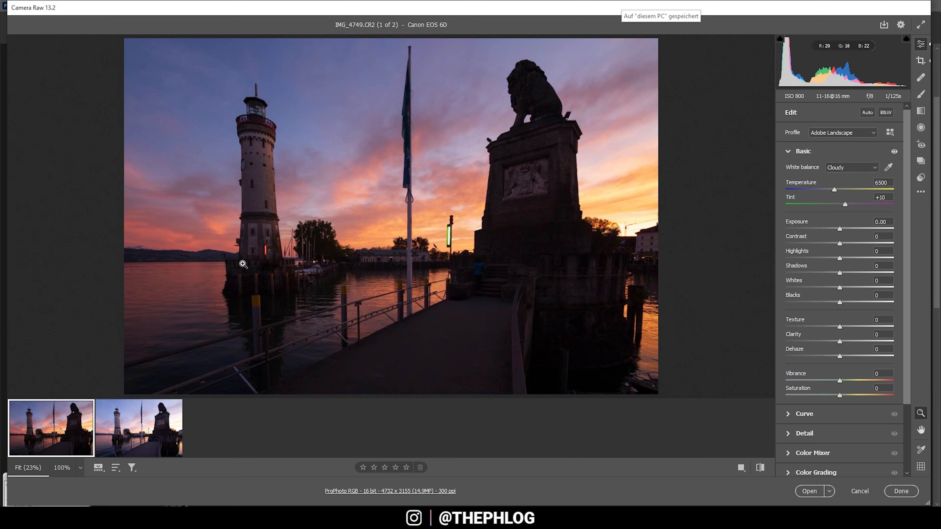
mouse_move(838, 236)
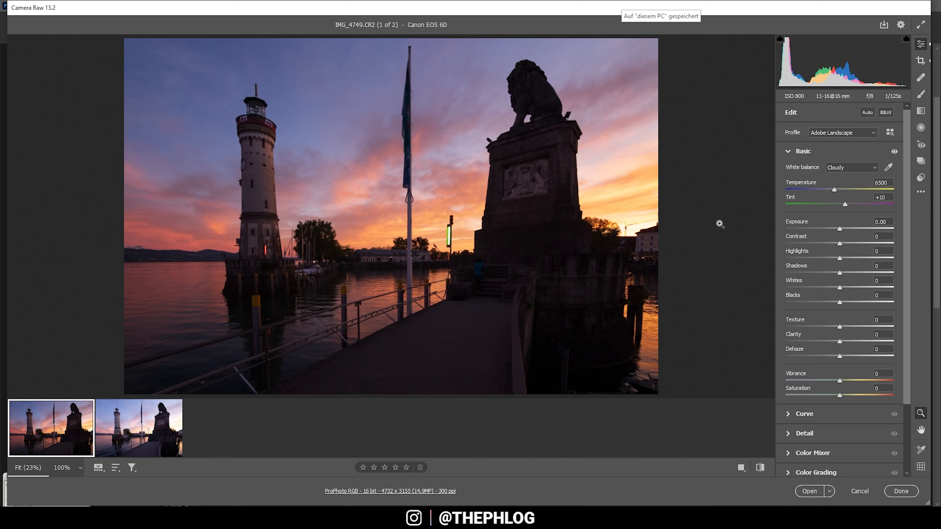
mouse_move(840, 264)
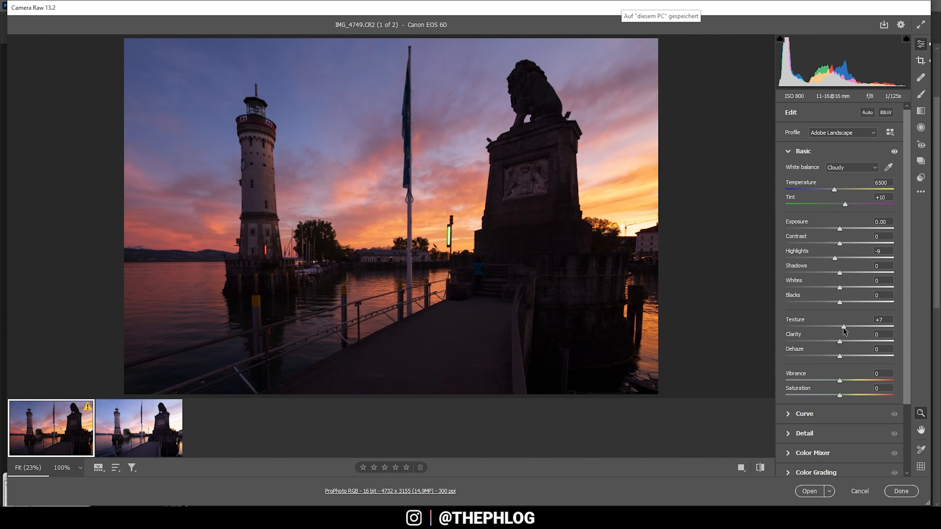
mouse_move(560, 217)
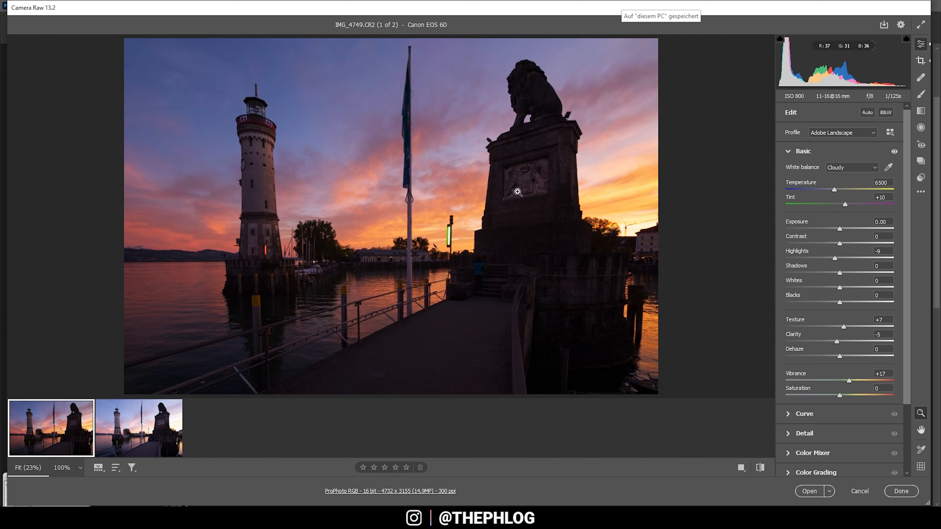
mouse_move(177, 178)
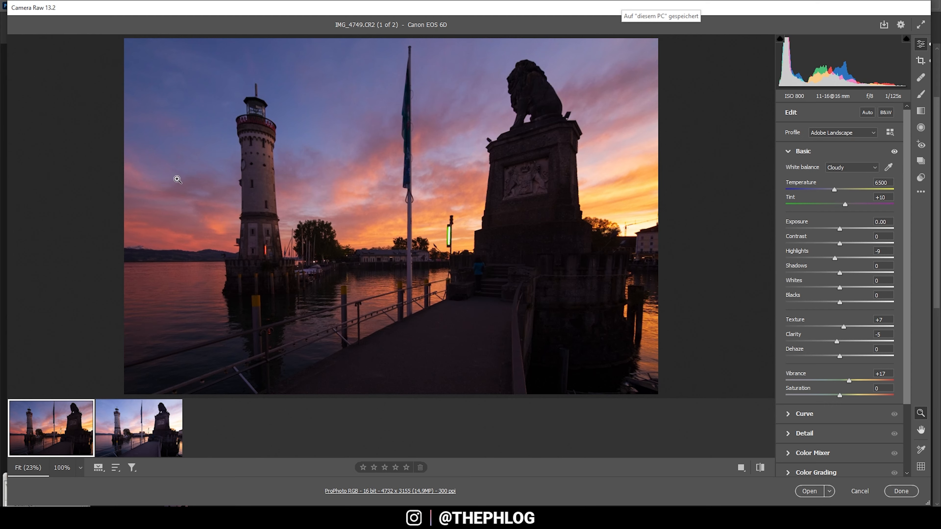
- Shape a point curve lifting input 240 to output 255 to strengthen the pink sky glow
click(802, 150)
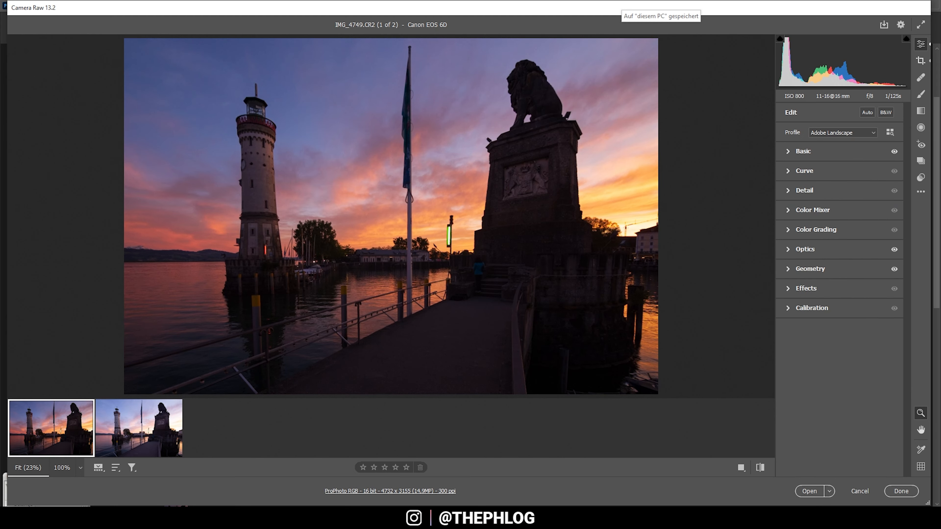
click(804, 170)
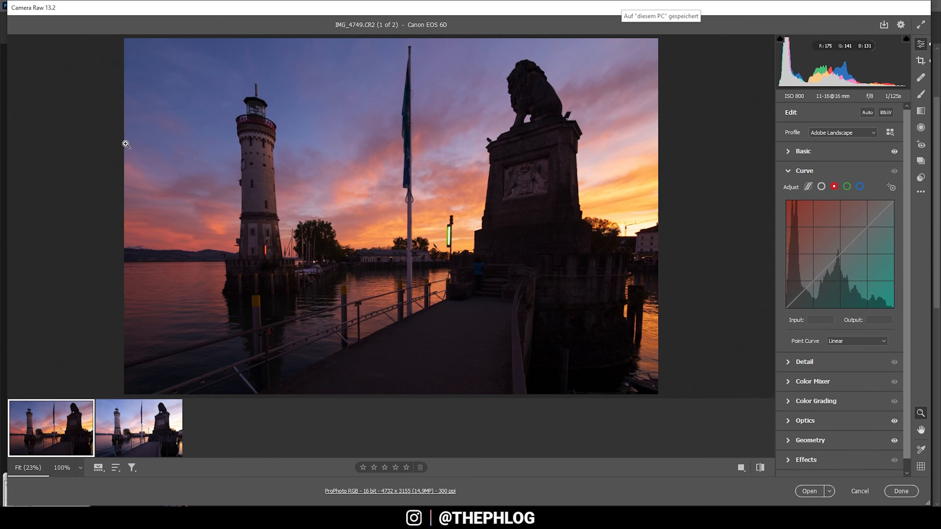
mouse_move(775, 214)
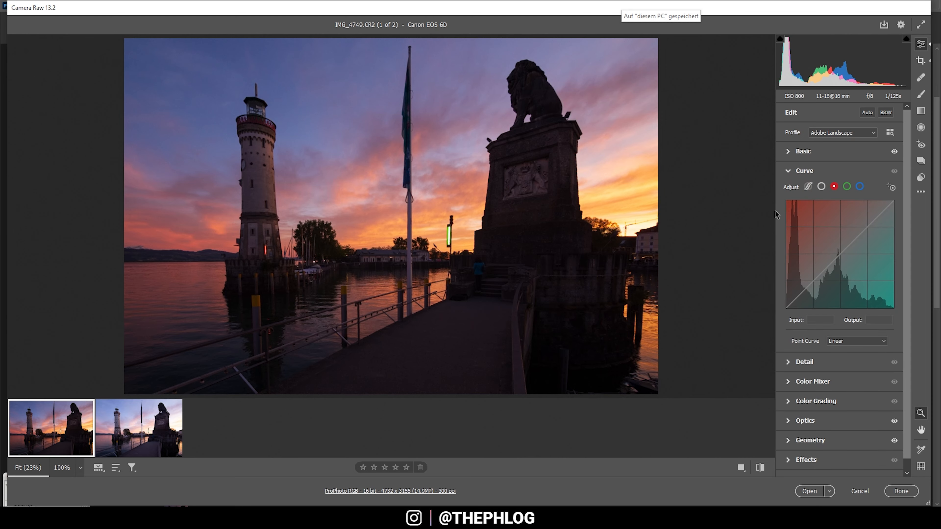
mouse_move(385, 60)
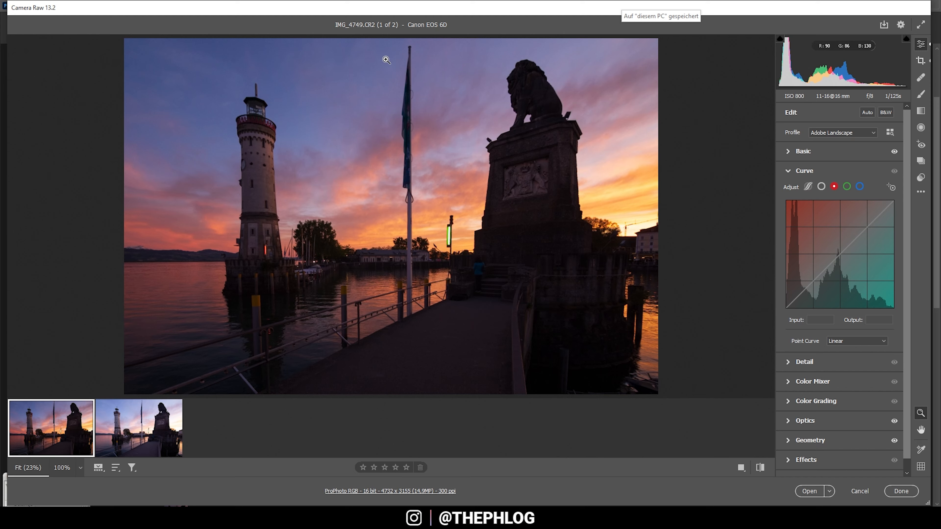
click(802, 171)
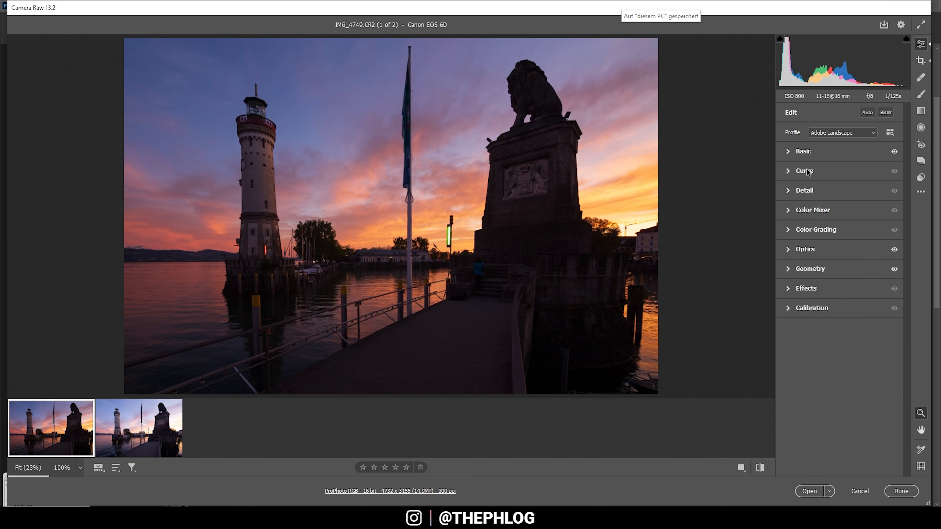
click(804, 171)
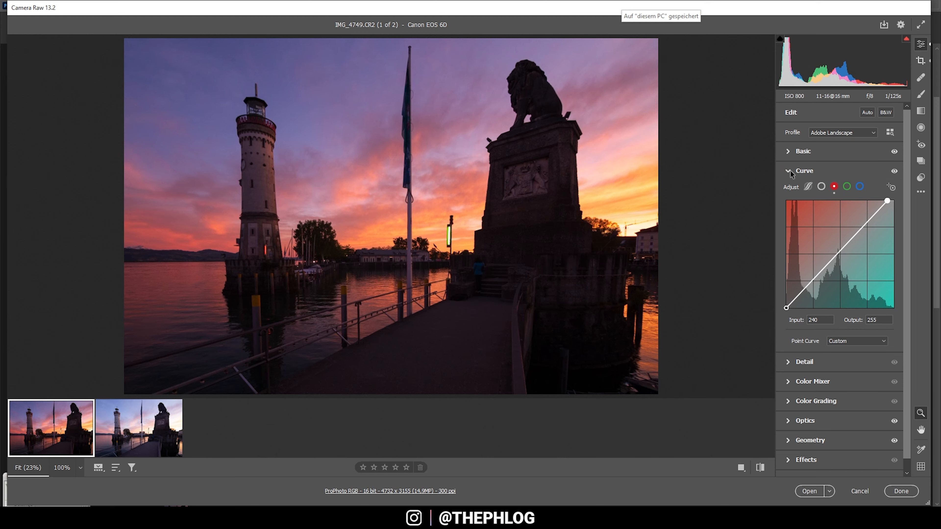
click(804, 171)
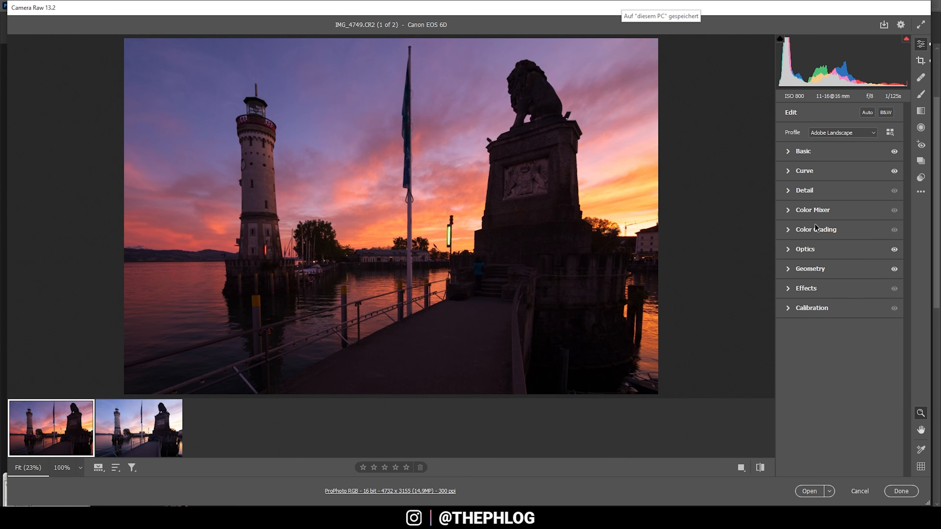
- Color grade highlights warm (hue 23, sat 32) and shadows cool blue (hue 219, sat 6)
click(787, 229)
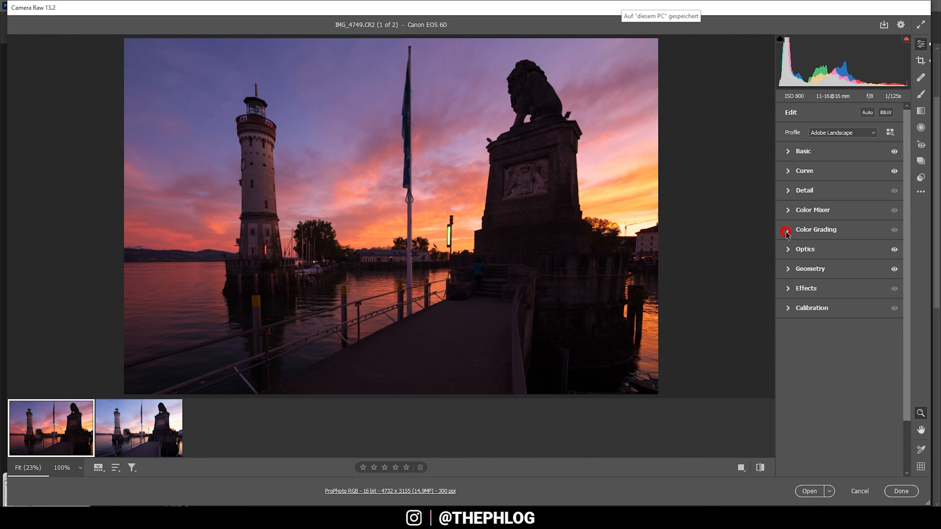
click(788, 229)
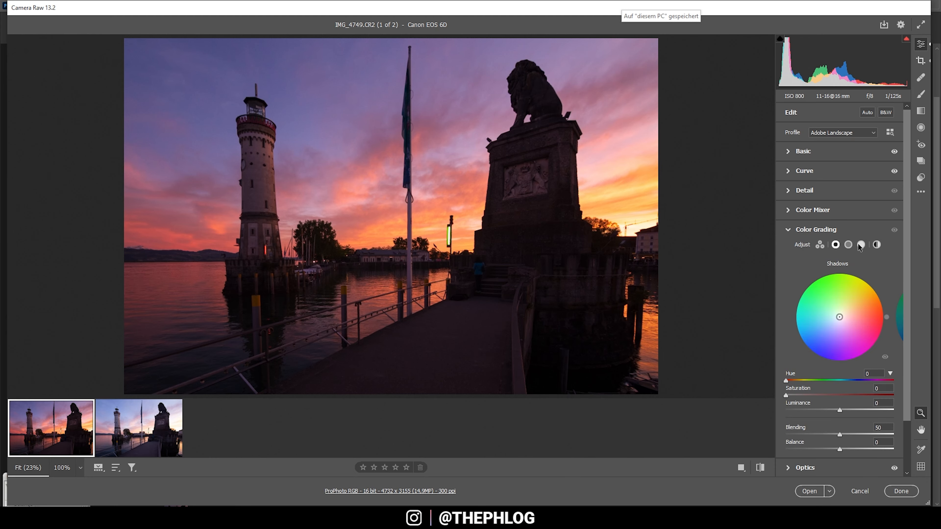
click(861, 245)
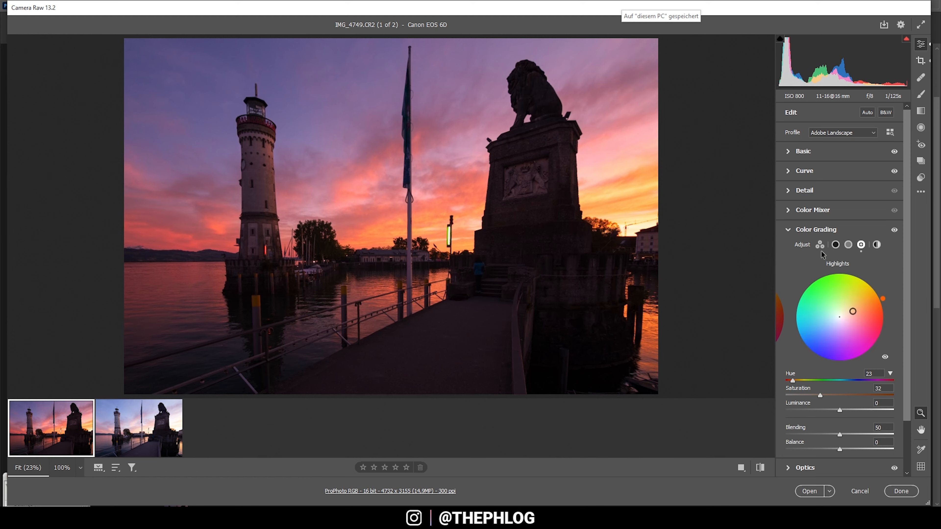
click(835, 244)
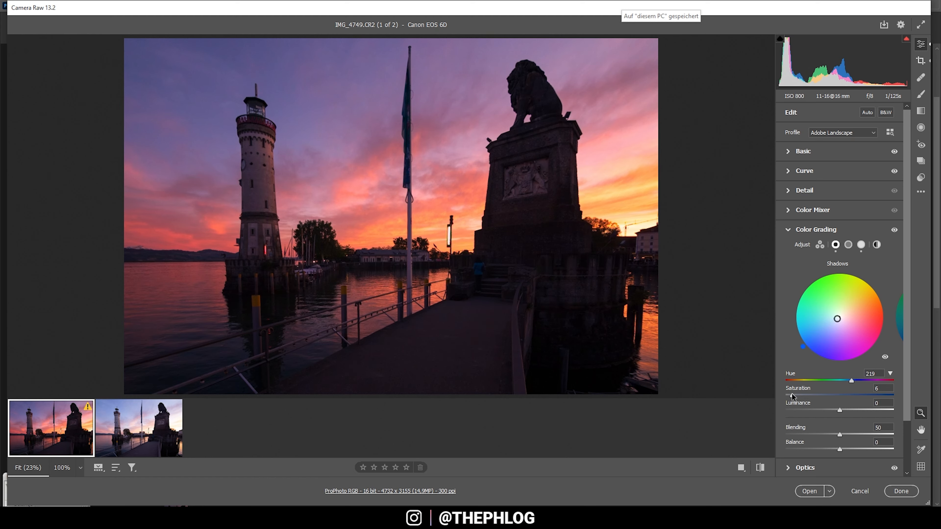
click(815, 229)
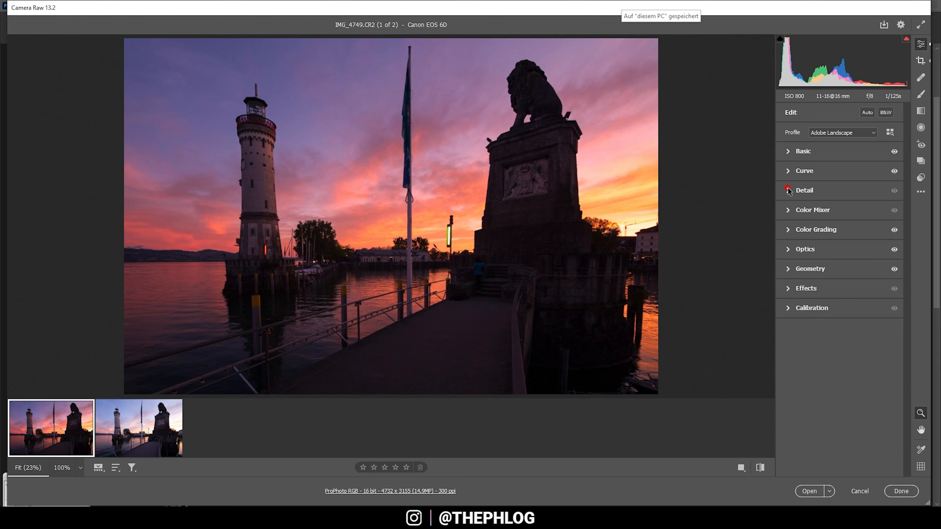
- Set Detail sharpening to 68 with radius 0.5, detail 100 and masking 49
click(804, 190)
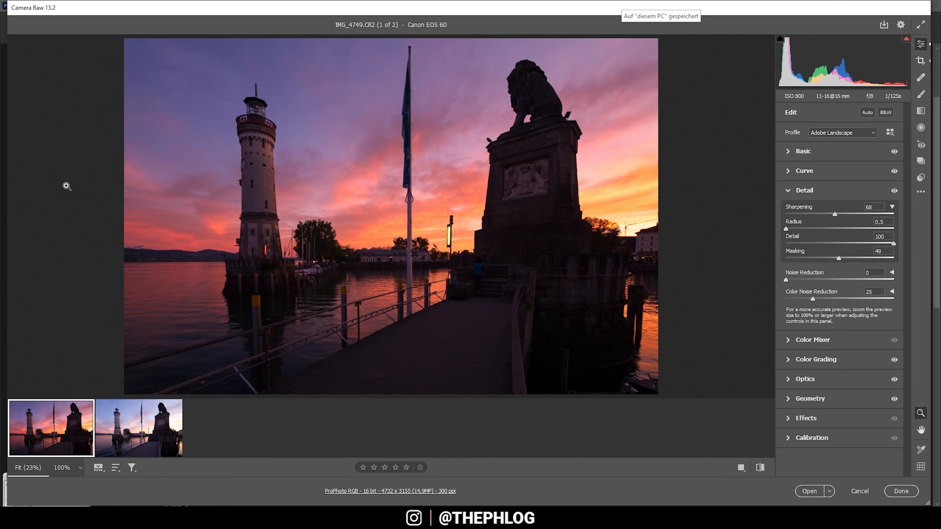
mouse_move(193, 105)
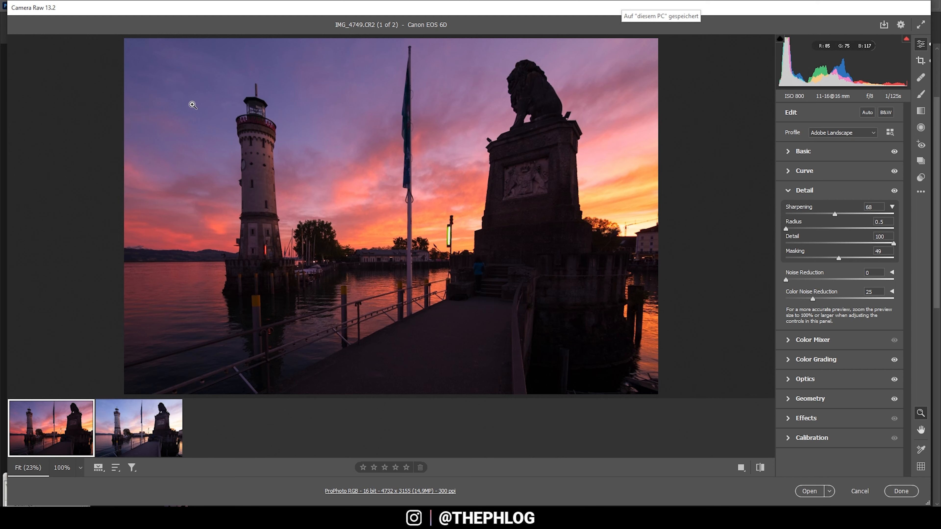
mouse_move(128, 439)
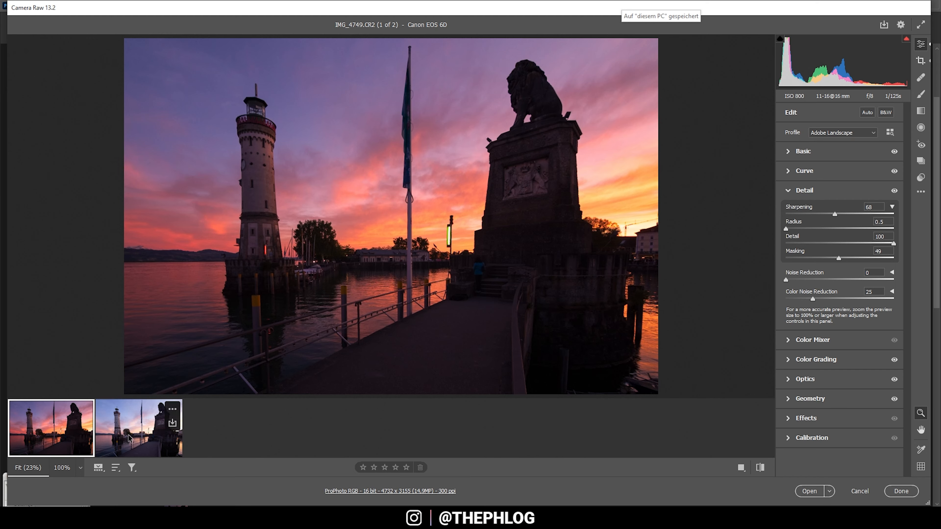
click(137, 428)
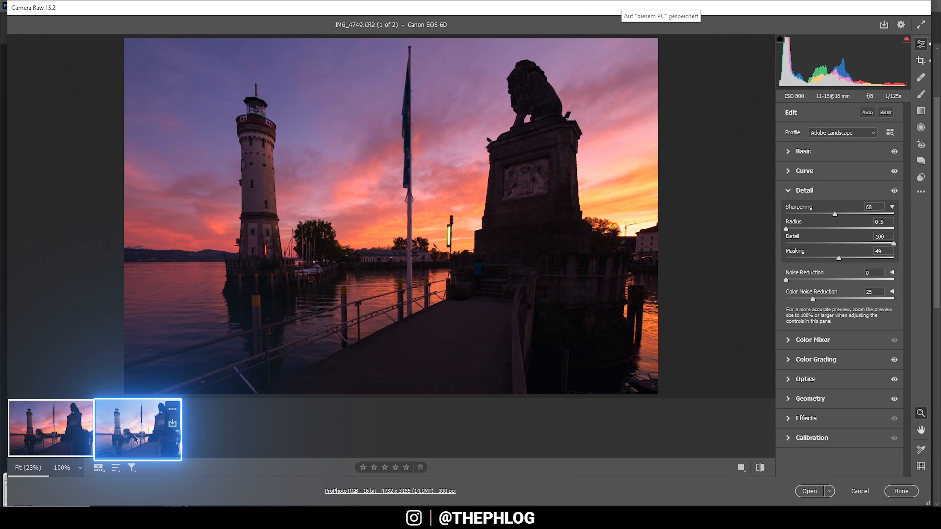
mouse_move(102, 451)
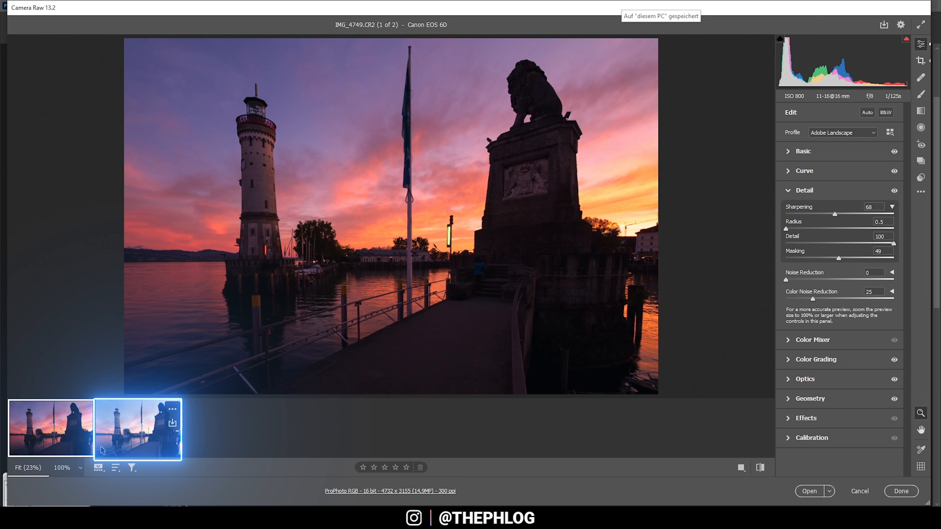
- Select both exposures and sync every edit setting from the darker frame to the brighter one
click(51, 428)
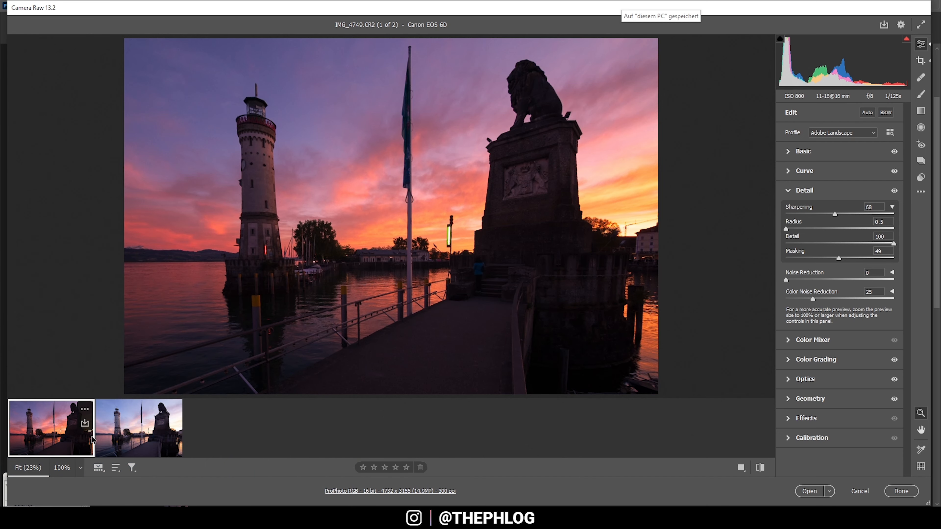
click(140, 427)
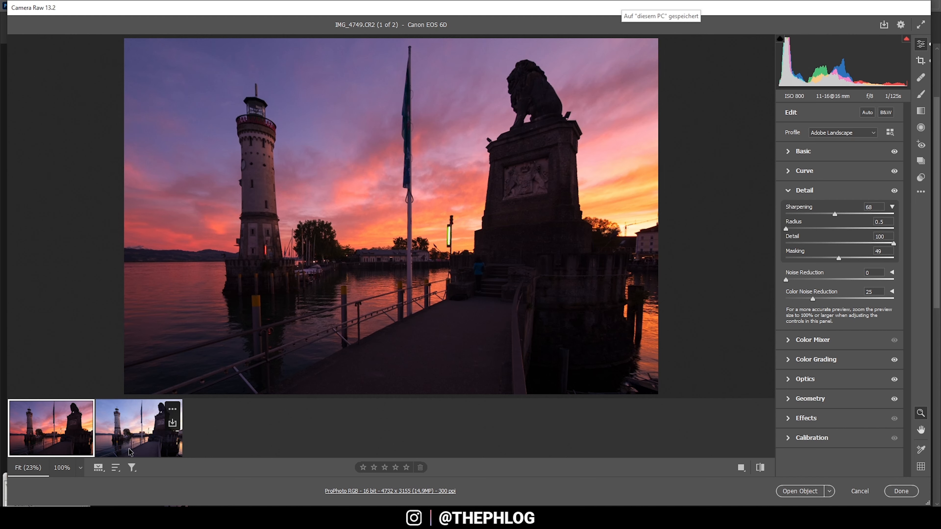
click(137, 427)
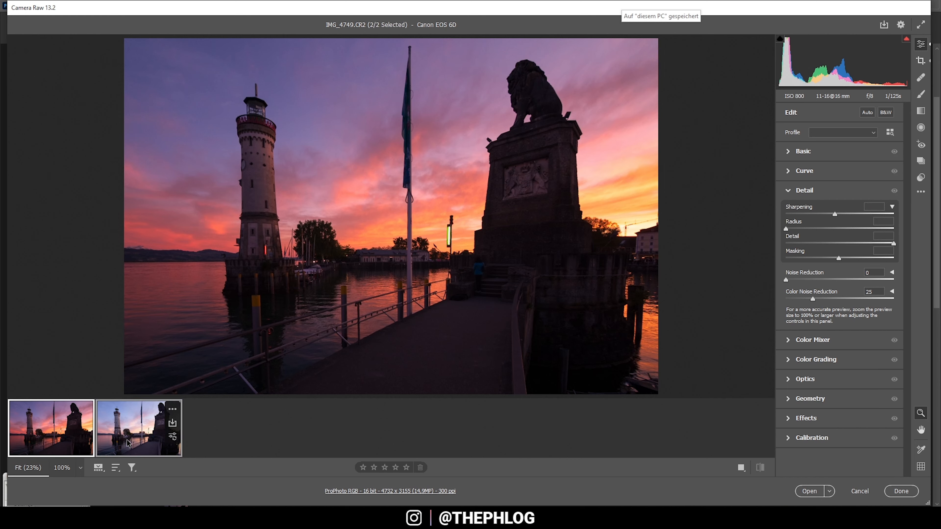
right_click(138, 428)
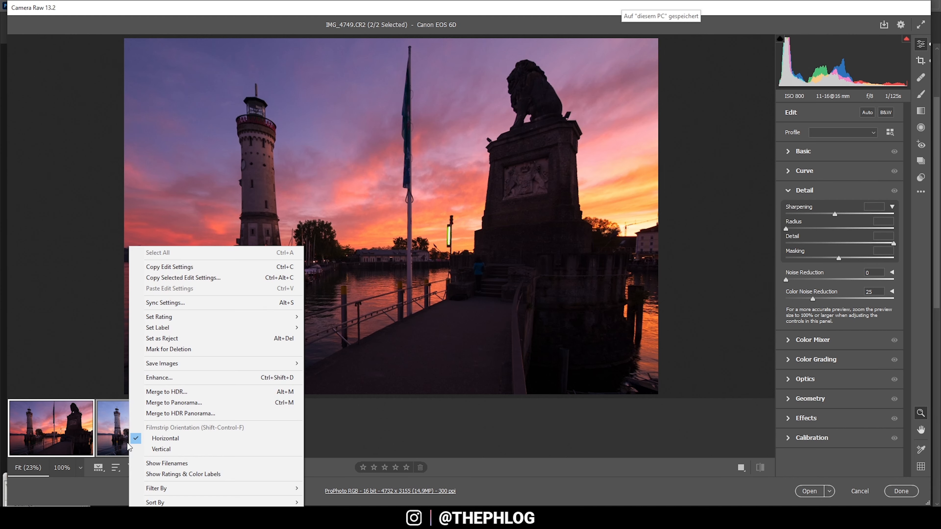
click(166, 302)
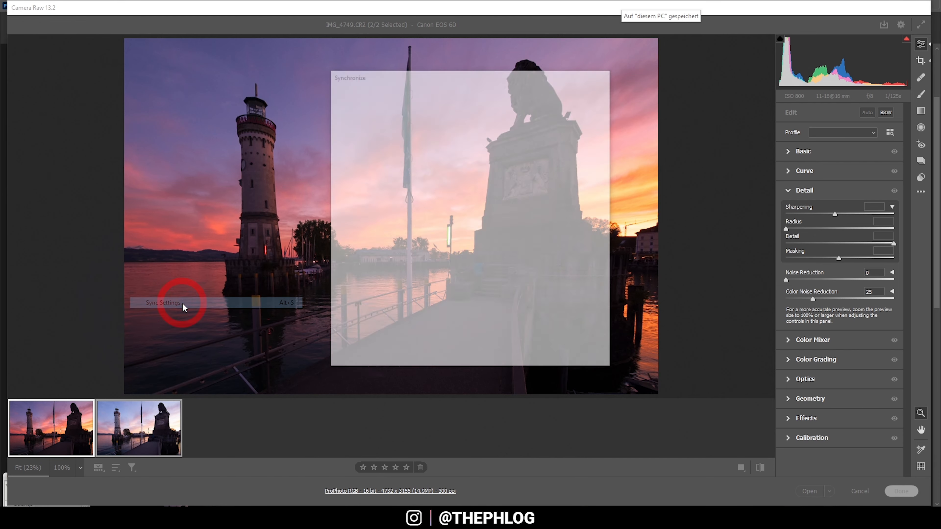
click(163, 303)
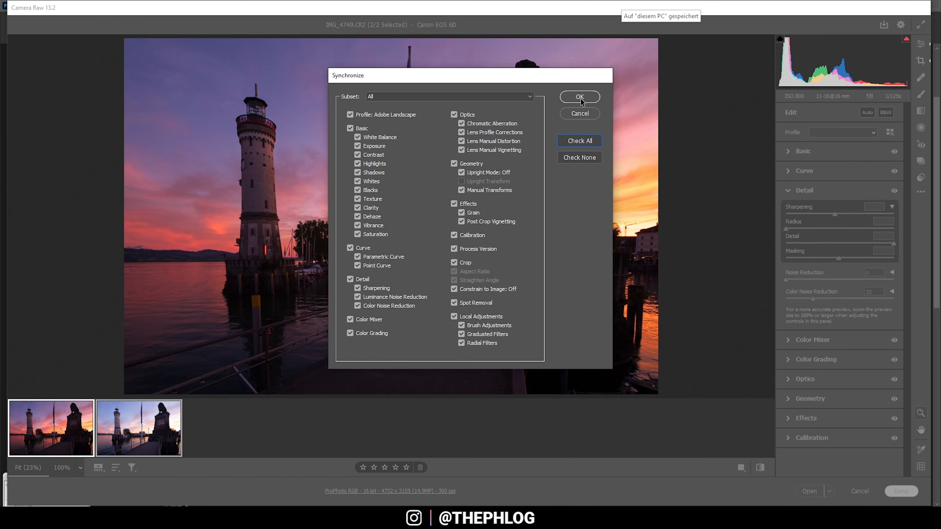
click(578, 97)
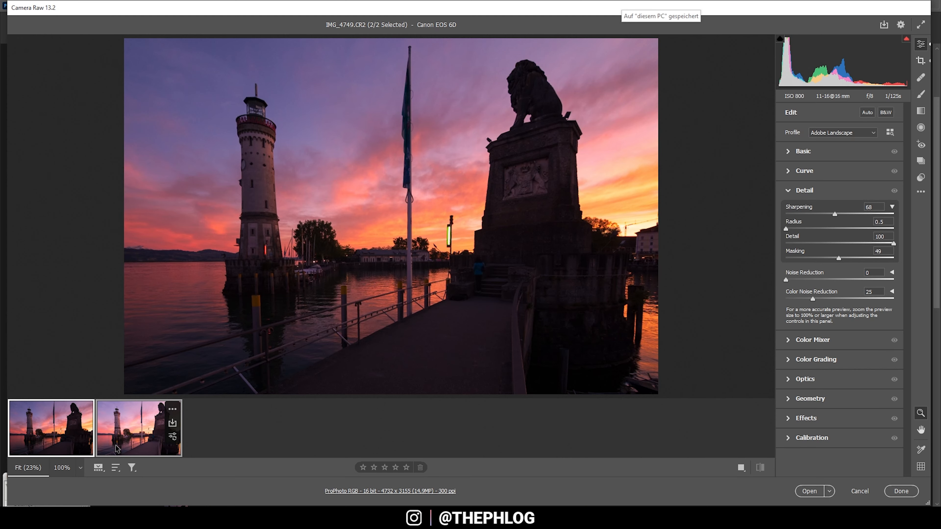
- Select the brighter exposure and show its Basic panel for highlight and shadow tweaks
click(138, 428)
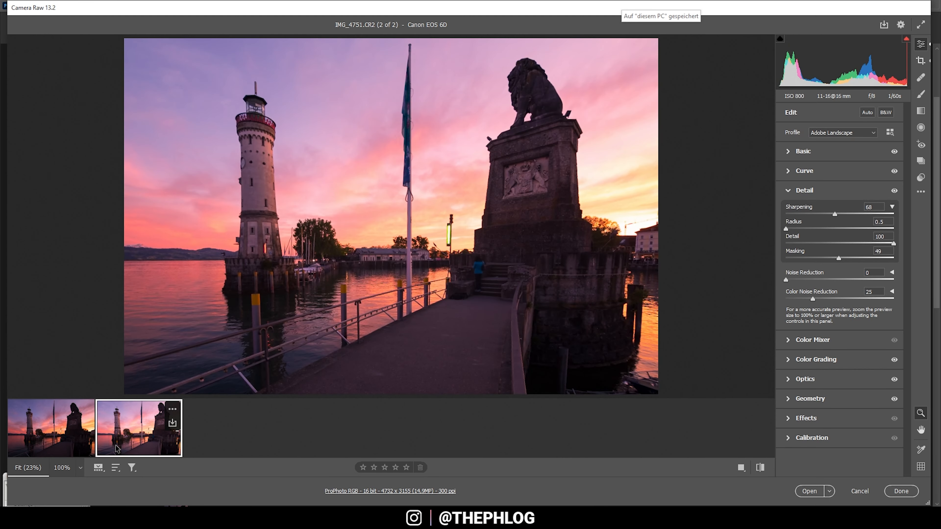
click(802, 150)
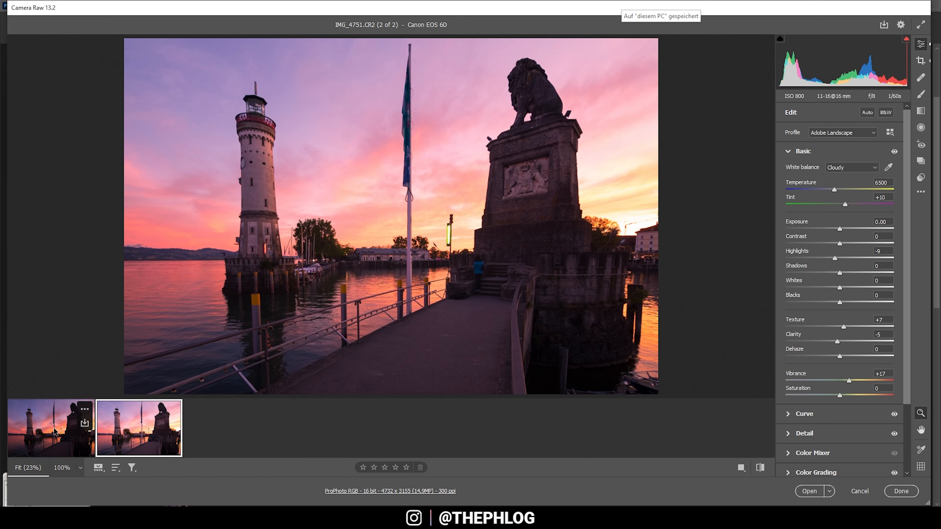
mouse_move(837, 264)
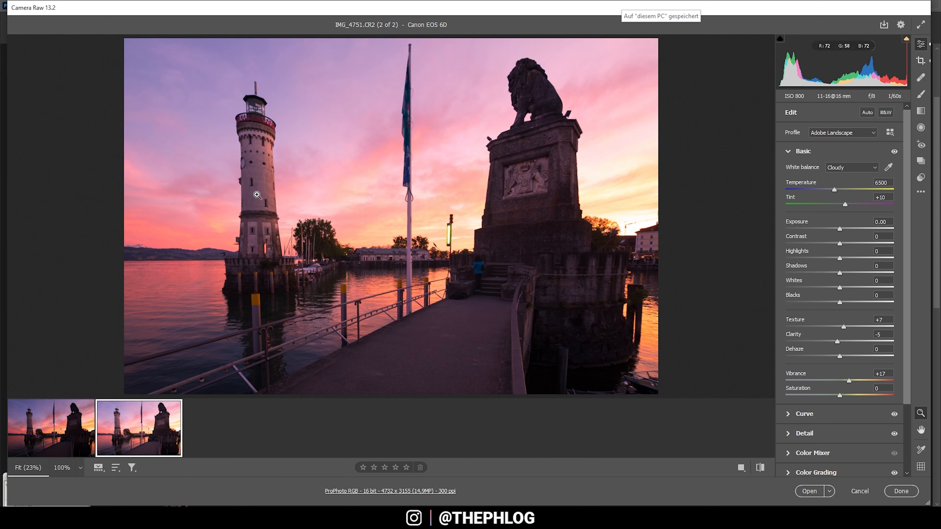
mouse_move(846, 281)
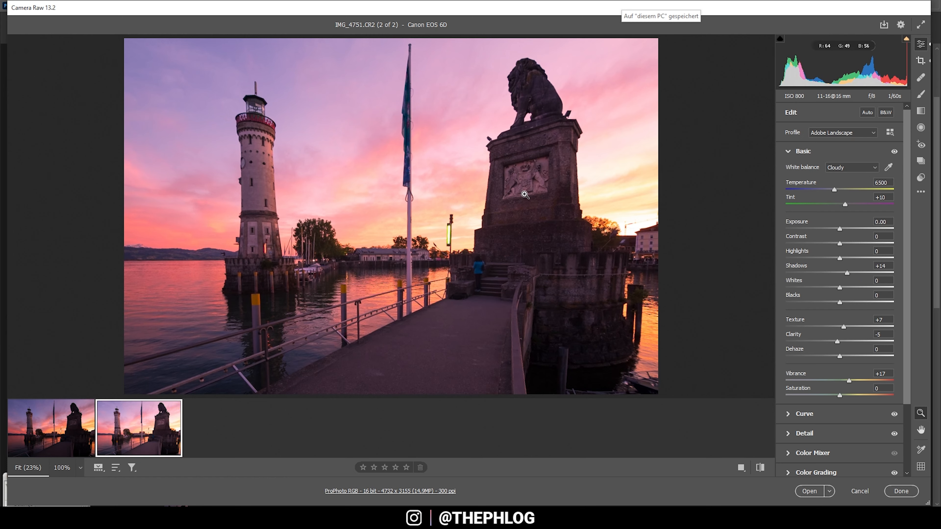
mouse_move(494, 253)
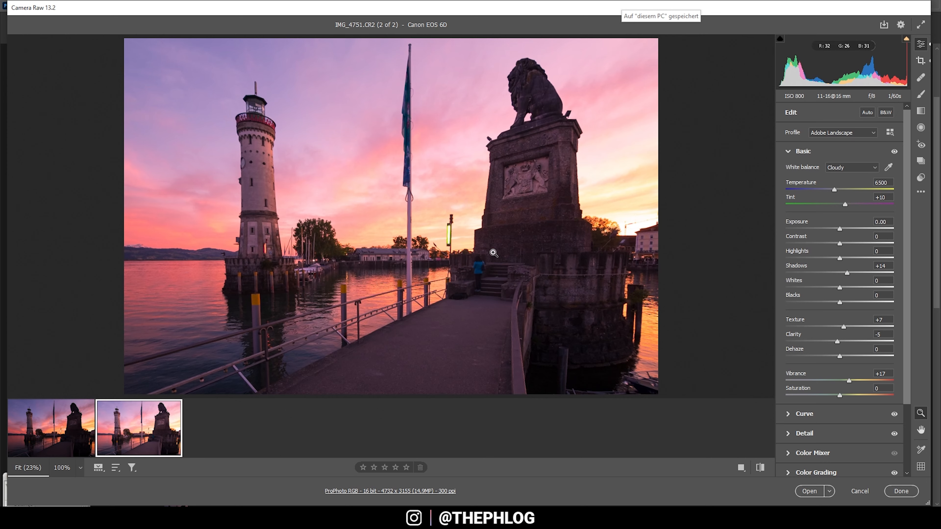
mouse_move(523, 354)
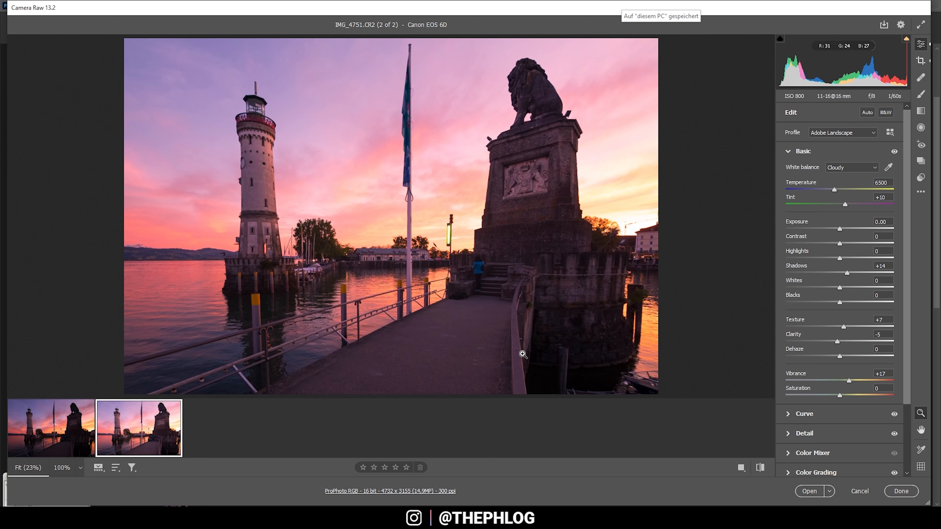
mouse_move(594, 255)
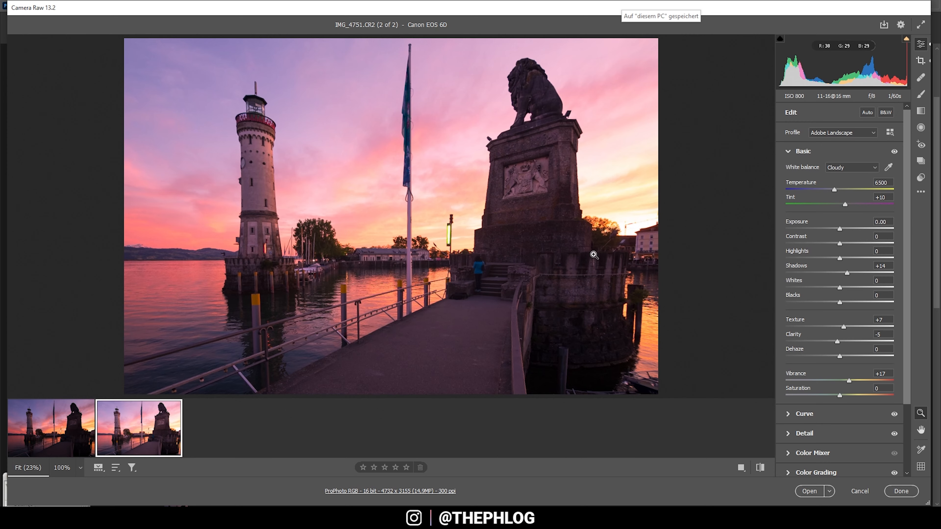
mouse_move(50, 428)
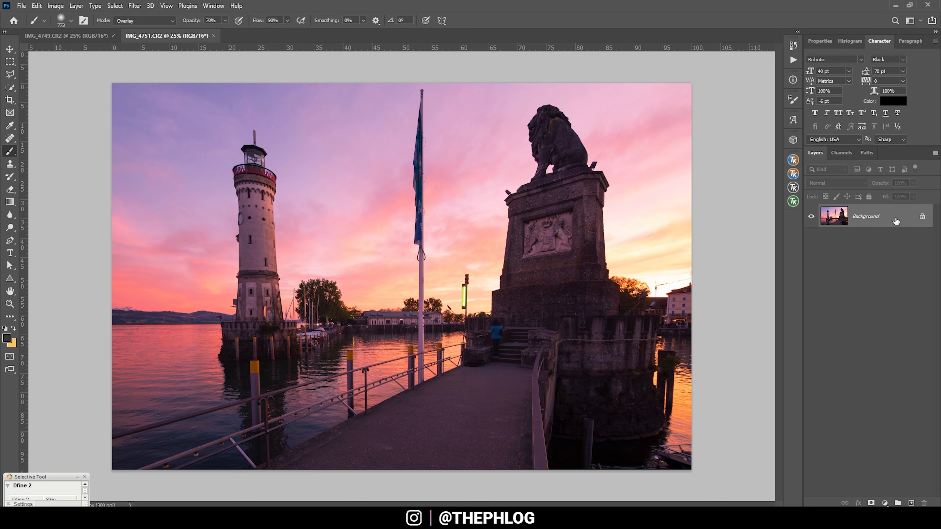
- Copy the darker exposure into the IMG_4751 document as a layer and toggle it to compare
click(59, 35)
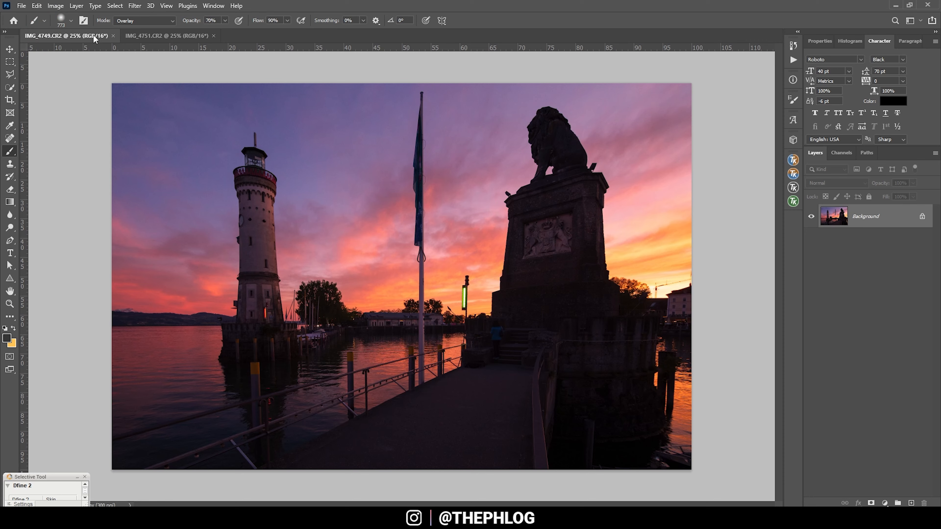
mouse_move(93, 25)
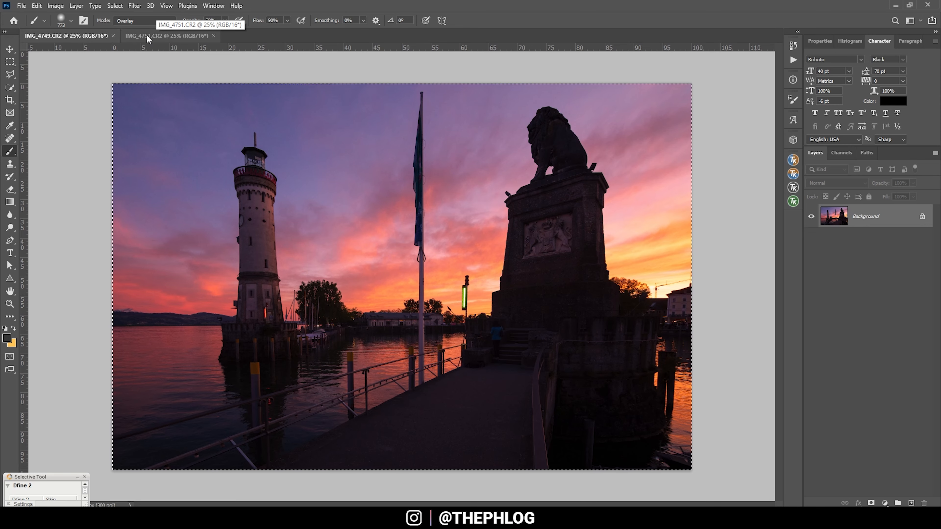
click(147, 36)
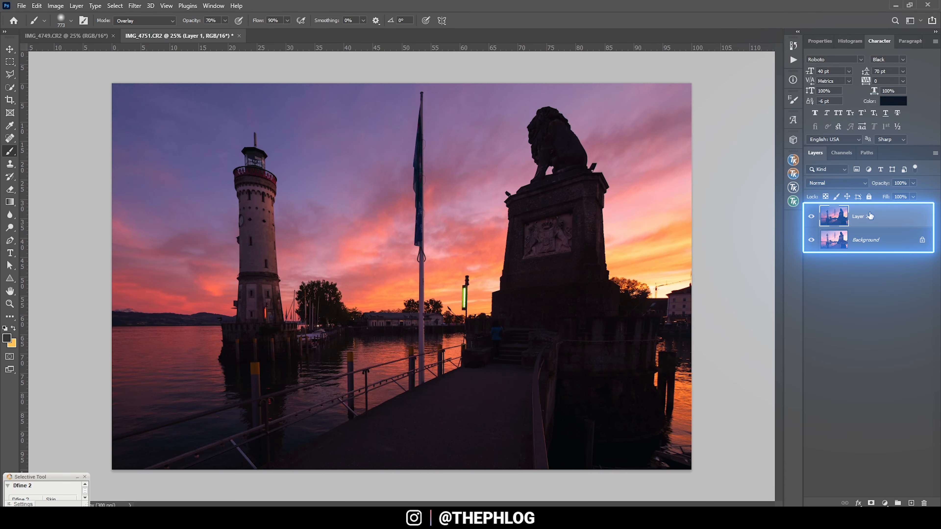
click(811, 217)
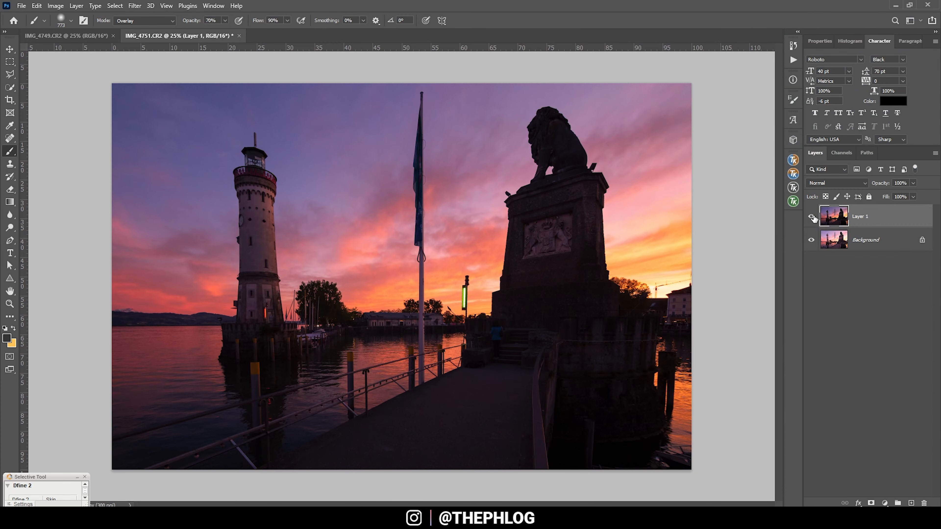
click(812, 216)
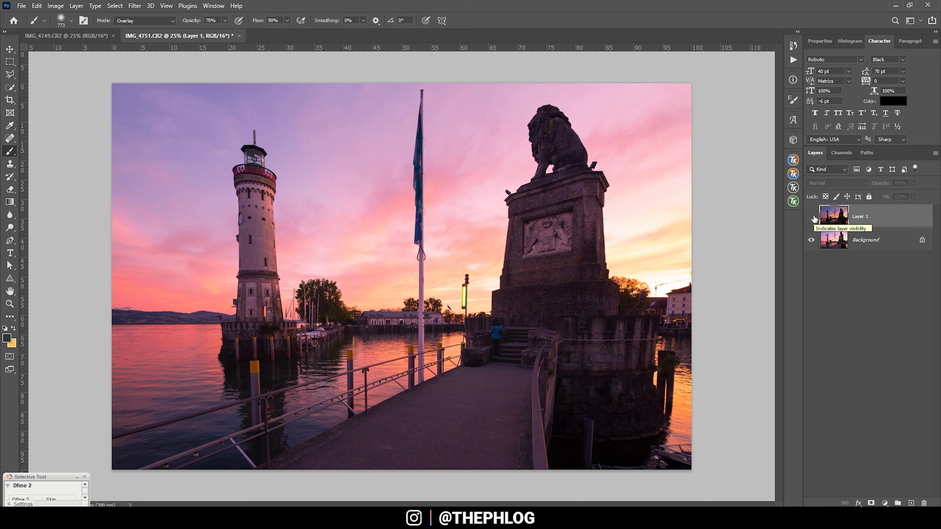
click(811, 217)
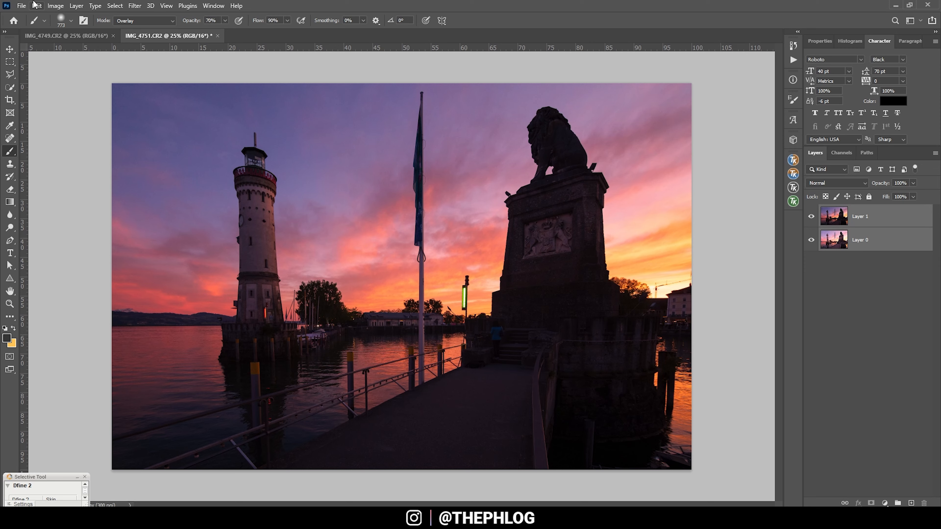
- Auto-align the two stacked layers with Auto projection
click(37, 5)
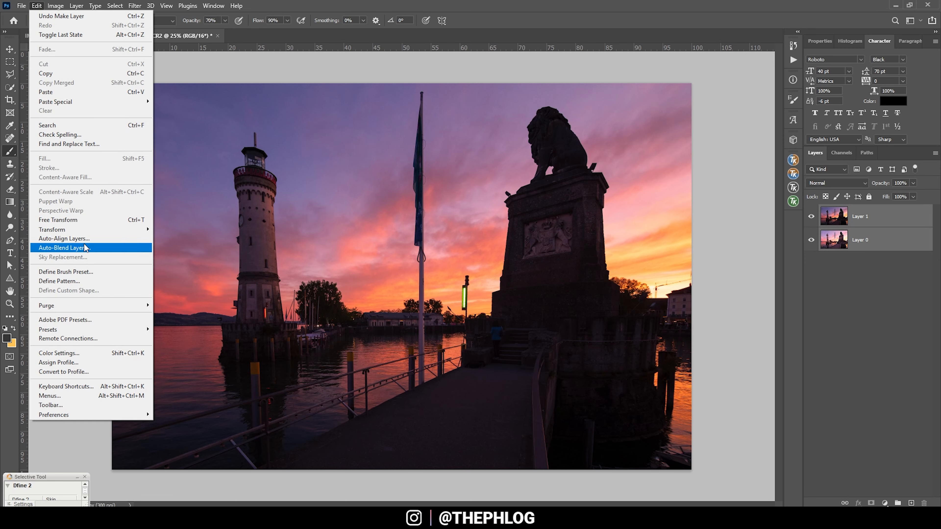
click(64, 238)
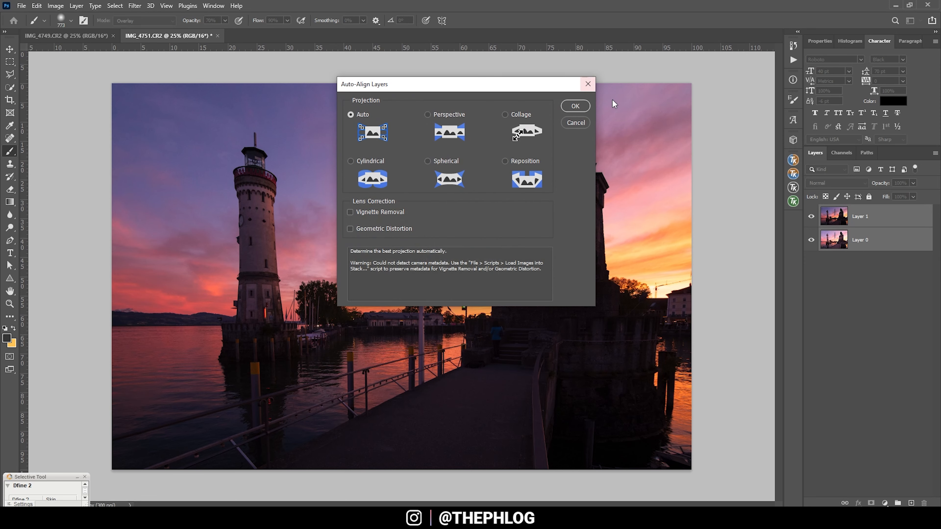
click(574, 106)
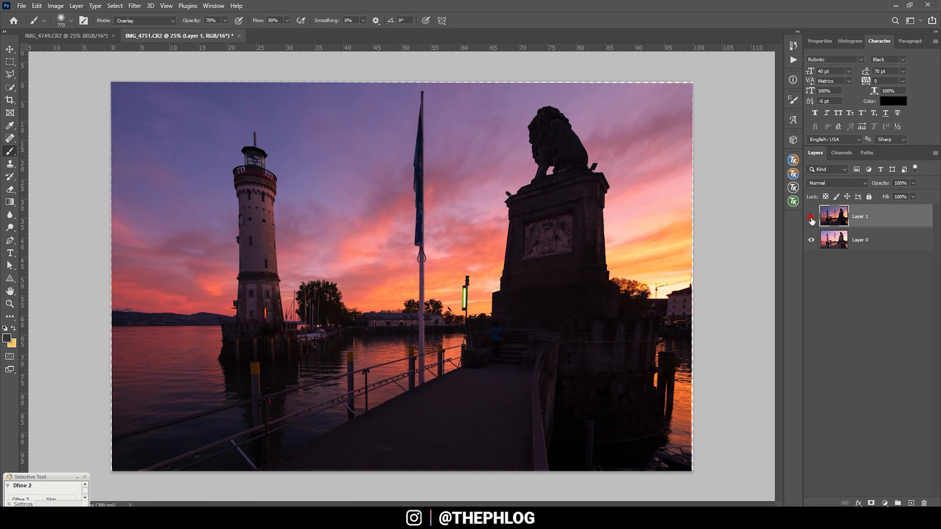
- Crop the aligned stack slightly tighter to trim the misaligned edges
click(810, 217)
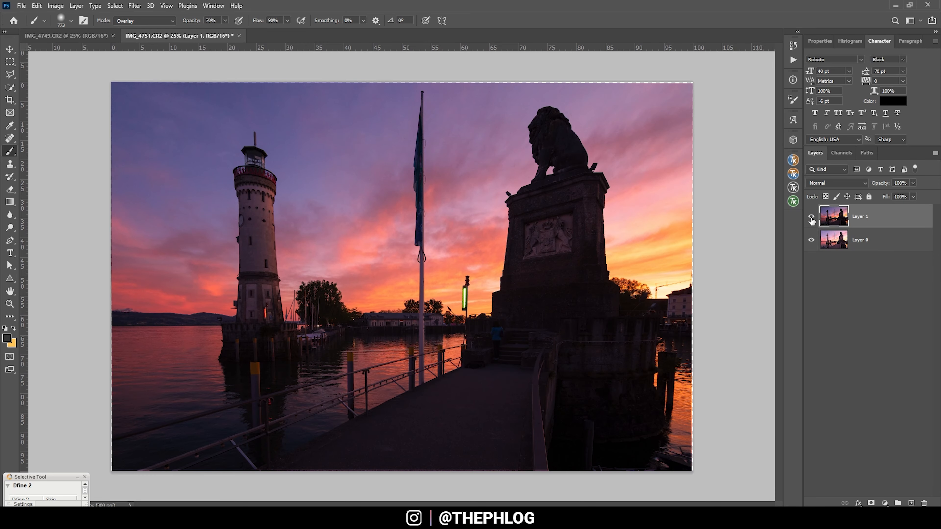
click(10, 113)
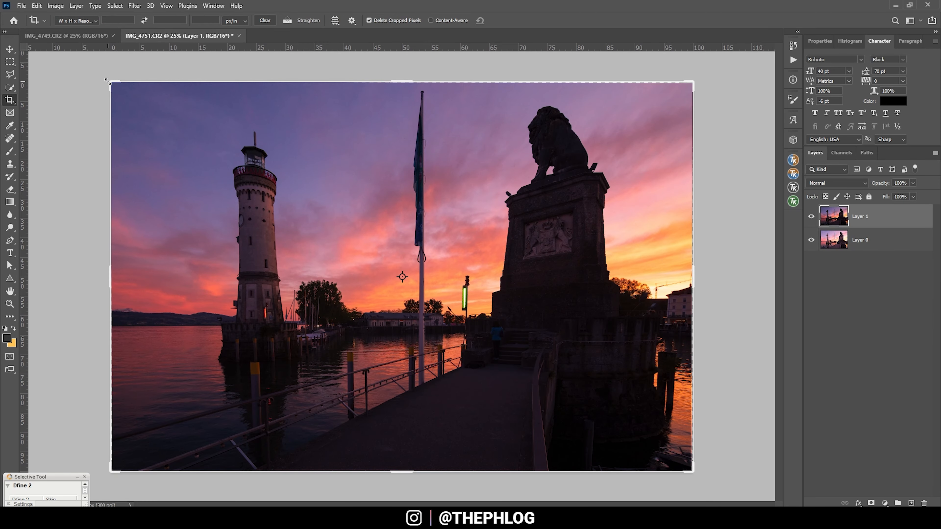
drag(110, 81, 123, 88)
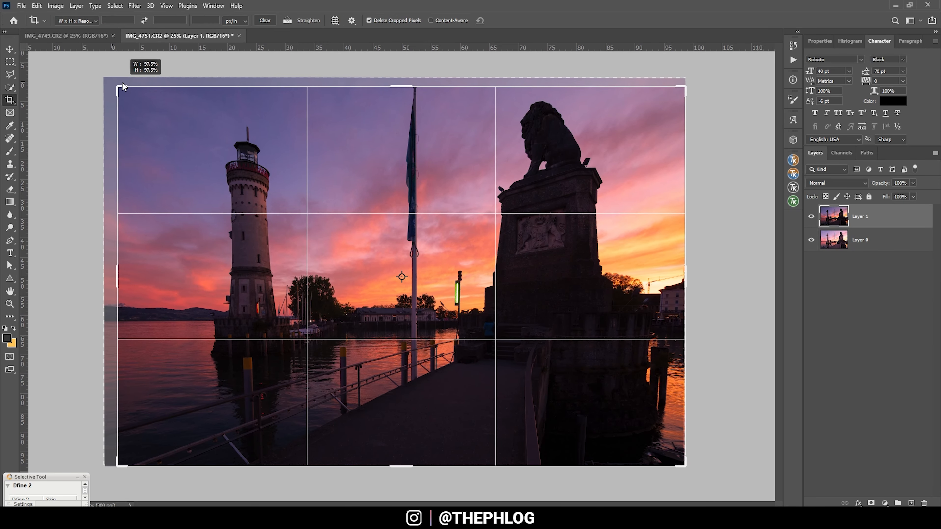
drag(118, 87, 126, 89)
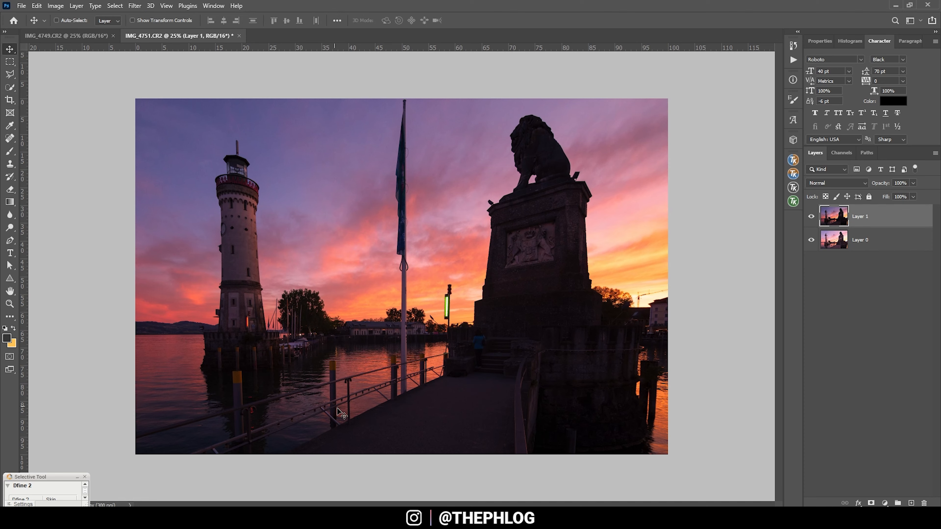
mouse_move(130, 148)
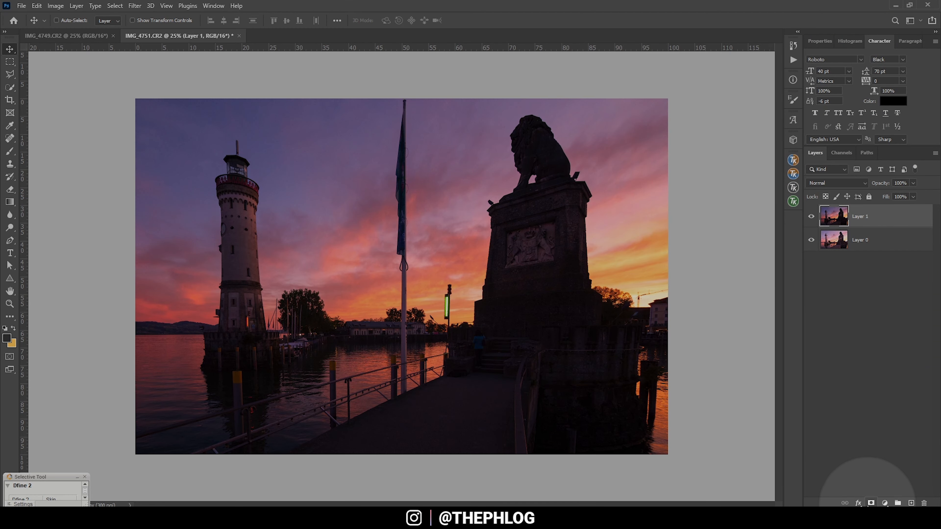
- Add a white layer mask to the darker Layer 1, hide it to reveal the bright exposure, and target its mask
click(870, 503)
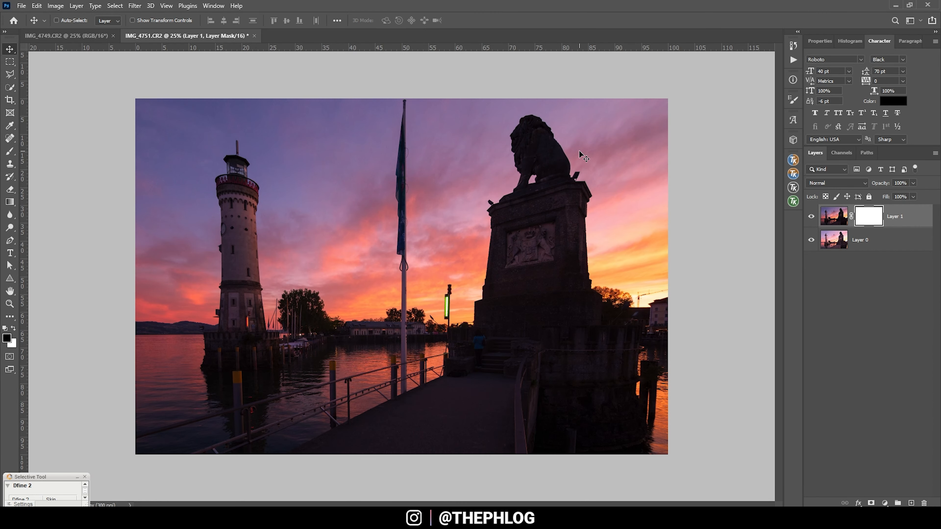
click(834, 217)
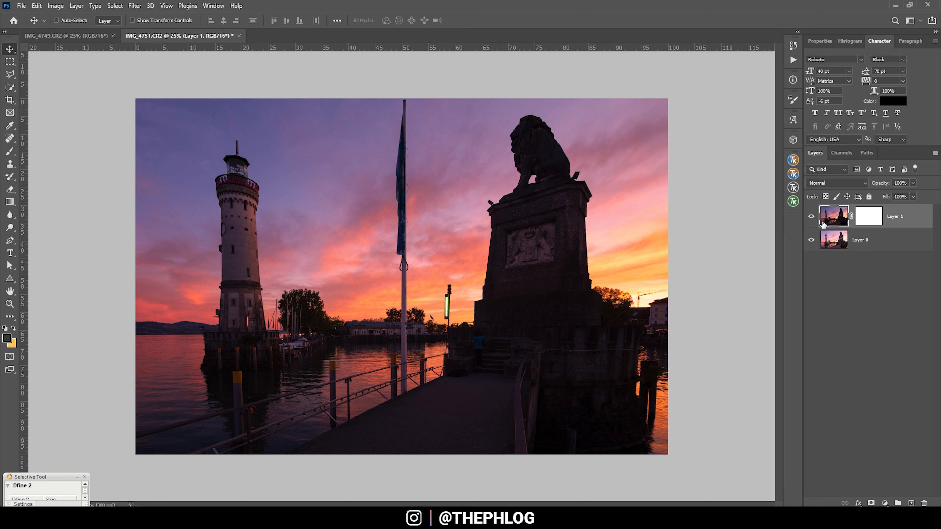
click(812, 217)
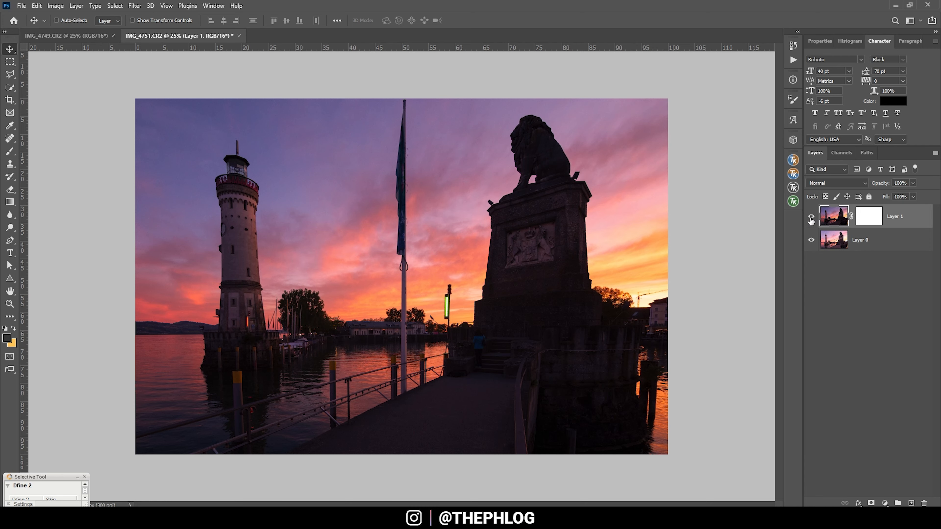
click(812, 220)
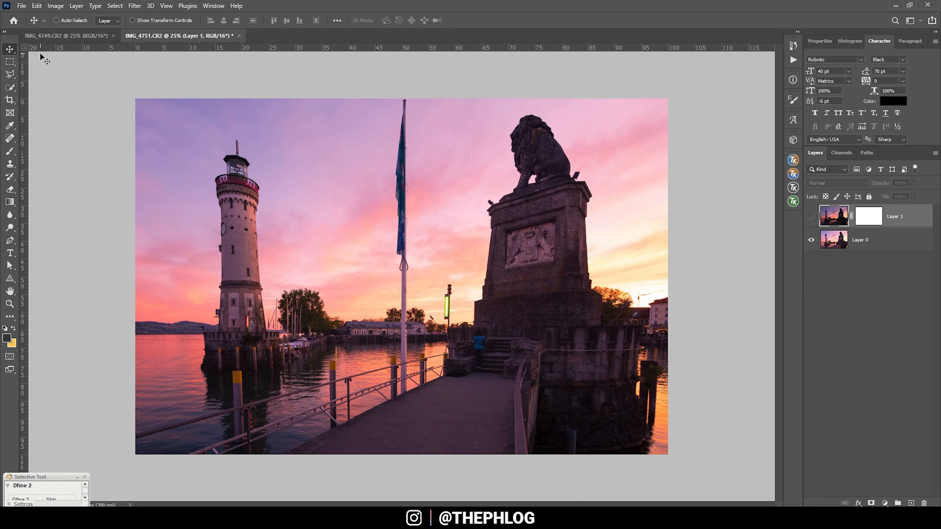
mouse_move(702, 136)
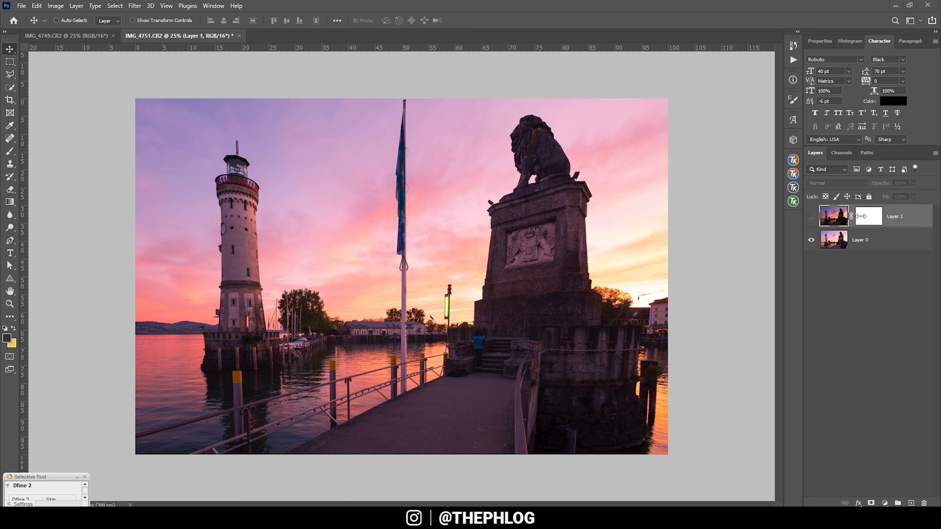
click(868, 217)
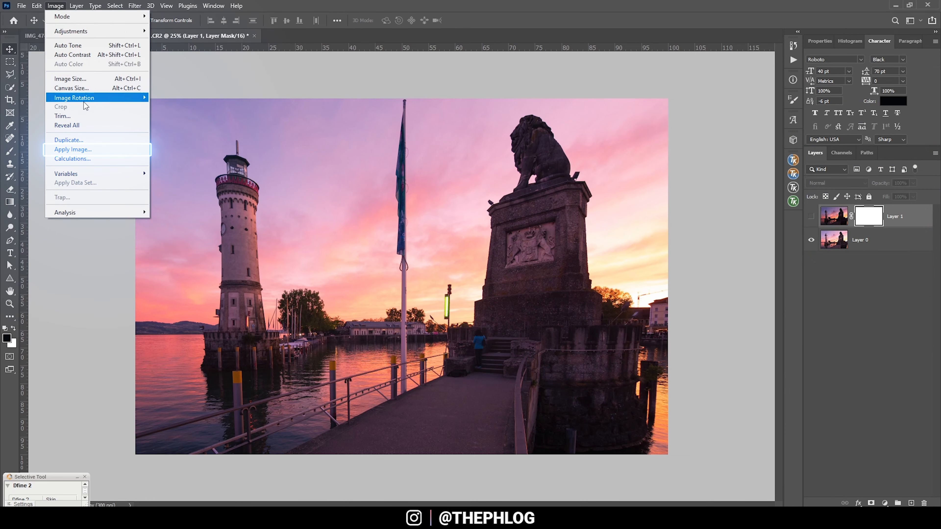
mouse_move(93, 152)
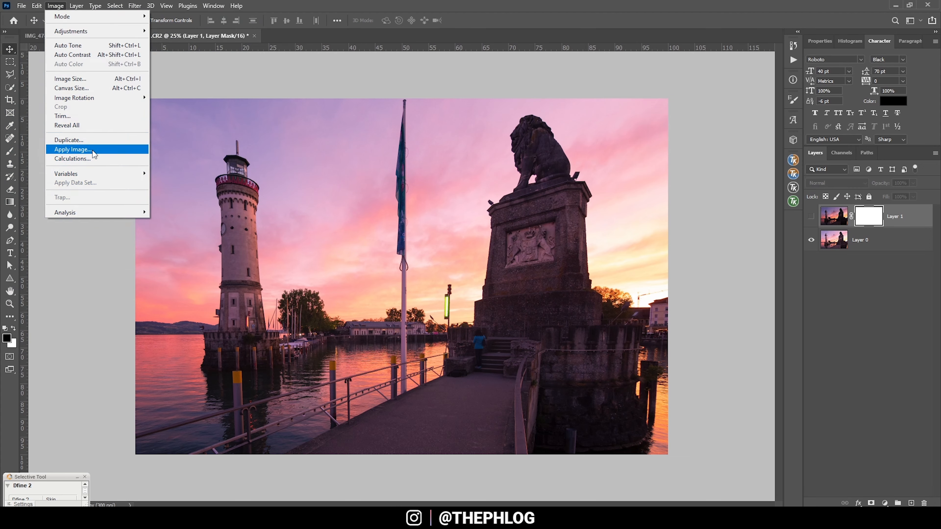
- Apply the merged RGB image to Layer 1's mask with Multiply blending at 100%
click(72, 149)
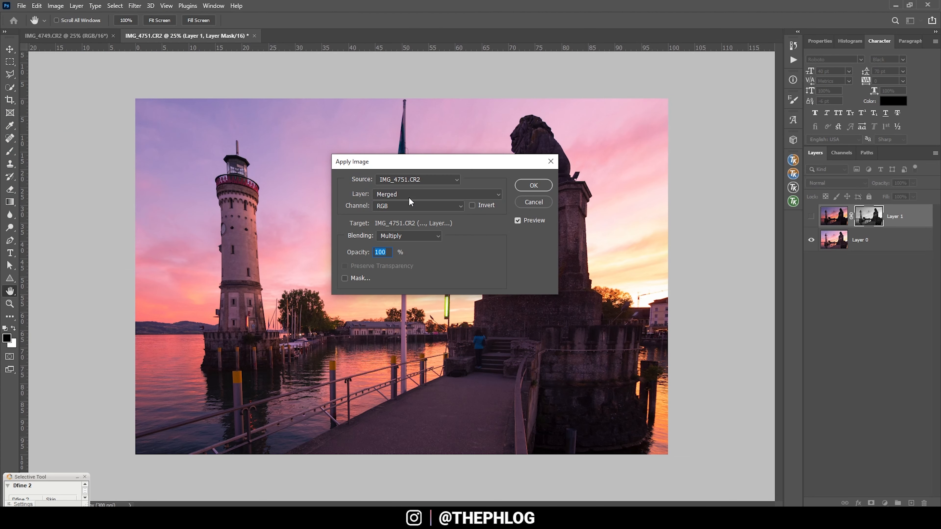
mouse_move(330, 120)
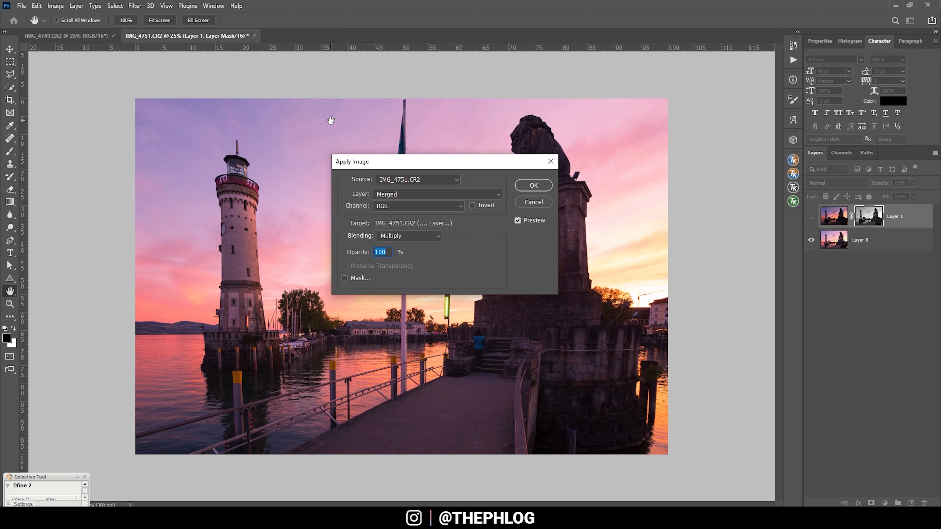
mouse_move(321, 184)
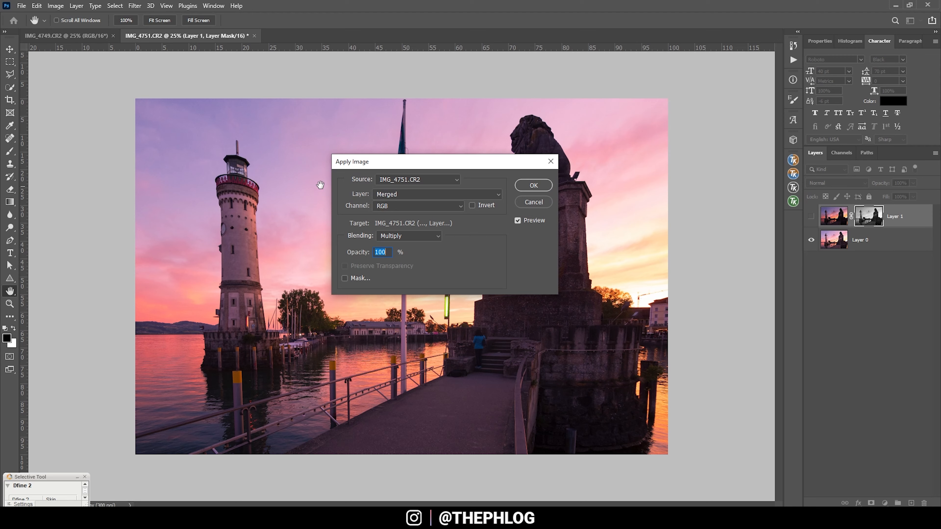
mouse_move(543, 194)
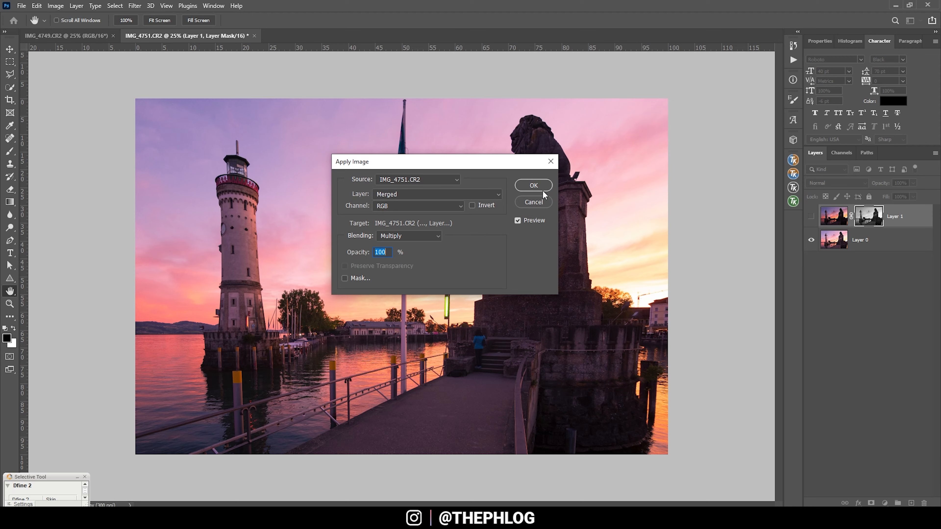
click(532, 185)
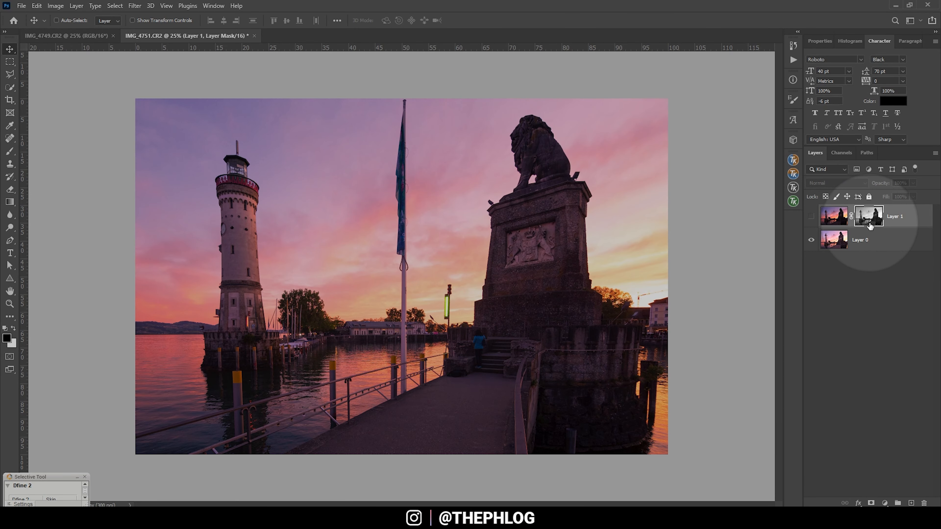
mouse_move(868, 217)
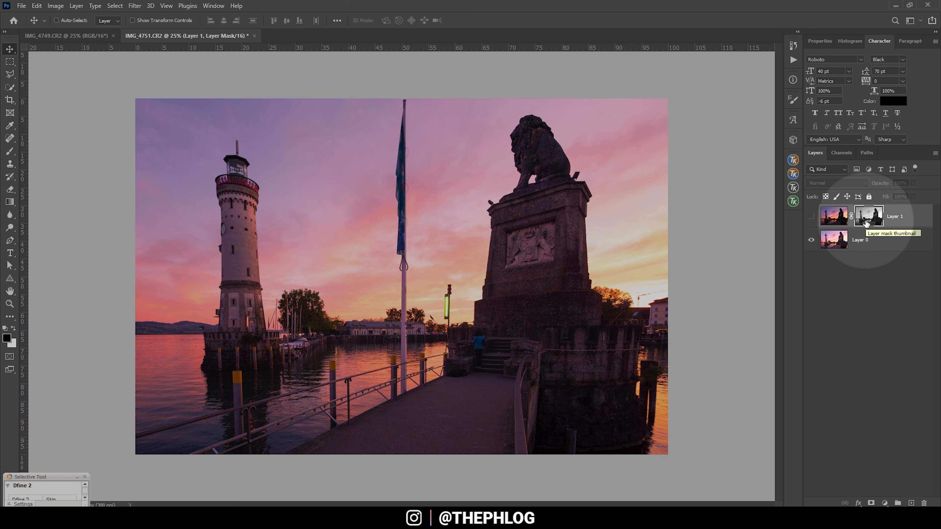
mouse_move(690, 210)
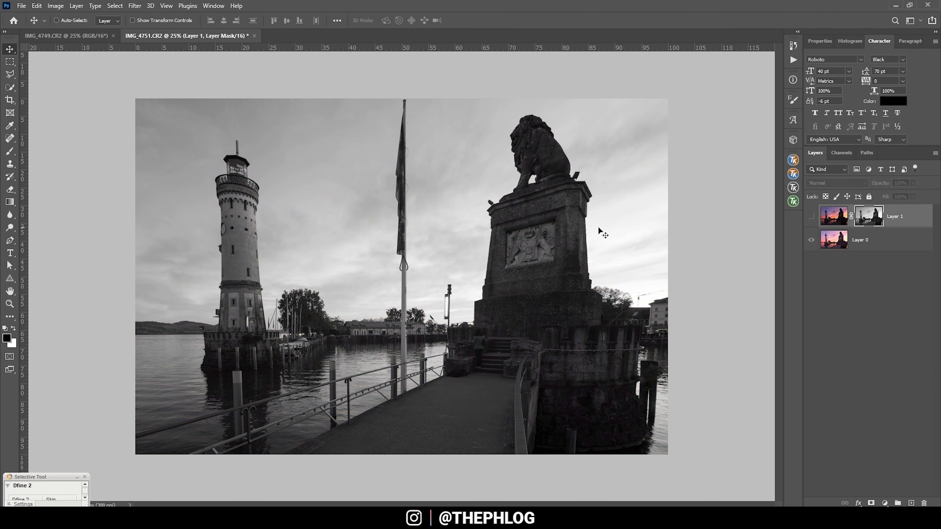
mouse_move(365, 272)
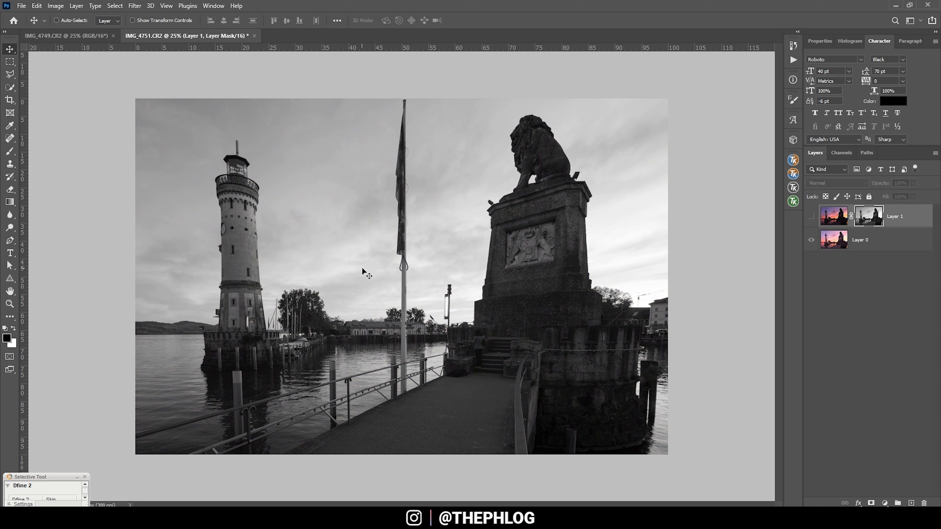
mouse_move(670, 222)
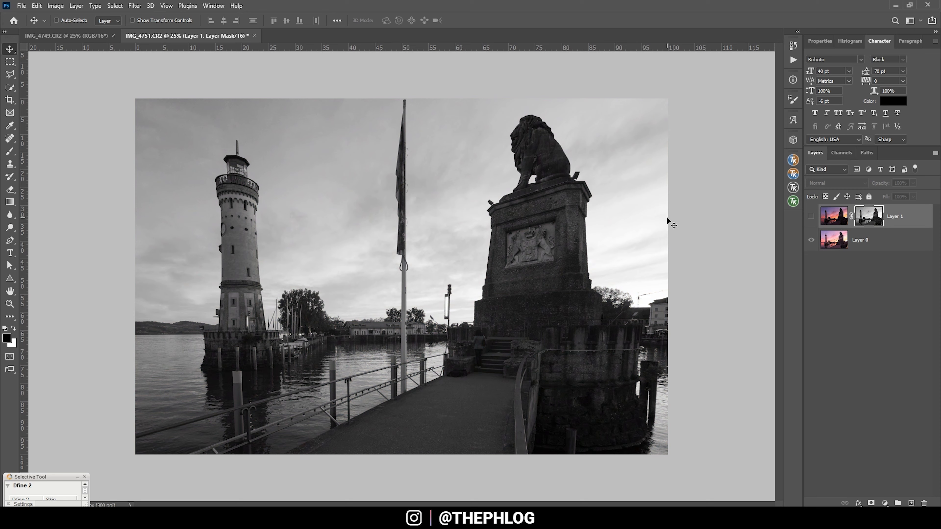
mouse_move(572, 213)
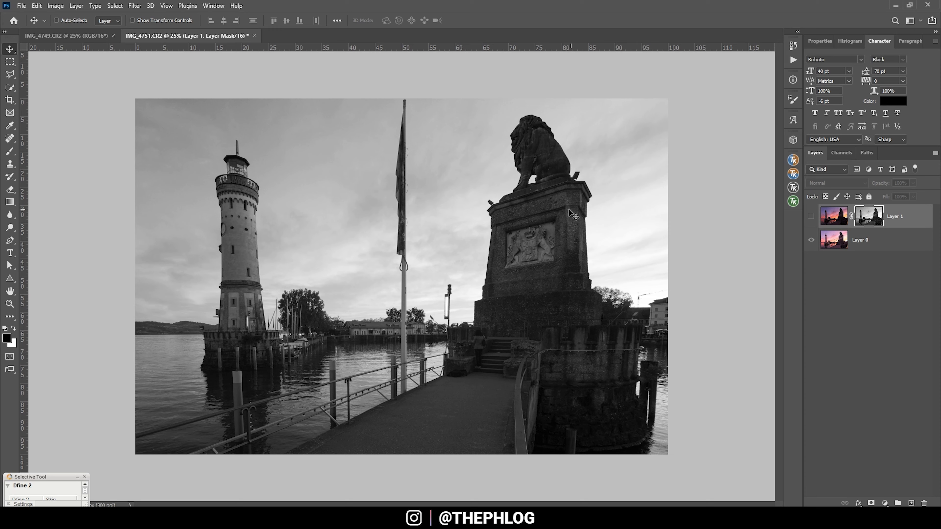
mouse_move(516, 372)
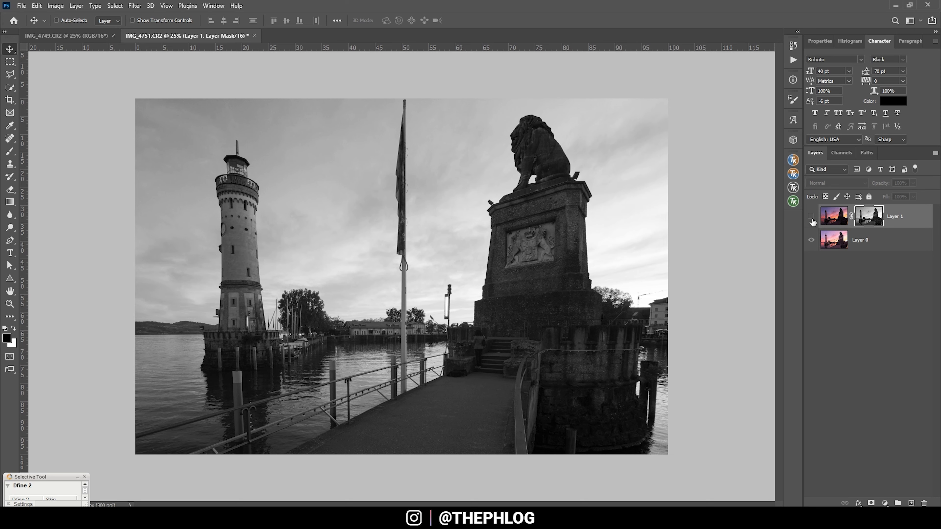
mouse_move(811, 221)
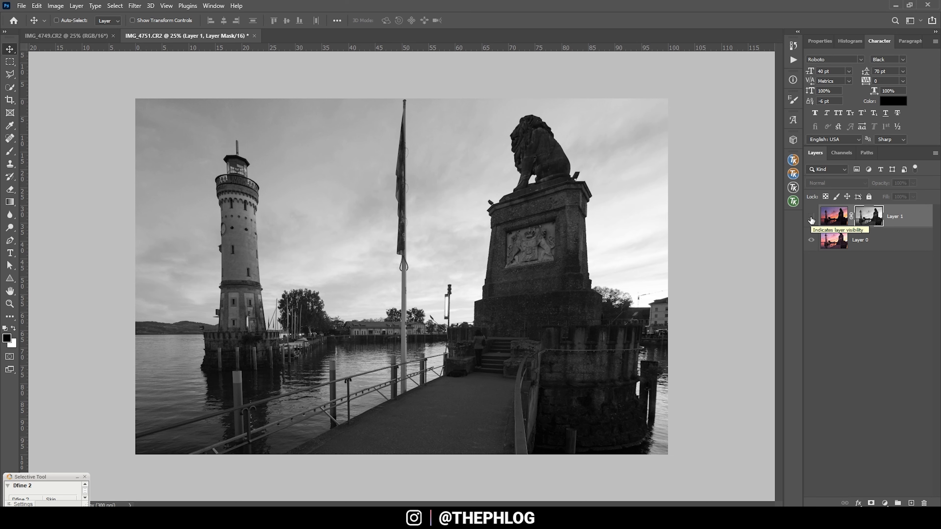
- Return to the colour view and toggle Layer 1's visibility to compare the blend
click(812, 216)
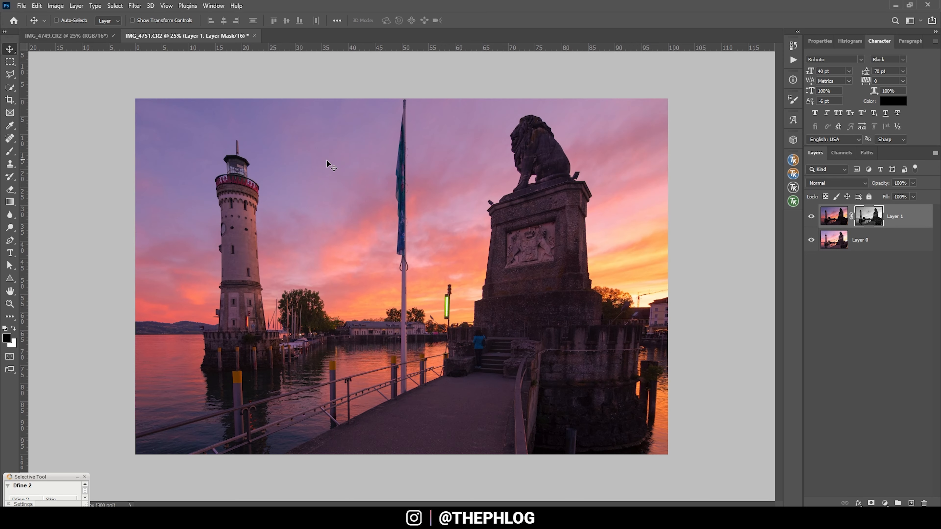
click(811, 216)
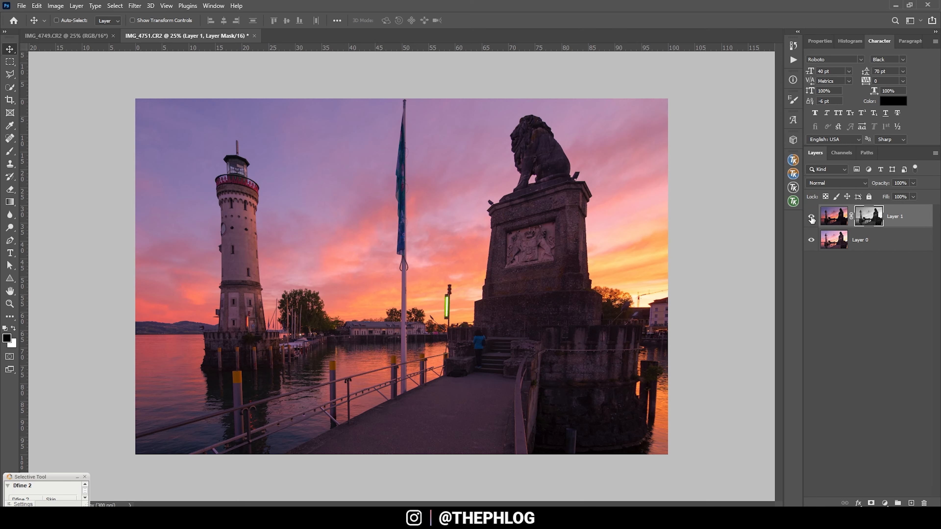
click(812, 219)
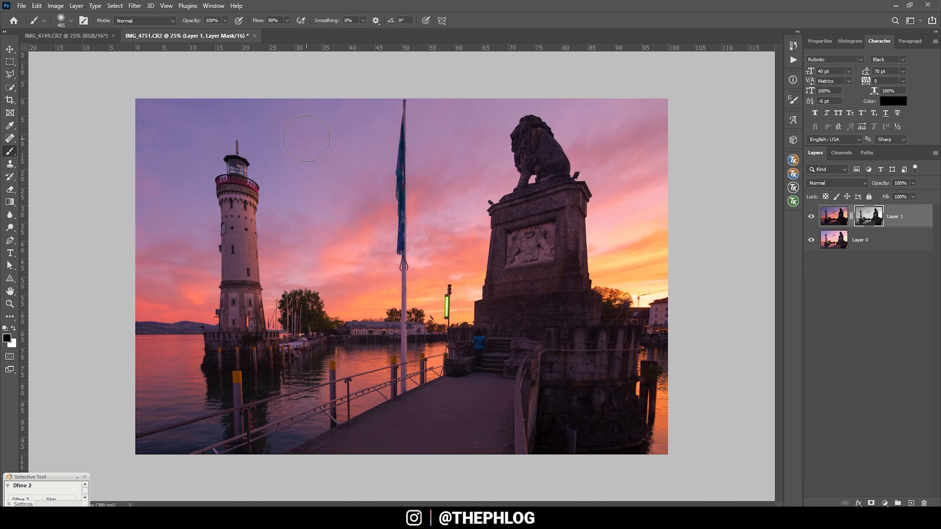
mouse_move(494, 203)
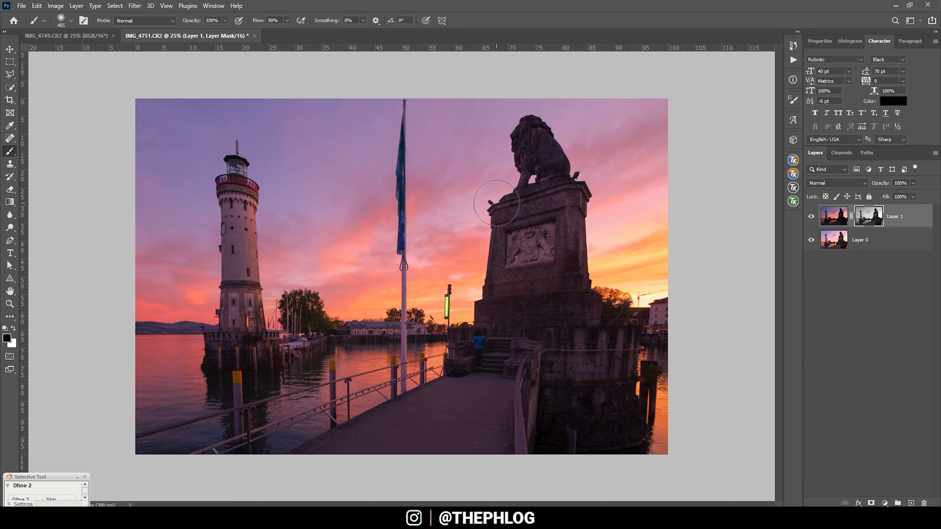
mouse_move(483, 273)
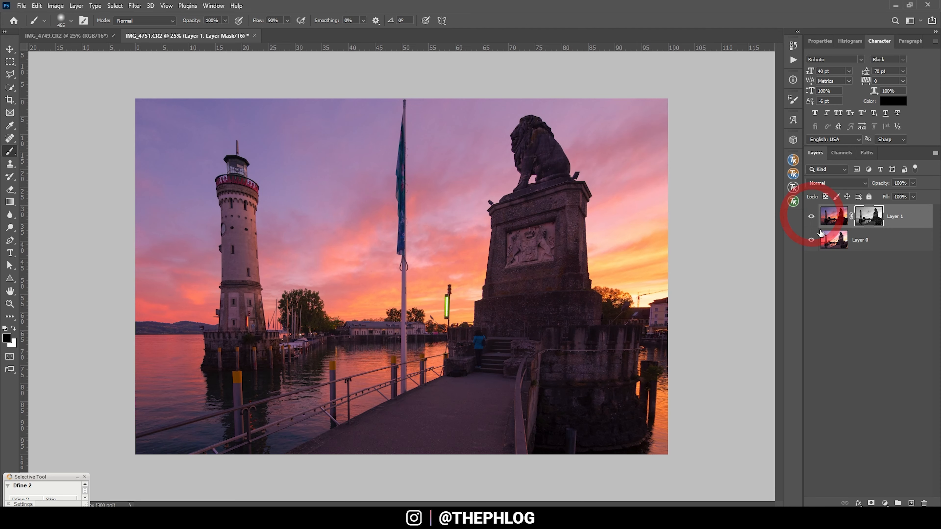
- Multiply the merged image into Layer 1's mask a second time, then show Layer 1 again
click(811, 216)
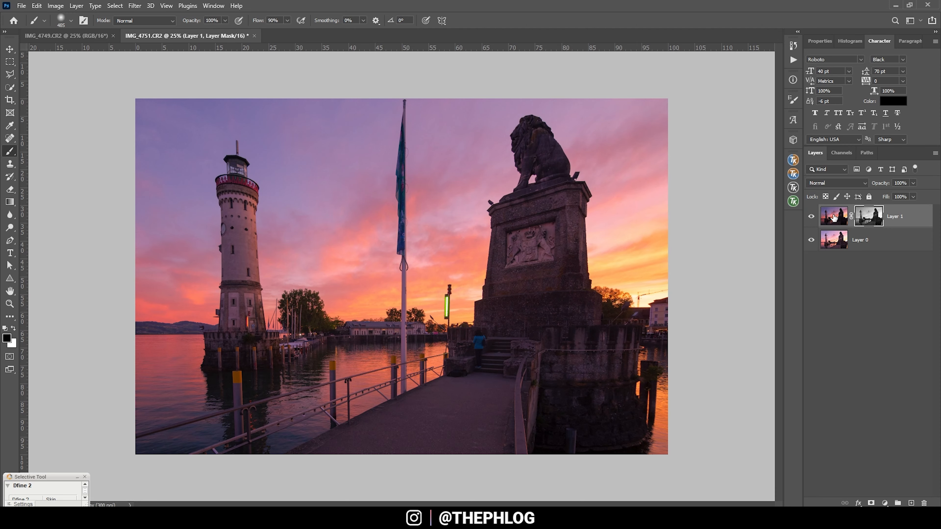
click(811, 216)
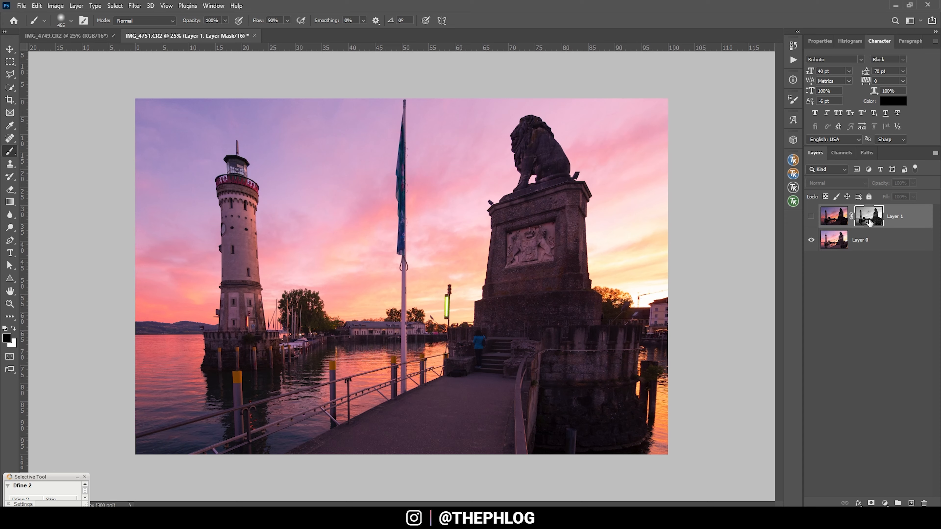
mouse_move(343, 83)
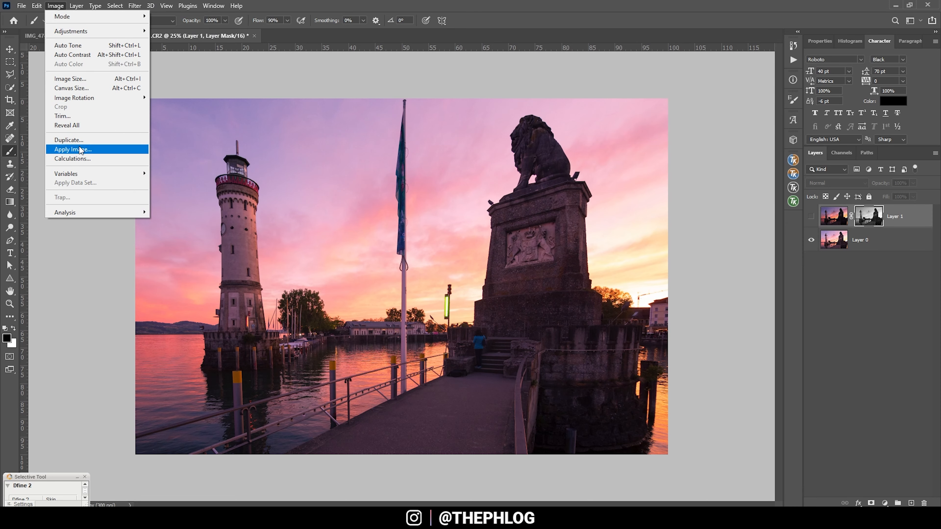
click(72, 149)
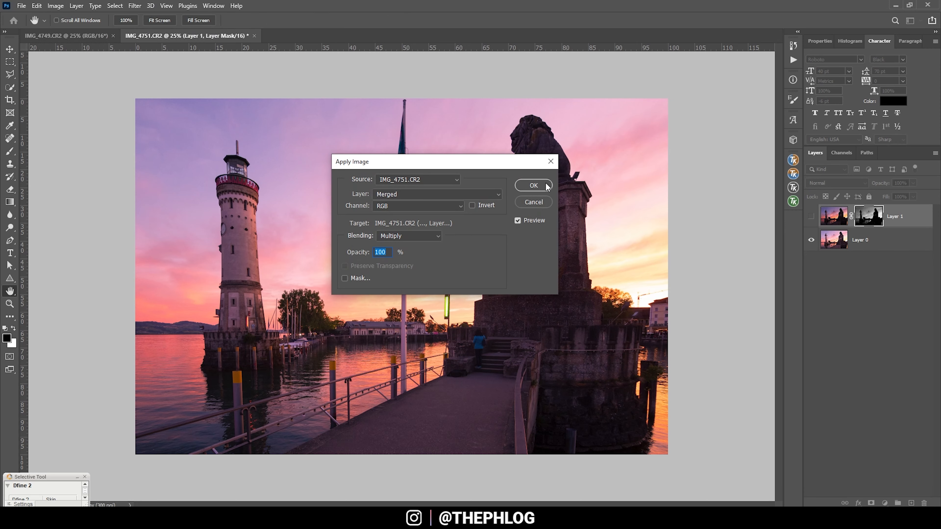
click(532, 185)
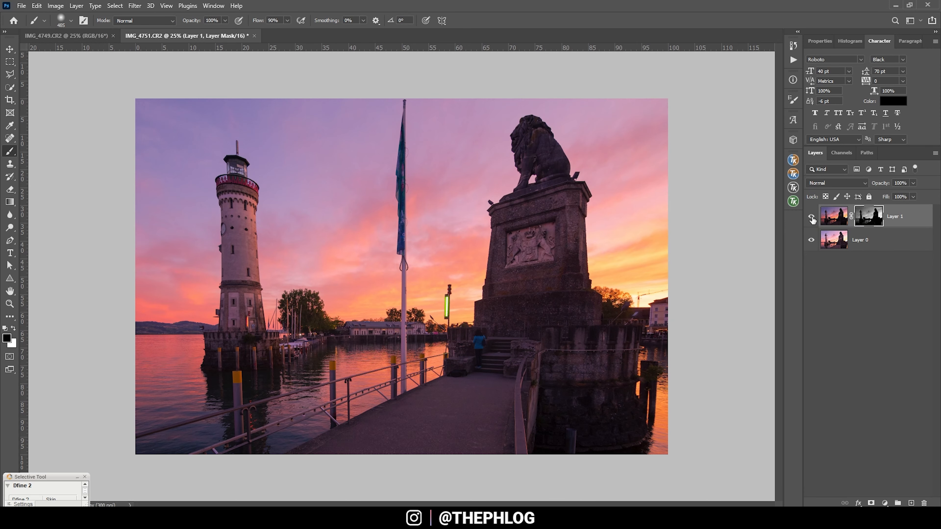
click(812, 217)
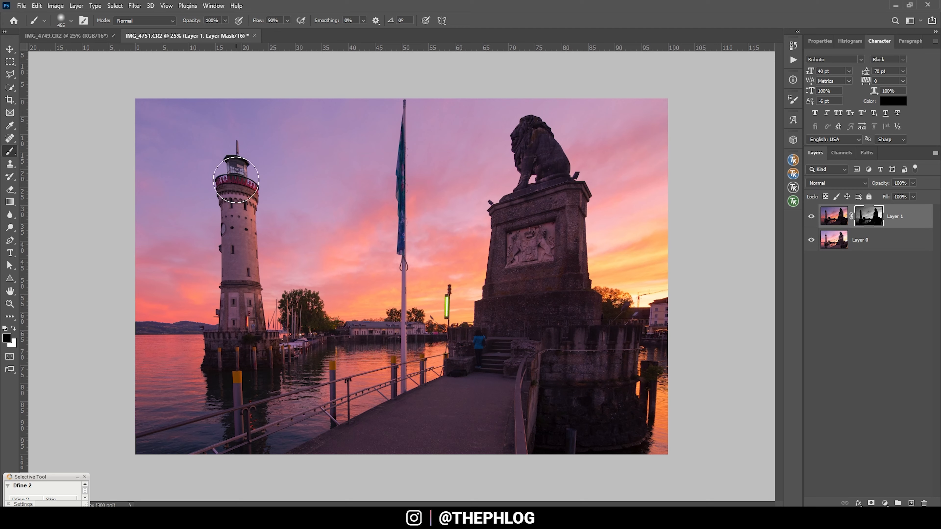
mouse_move(753, 229)
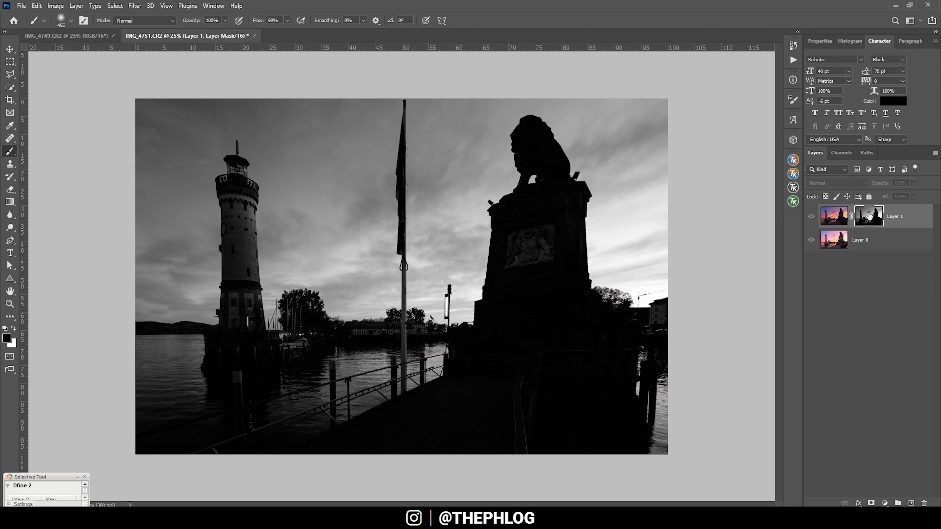
mouse_move(479, 191)
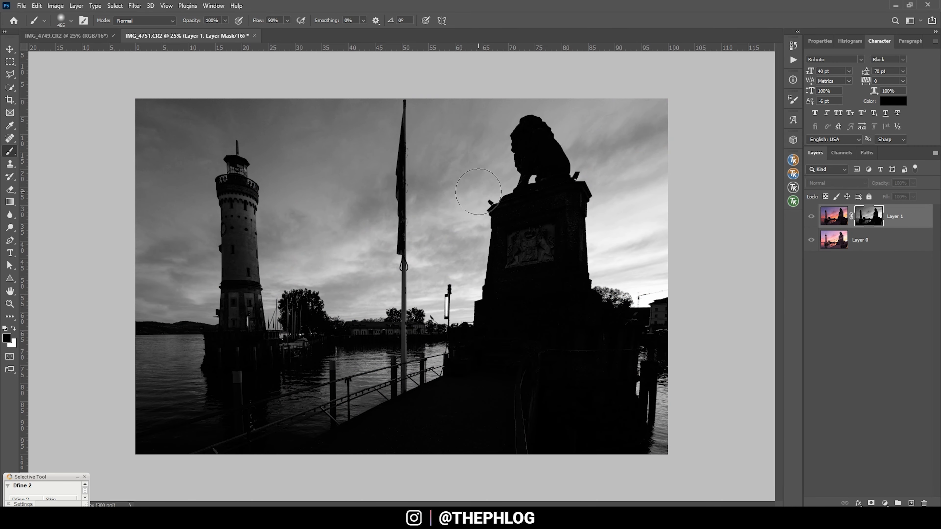
- Set the Brush tool to paint in Overlay mode for refining the mask
click(144, 20)
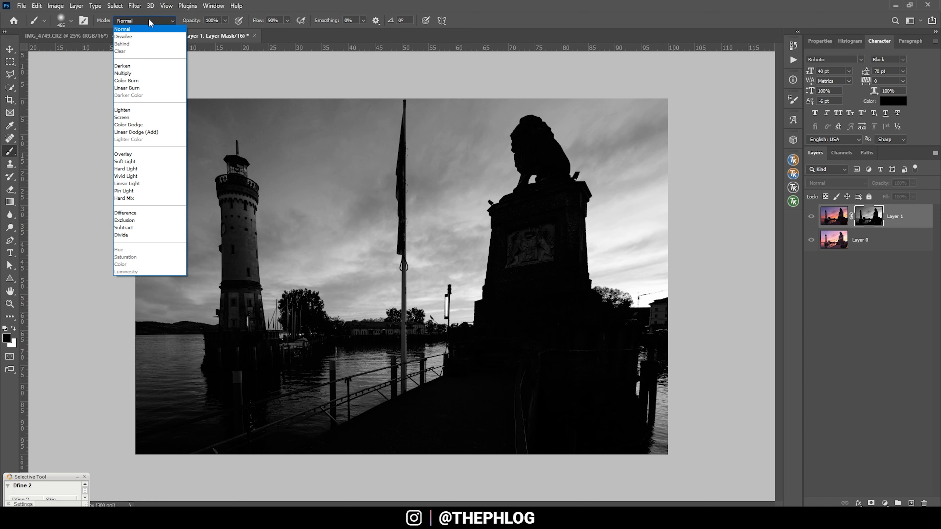
mouse_move(133, 155)
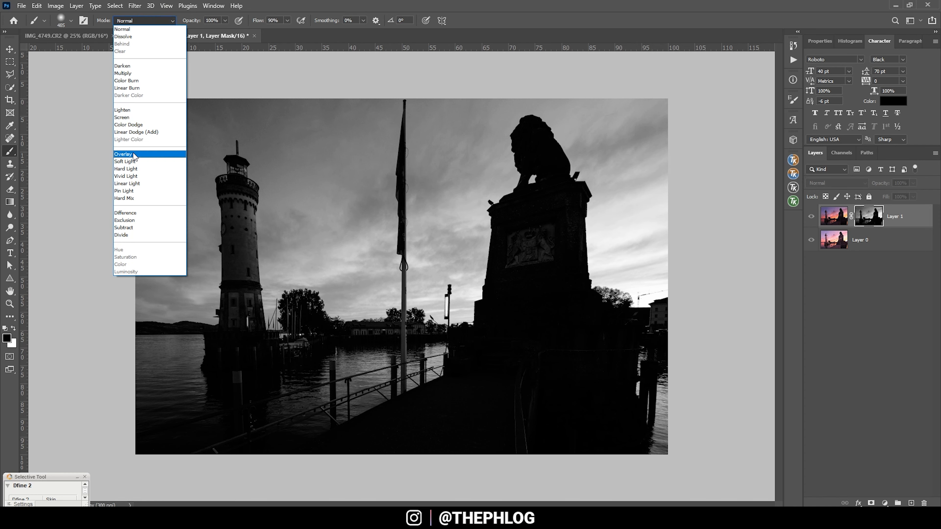
click(123, 153)
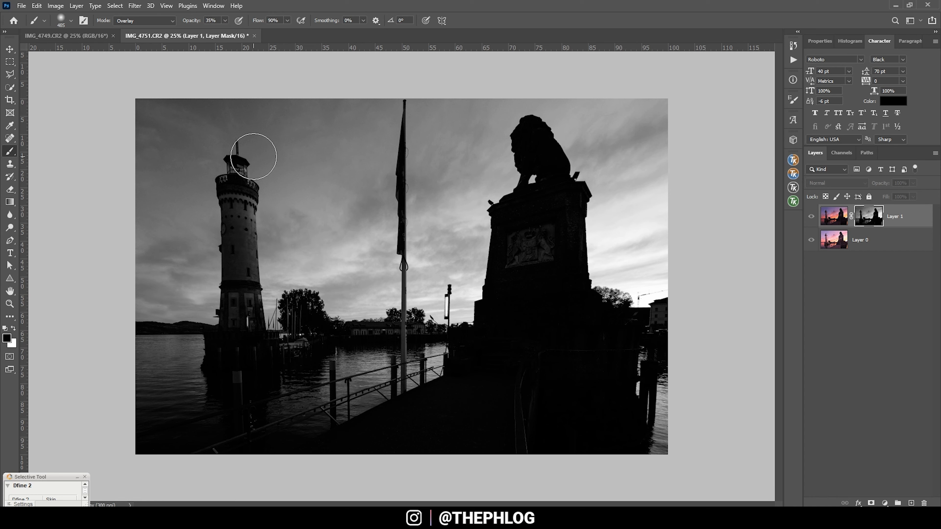
mouse_move(359, 174)
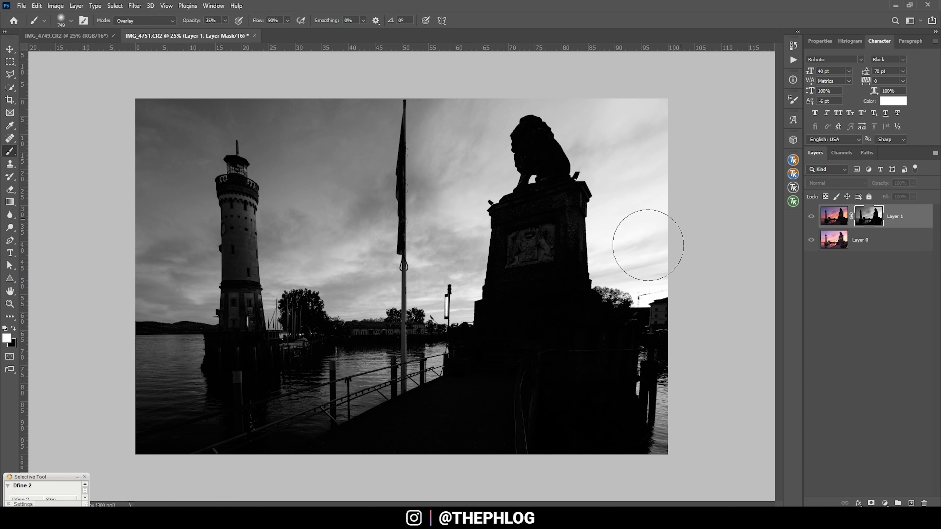
mouse_move(514, 224)
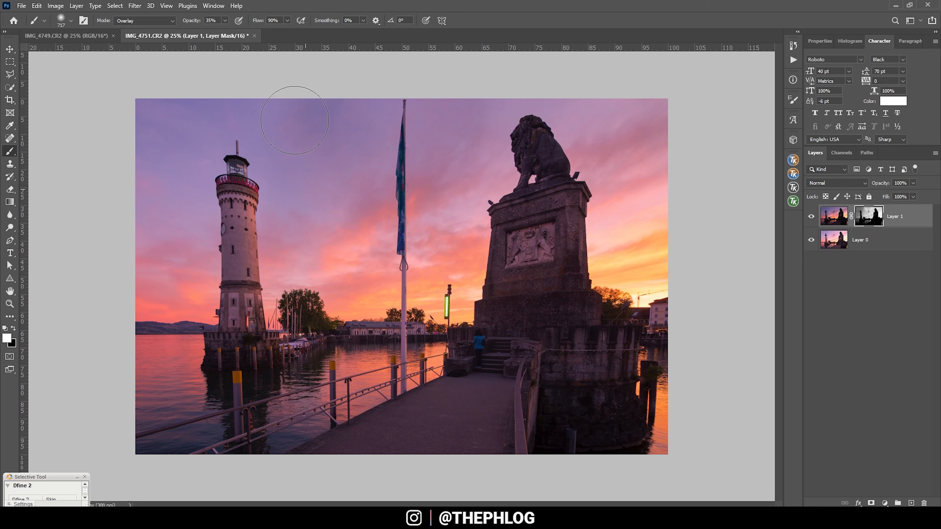
mouse_move(180, 170)
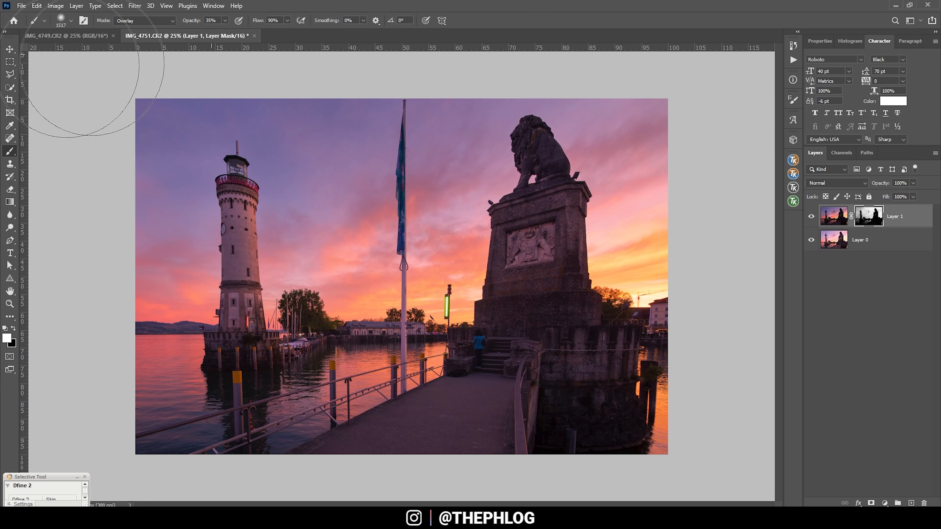
mouse_move(501, 389)
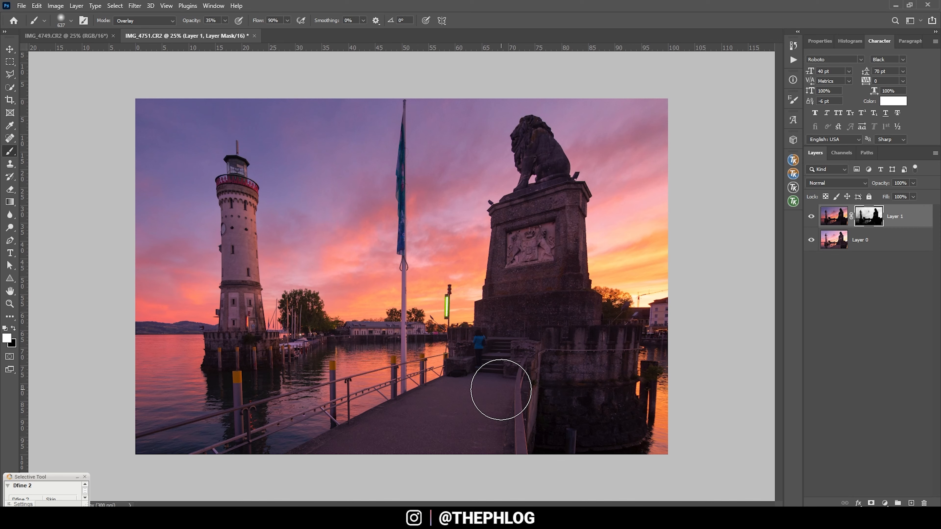
mouse_move(361, 372)
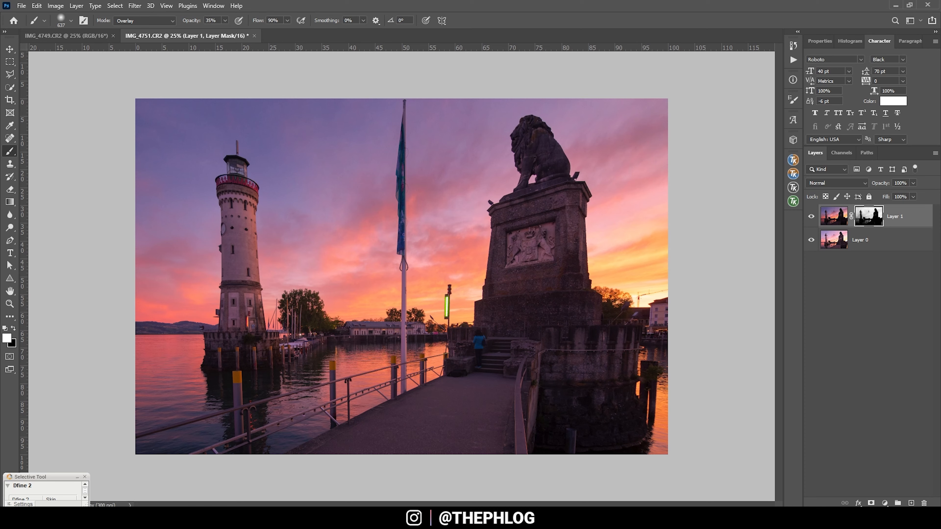
mouse_move(11, 330)
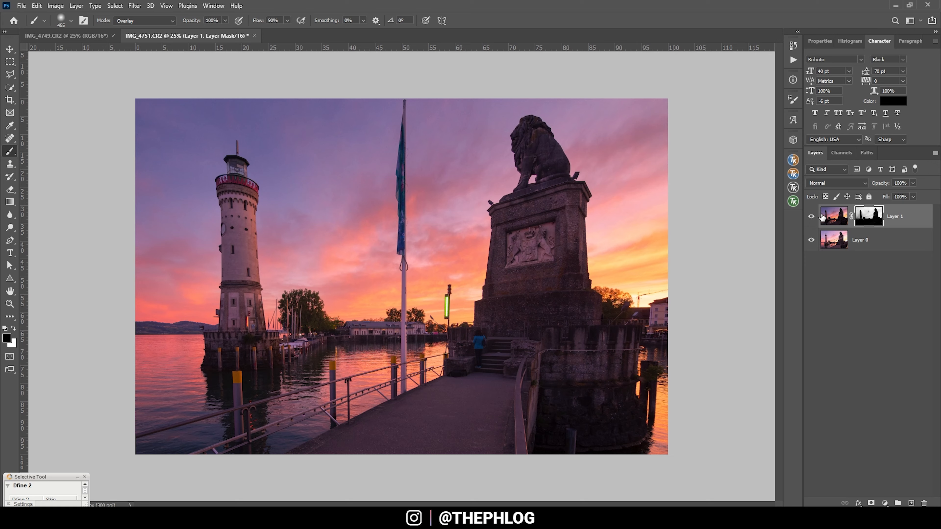
mouse_move(370, 258)
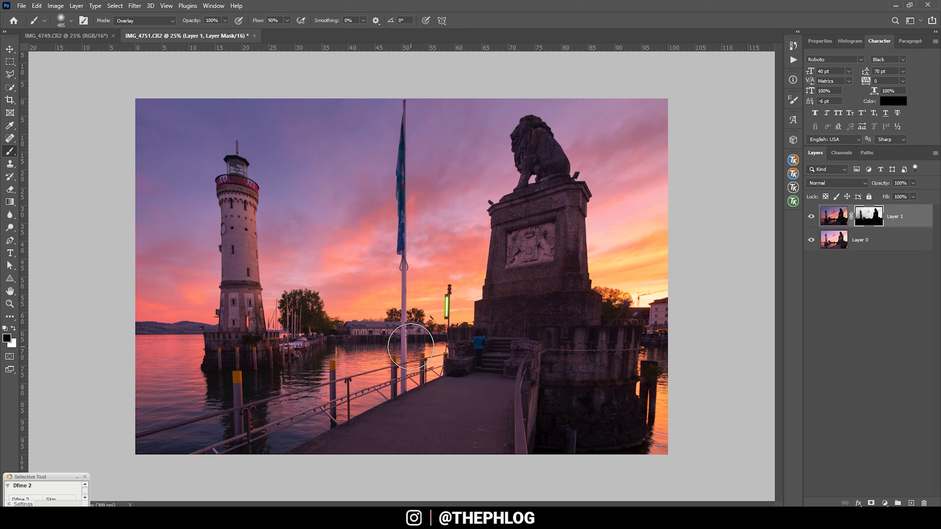
mouse_move(206, 389)
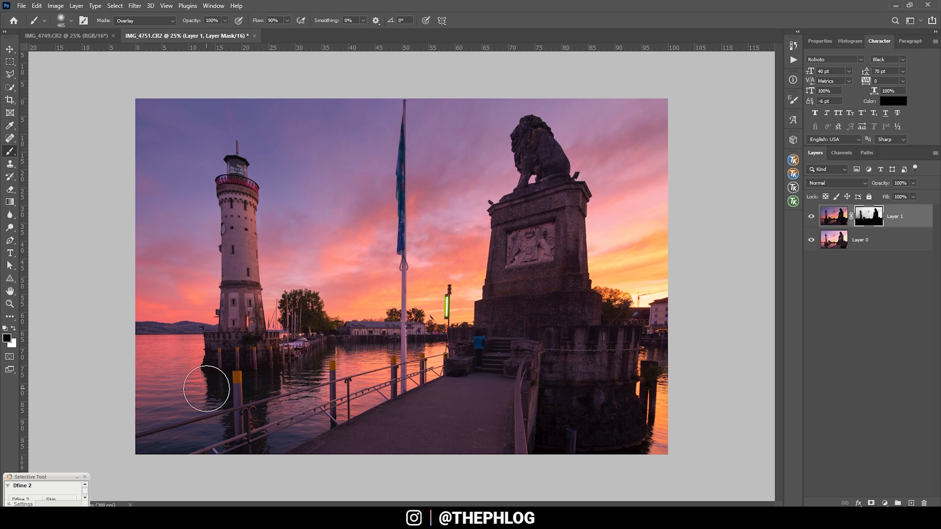
mouse_move(214, 335)
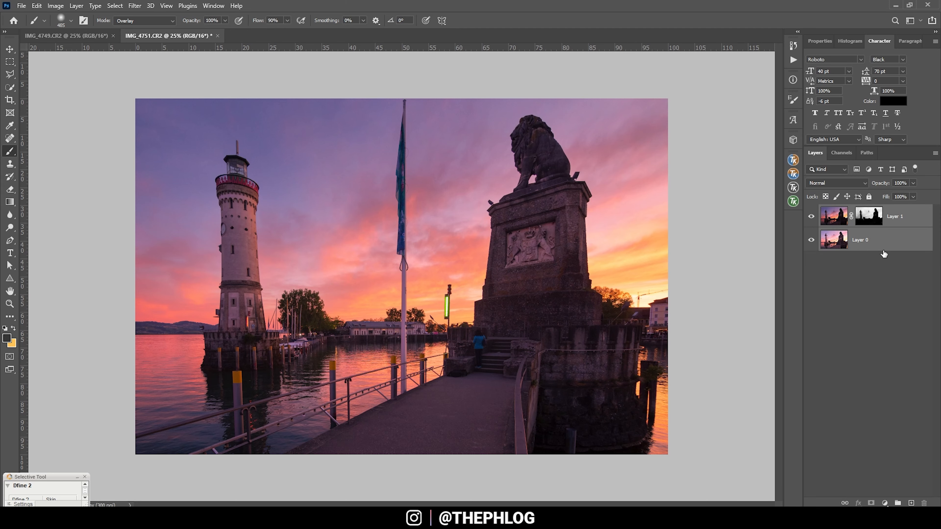
mouse_move(893, 216)
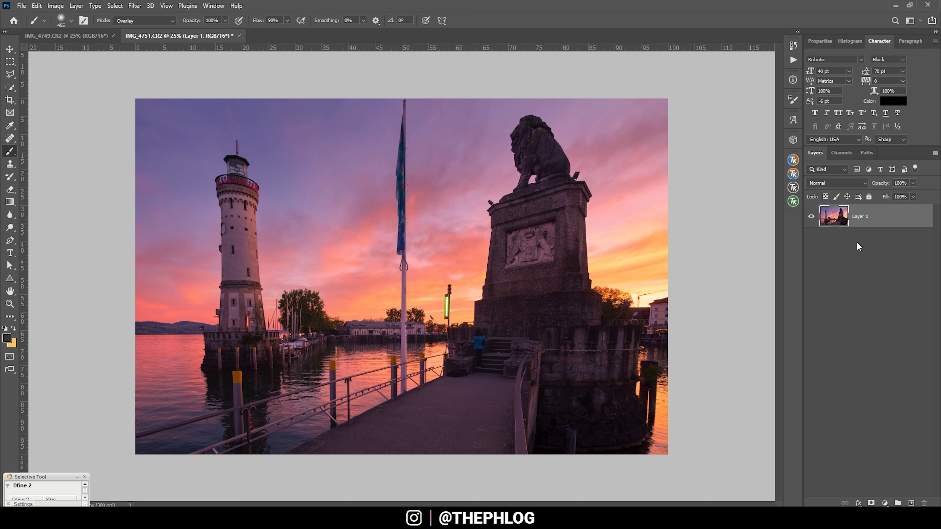
mouse_move(773, 302)
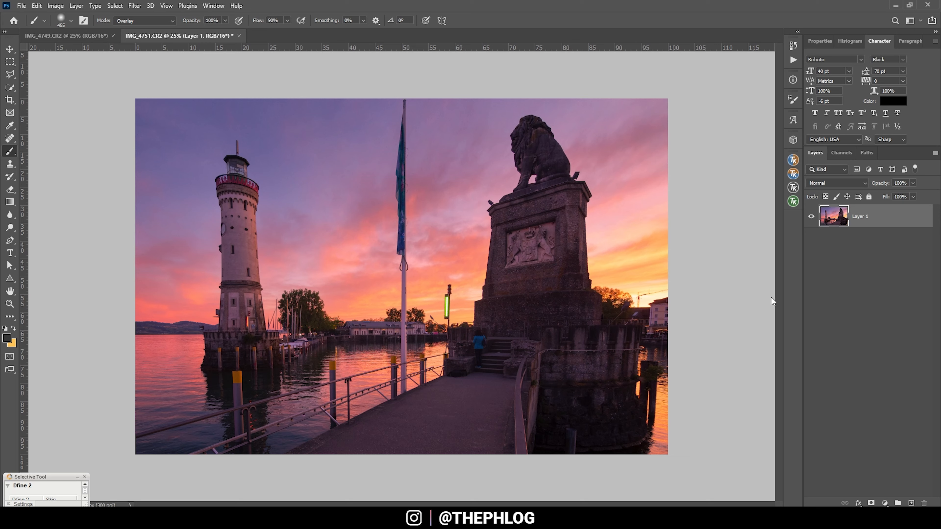
mouse_move(11, 76)
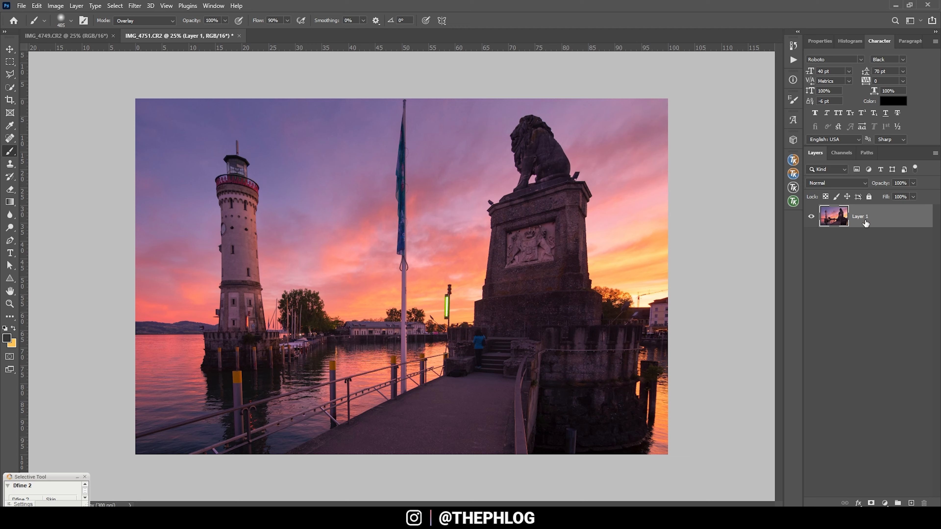
- Duplicate the layer (Ctrl+J), Content-Aware Fill the flagpole selection, and switch to the Spot Healing Brush
key(ctrl+j)
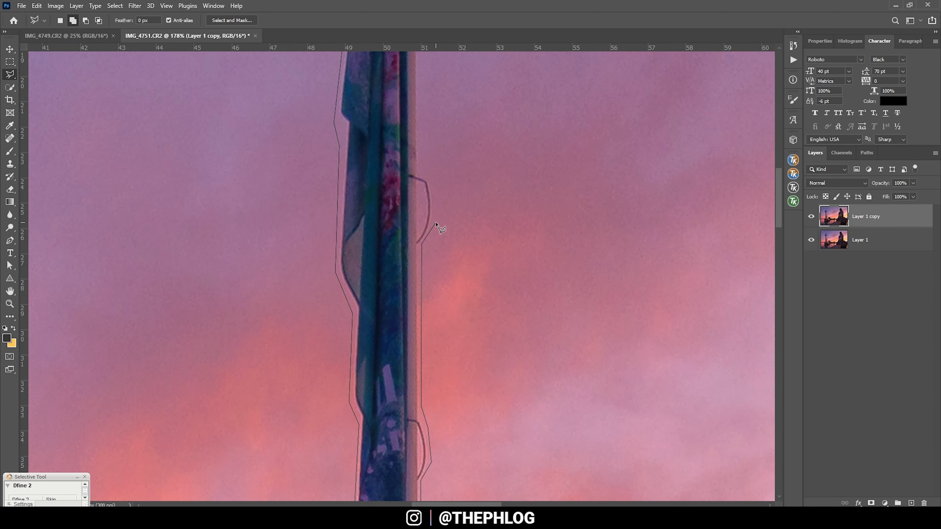
key(ctrl+0)
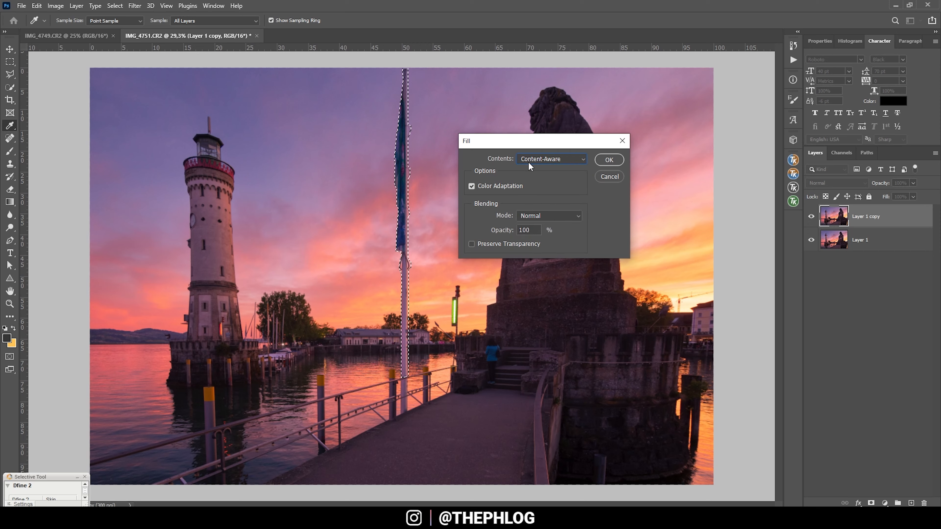
mouse_move(613, 168)
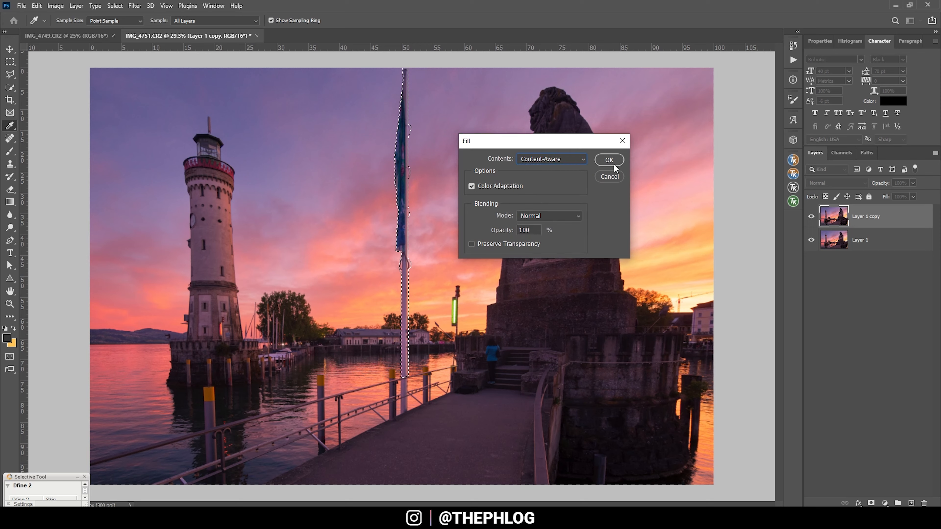
click(608, 160)
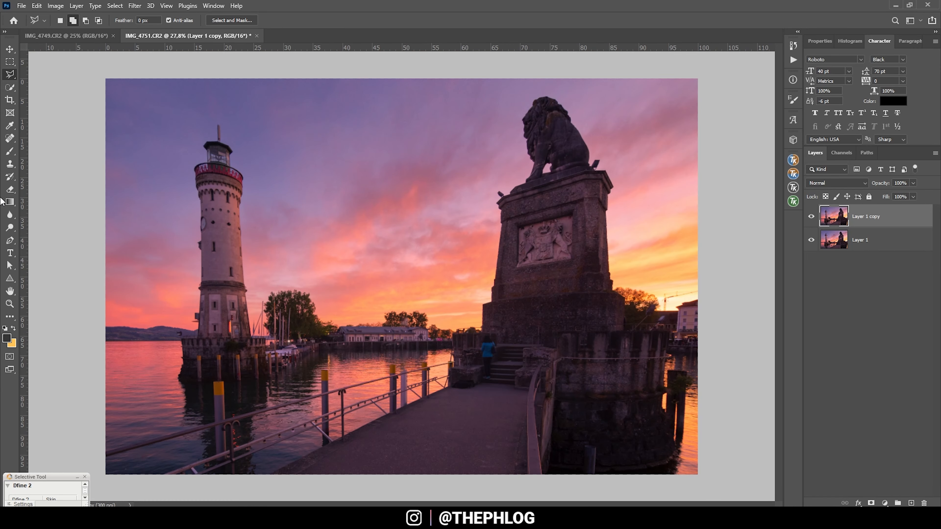
click(10, 138)
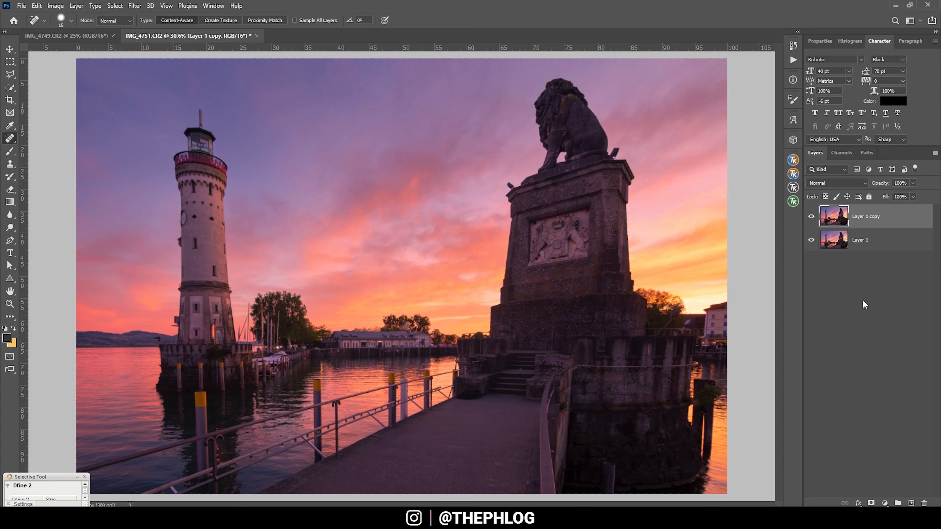
mouse_move(749, 339)
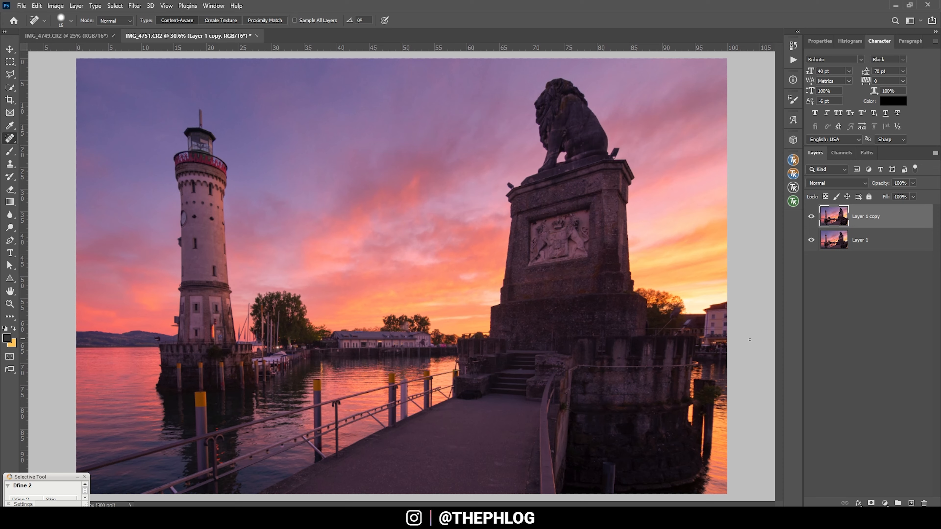
- Create a new Soft Light layer and raise brush opacity to about 22% for painting warm sunset glow
click(911, 503)
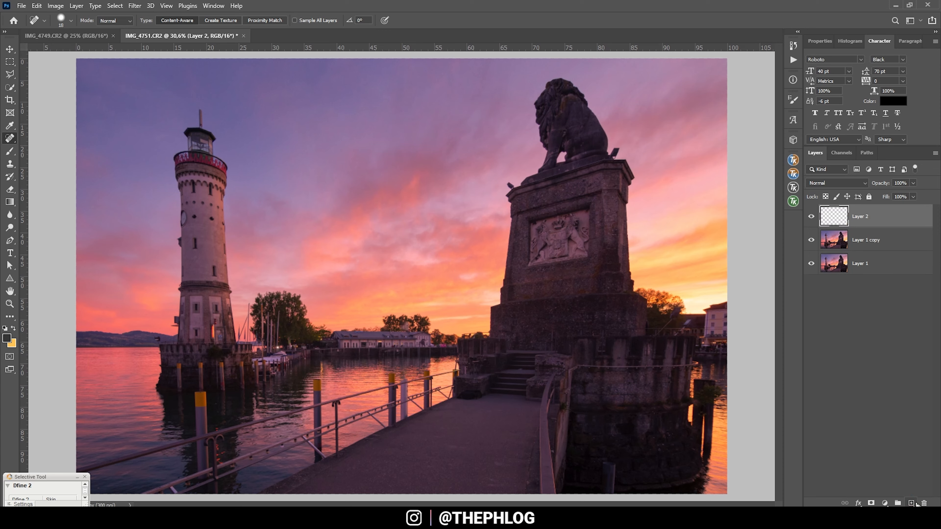
click(836, 183)
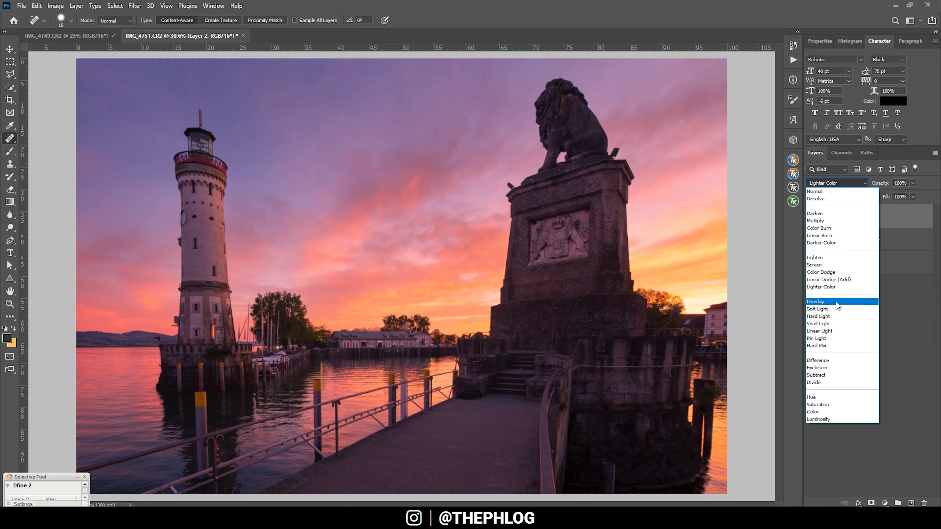
click(817, 308)
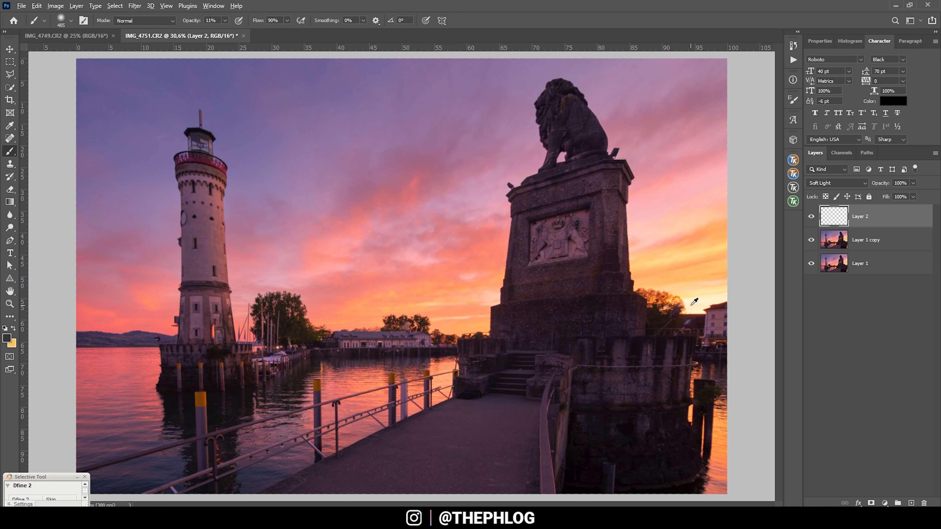
mouse_move(690, 300)
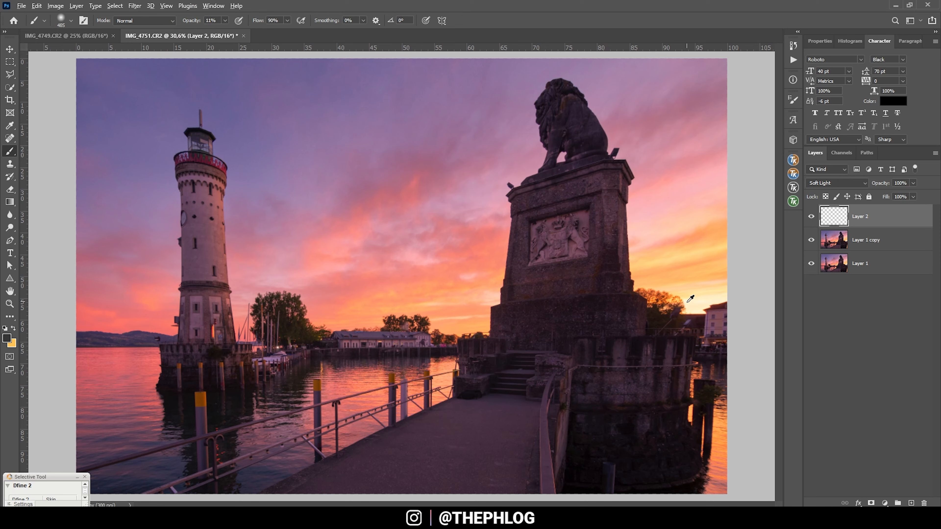
mouse_move(697, 305)
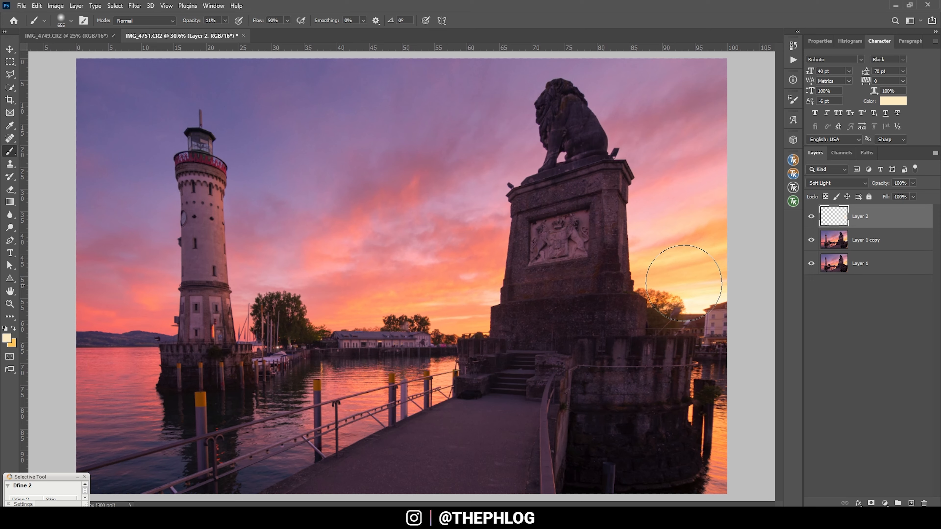
click(222, 19)
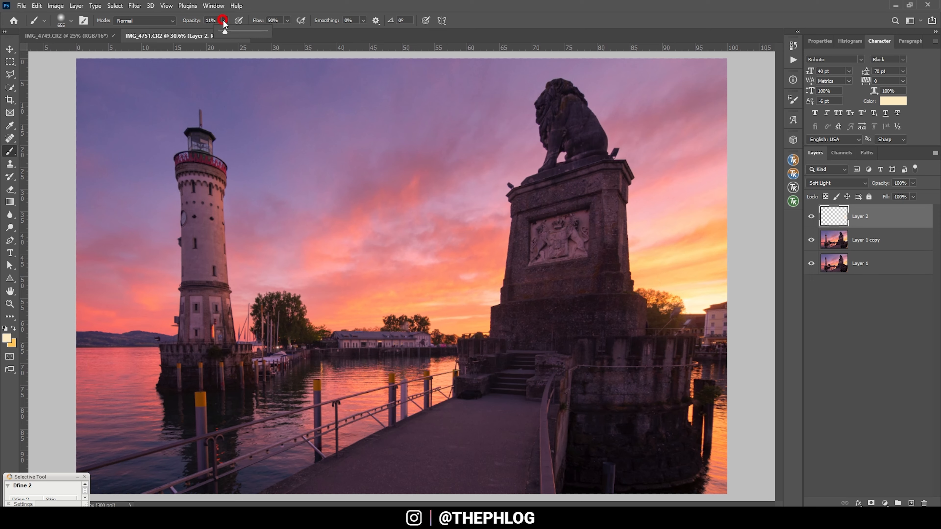
click(672, 284)
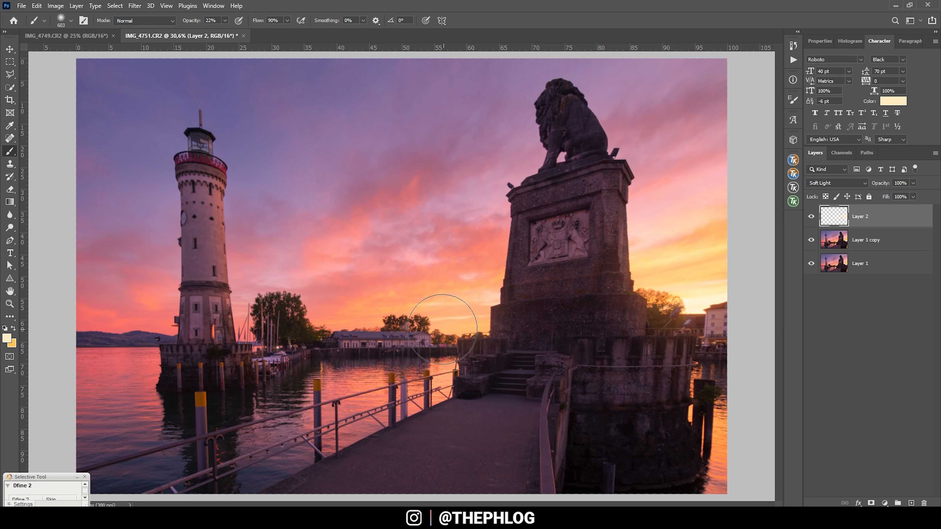
scroll(down, 3)
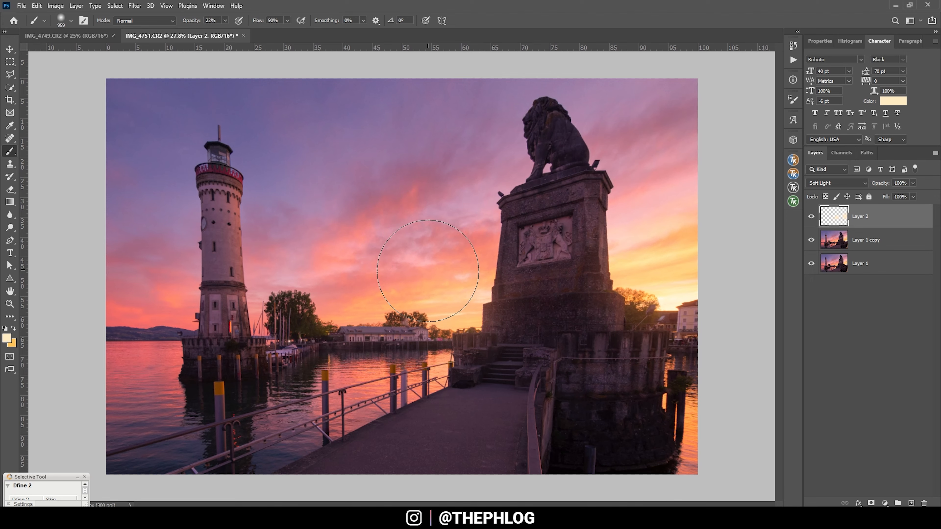
- Merge the layers, launch Color Efex Pro 4 and raise Polarization strength to 77%
click(866, 240)
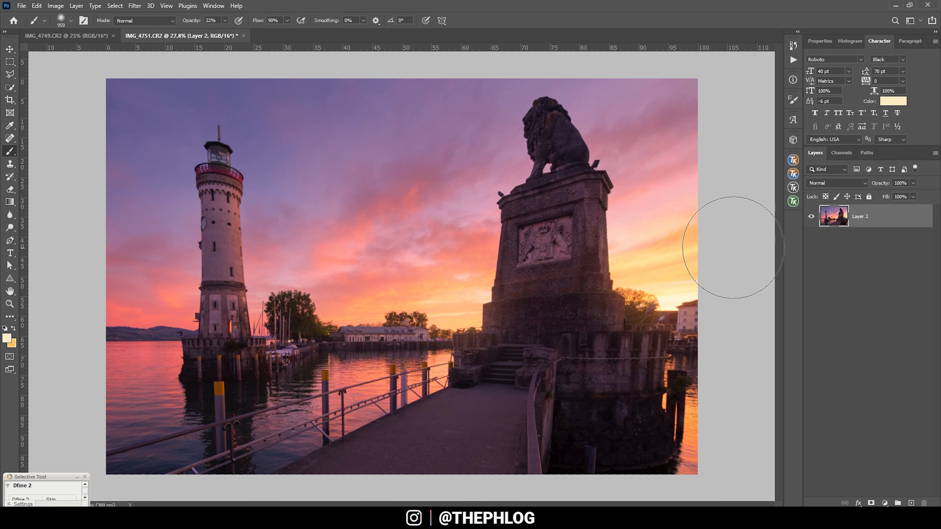
click(134, 5)
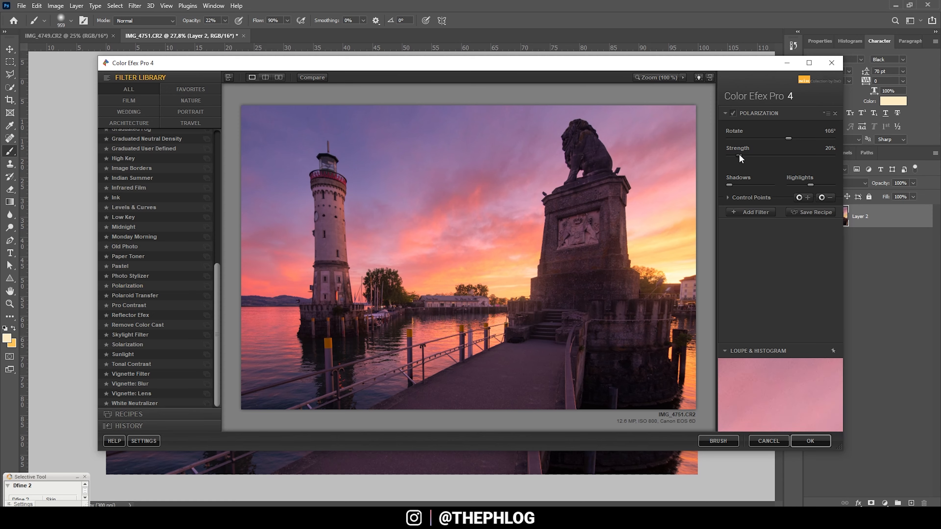
drag(736, 156, 748, 155)
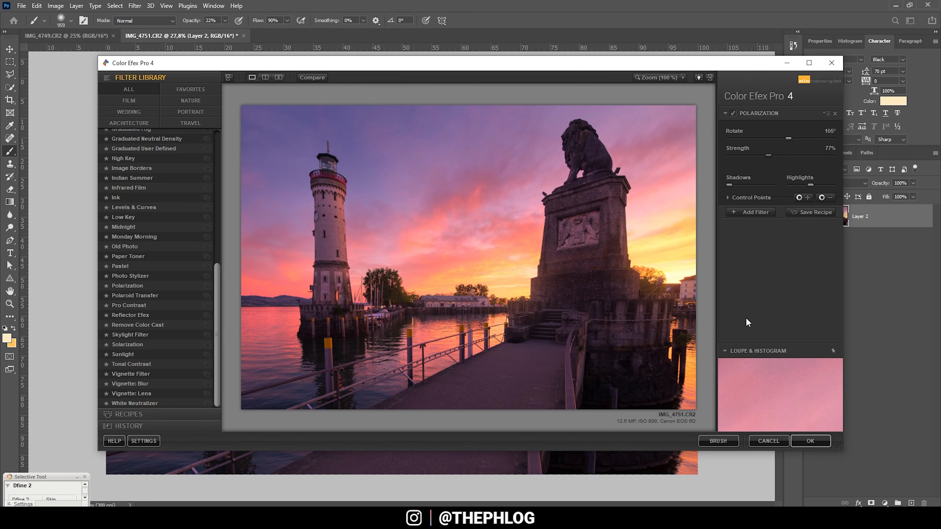
mouse_move(762, 221)
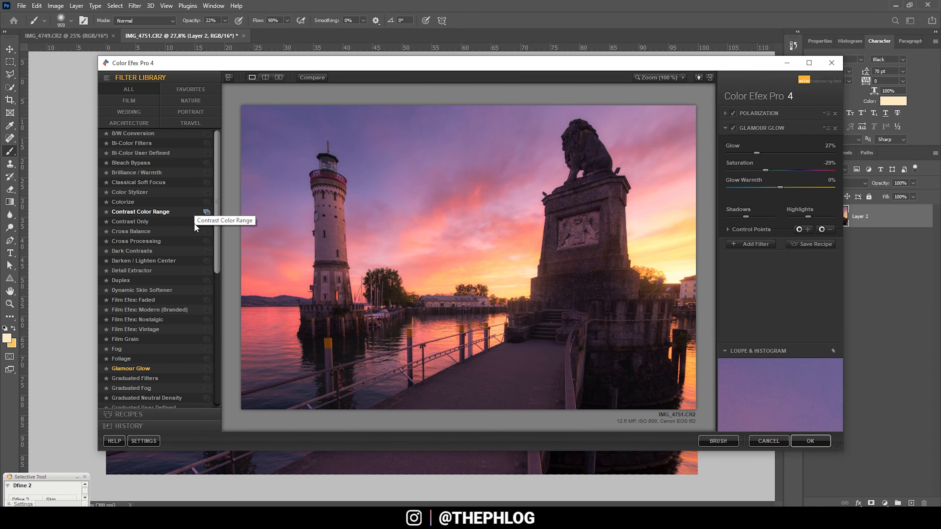
mouse_move(131, 369)
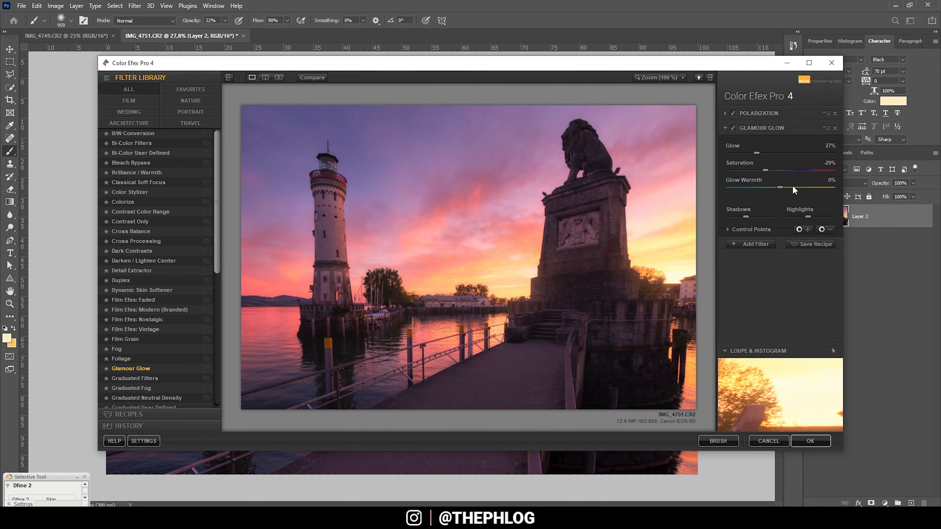
mouse_move(793, 190)
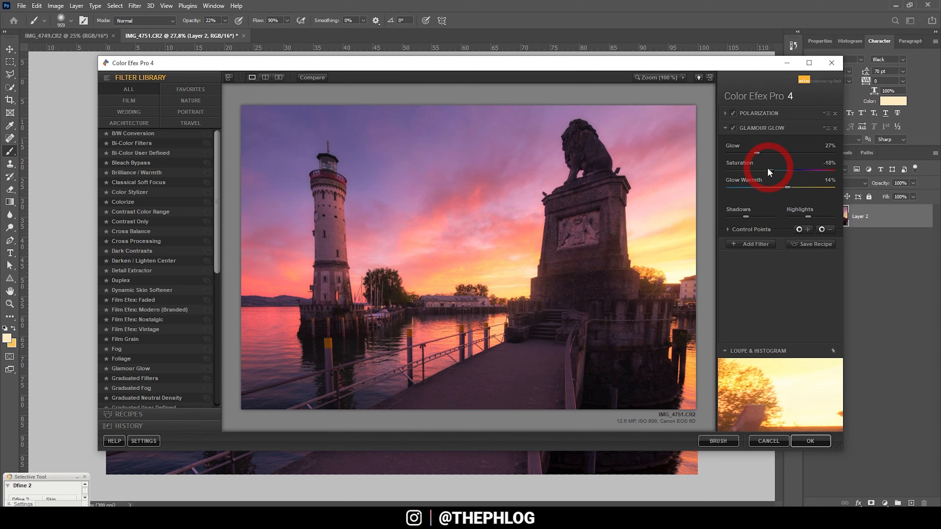
mouse_move(755, 167)
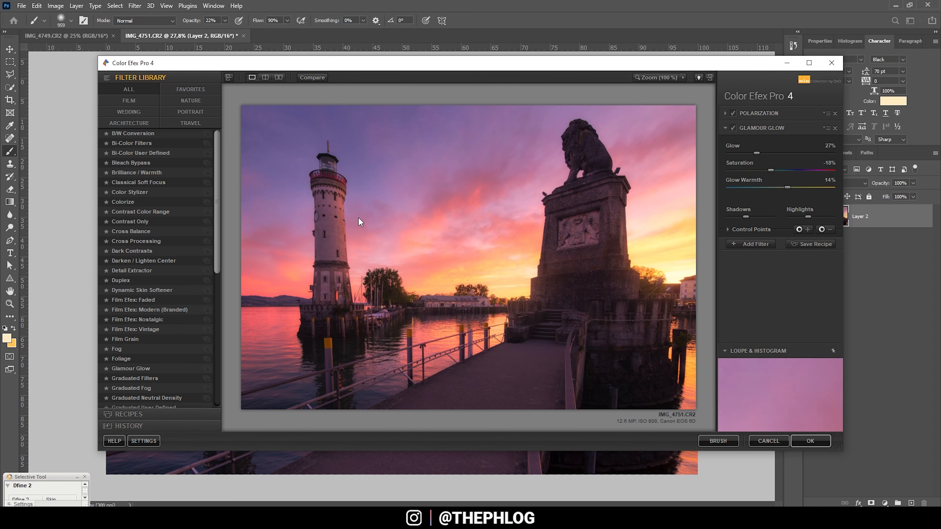
mouse_move(618, 304)
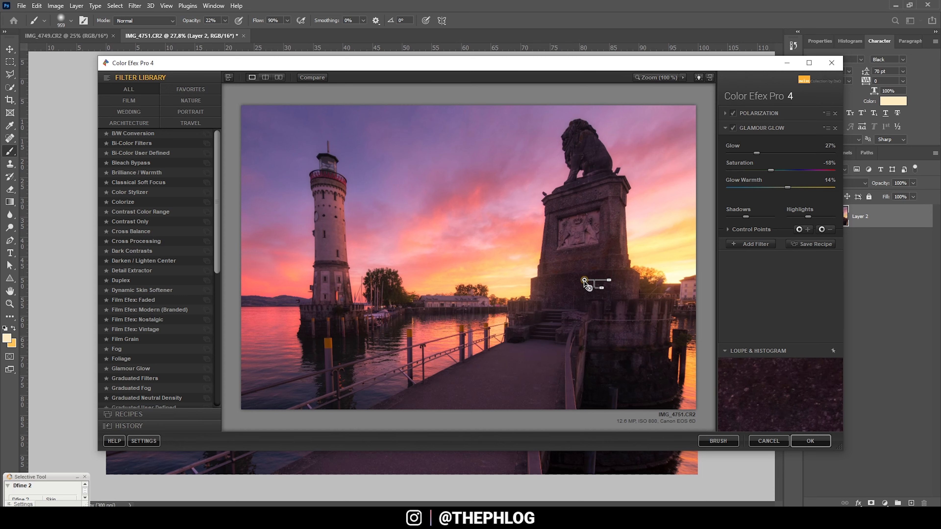
- Add a Glamour Glow control point on the monument base in the foreground
click(581, 231)
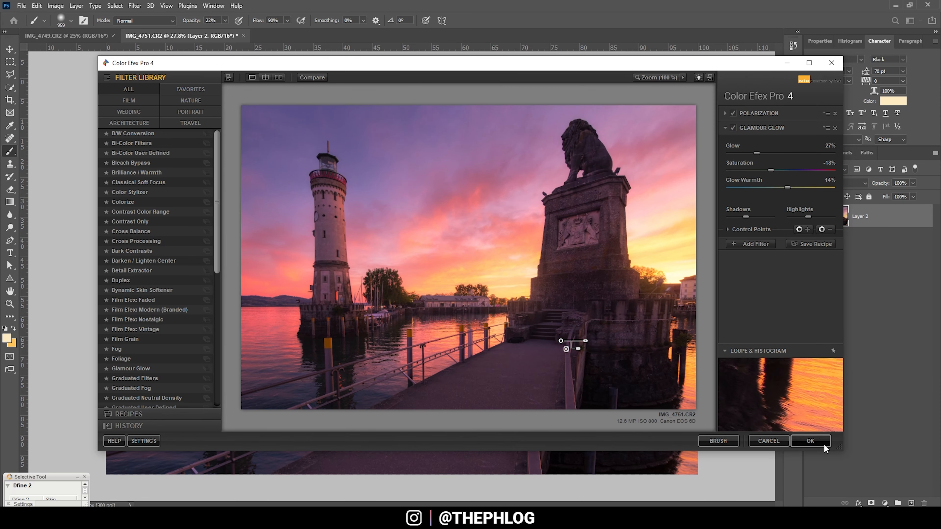
- Apply the Color Efex Pro 4 filters, returning the result to Photoshop as a new layer
click(810, 441)
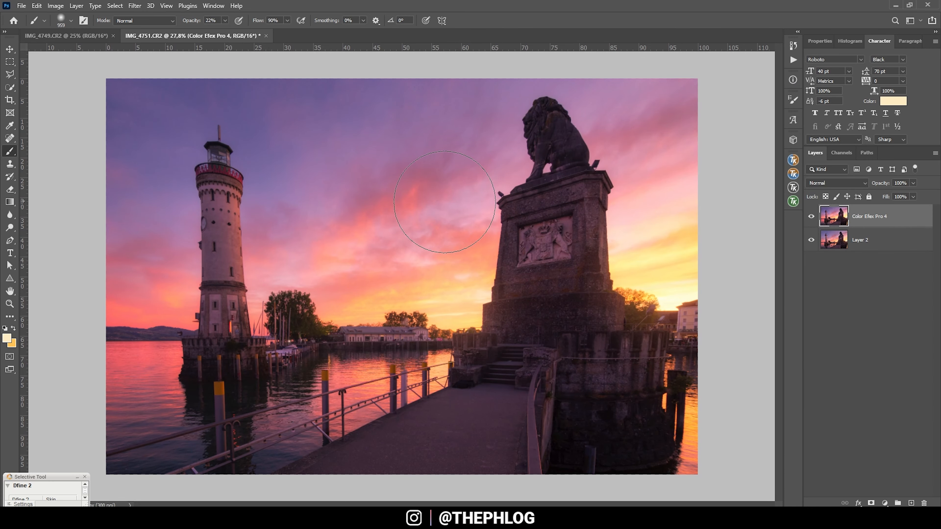
mouse_move(436, 201)
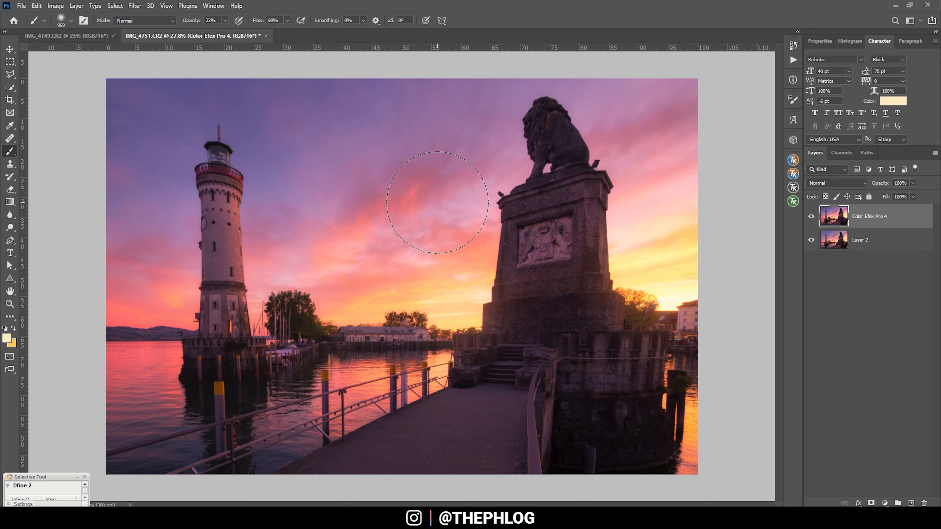